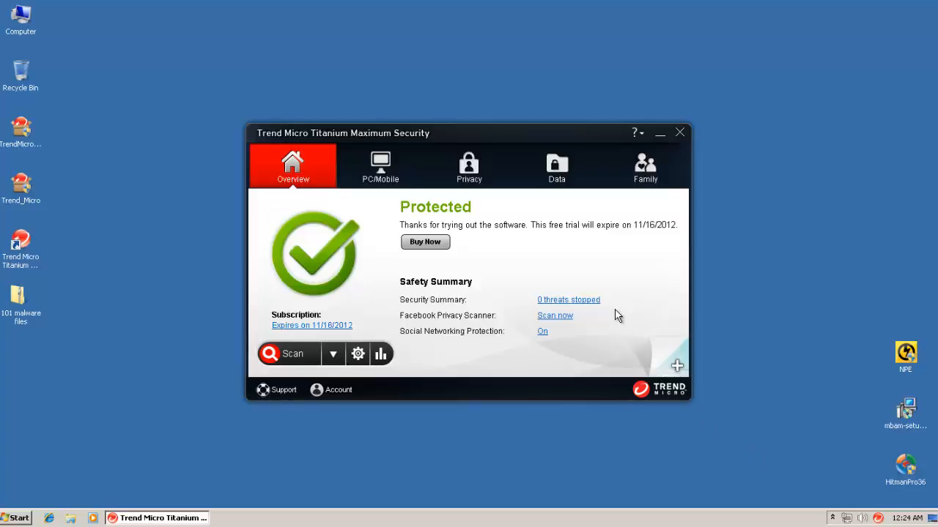
pyautogui.moveTo(359, 254)
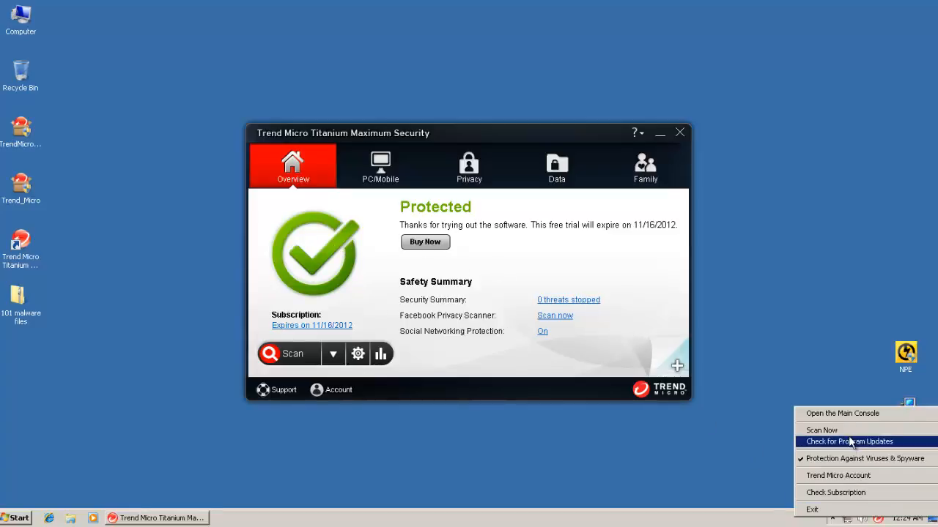
# - Check for program updates from the tray icon and close the 'no new updates' result
pyautogui.click(861, 441)
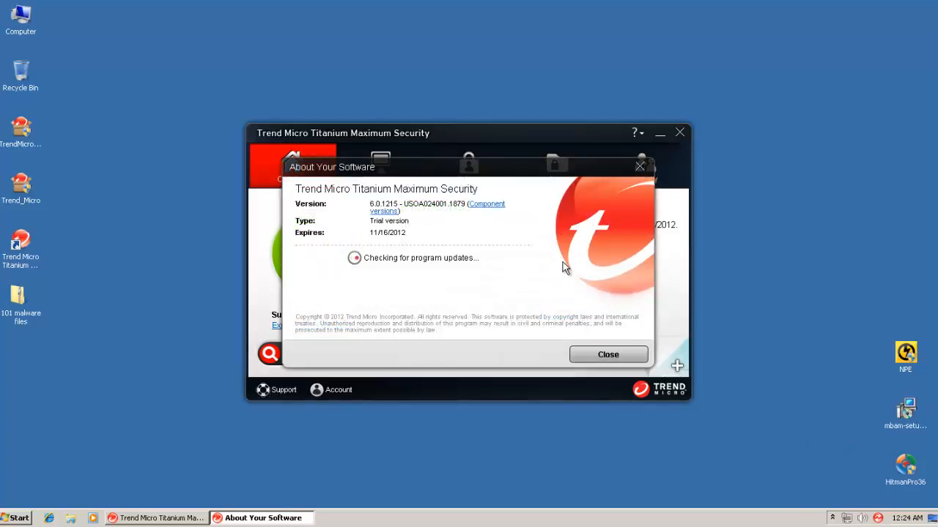
pyautogui.moveTo(587, 159)
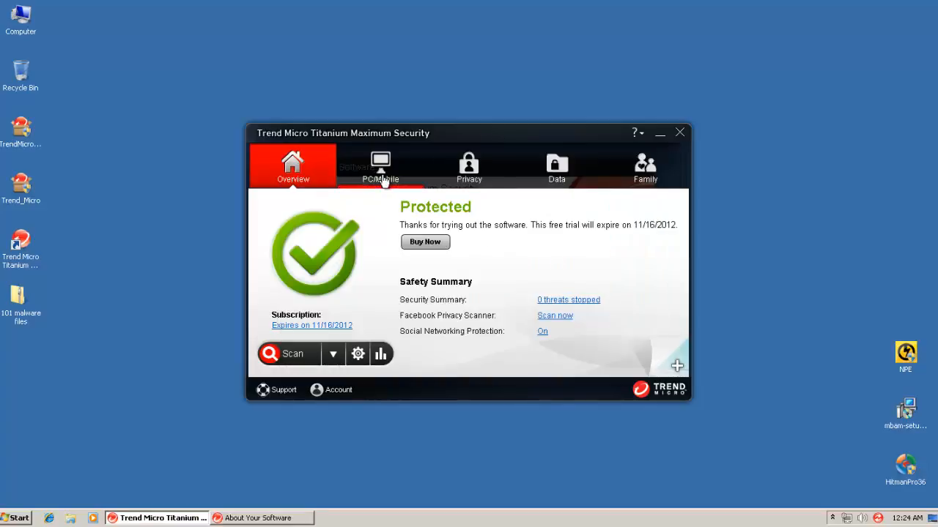
pyautogui.moveTo(315, 353)
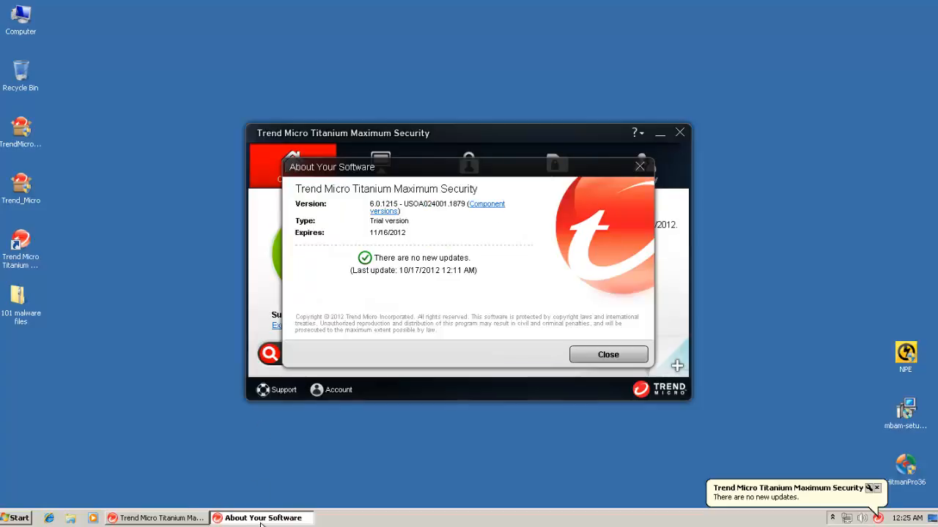
pyautogui.click(608, 355)
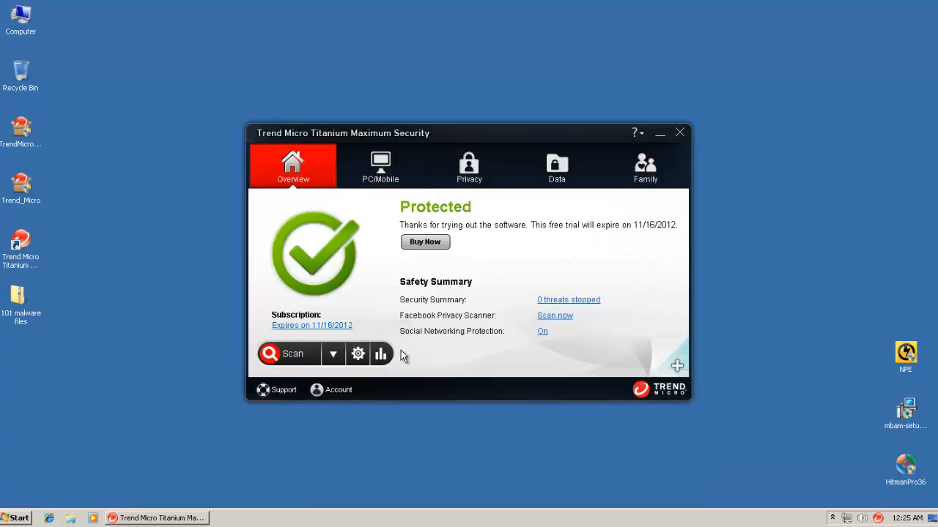
pyautogui.click(357, 354)
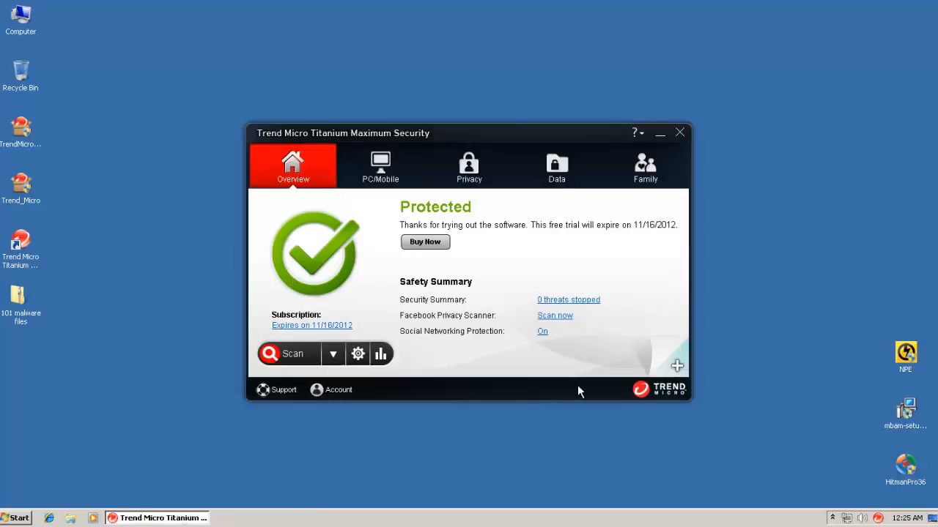
pyautogui.click(380, 167)
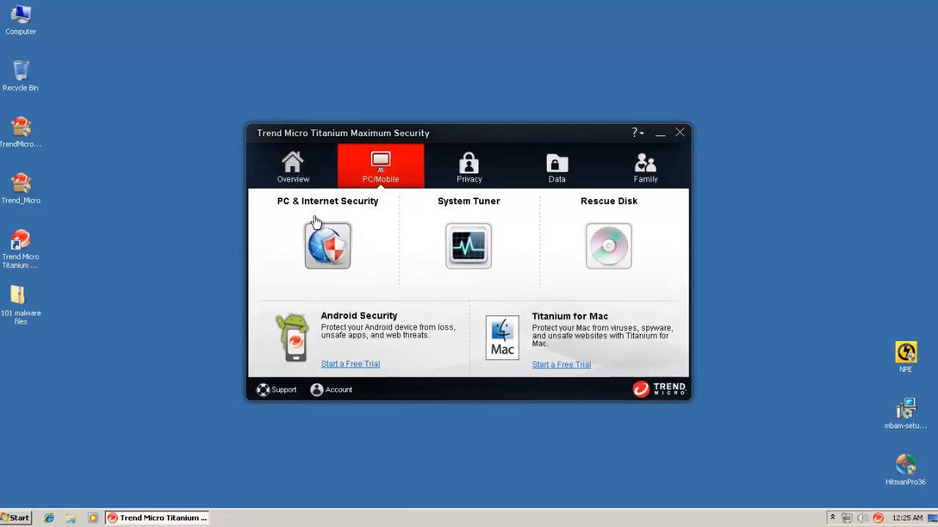
pyautogui.click(292, 166)
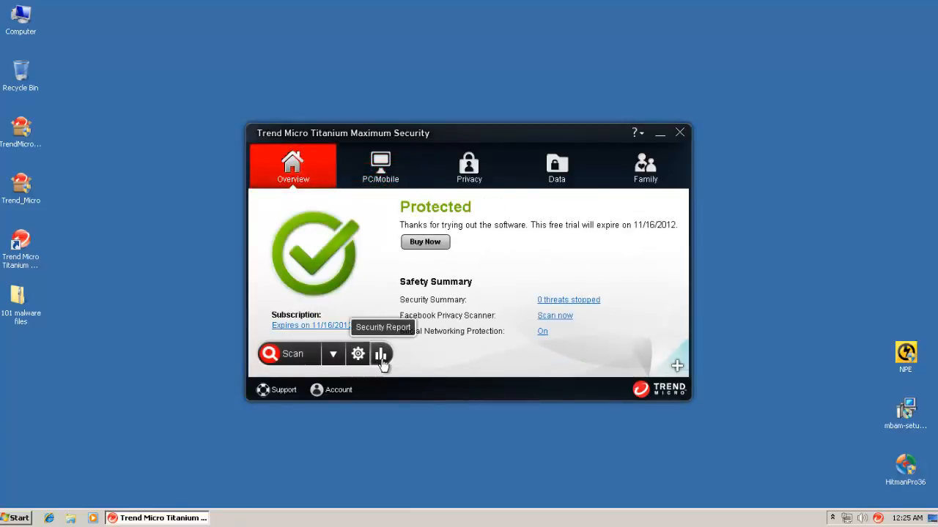
pyautogui.click(380, 354)
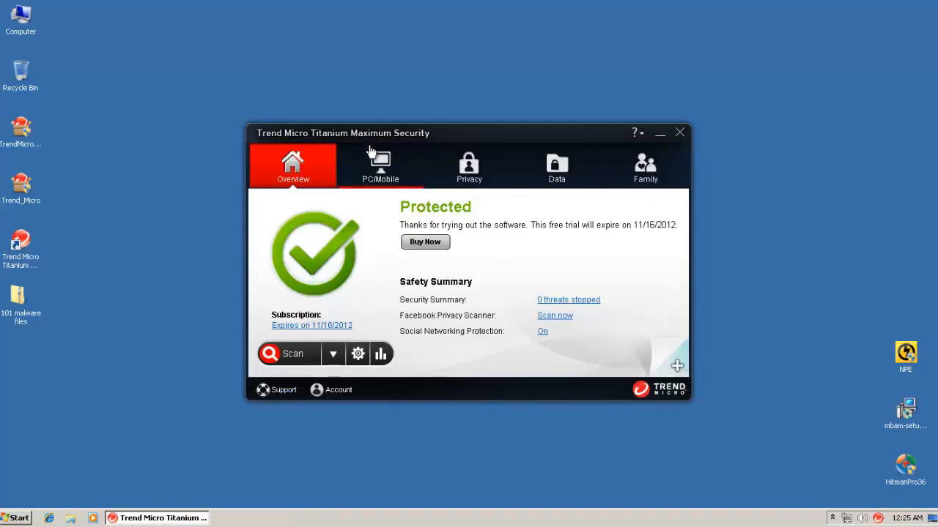
pyautogui.click(381, 167)
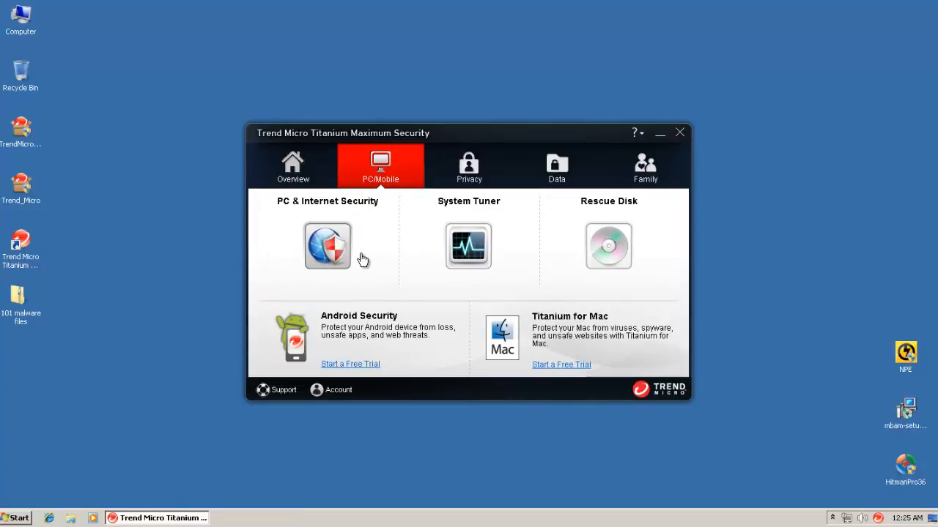
pyautogui.moveTo(296, 302)
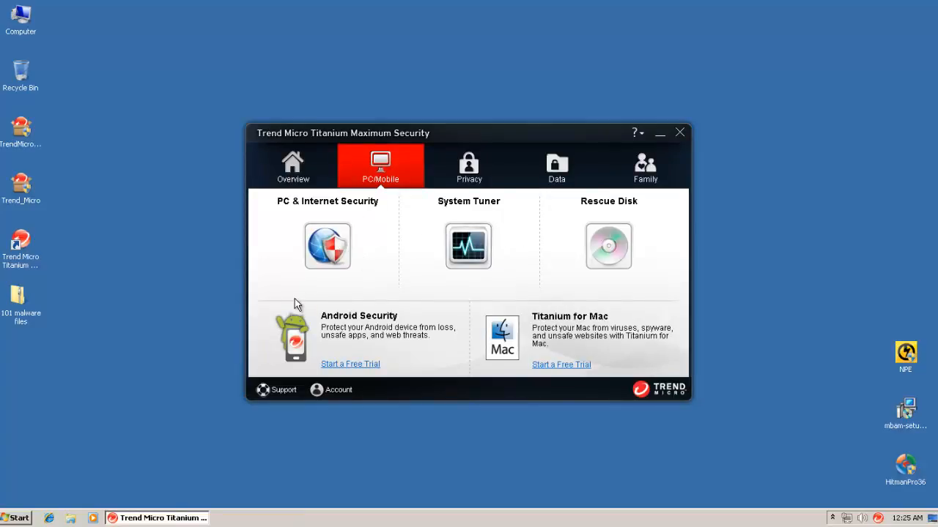
pyautogui.moveTo(455, 233)
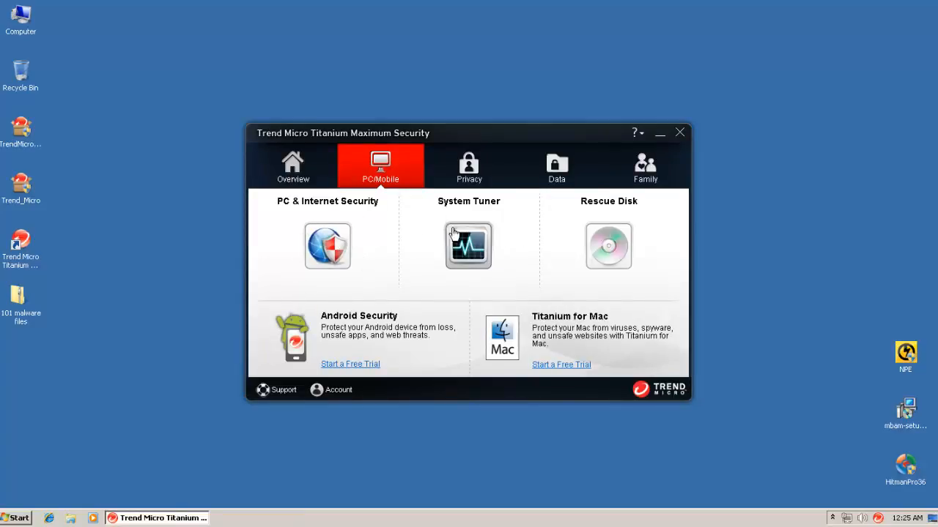
pyautogui.moveTo(417, 280)
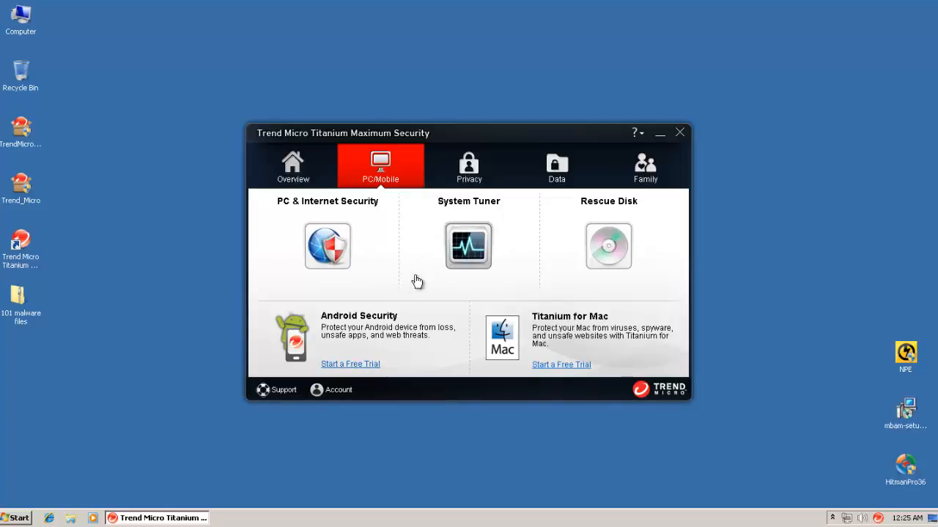
pyautogui.moveTo(484, 163)
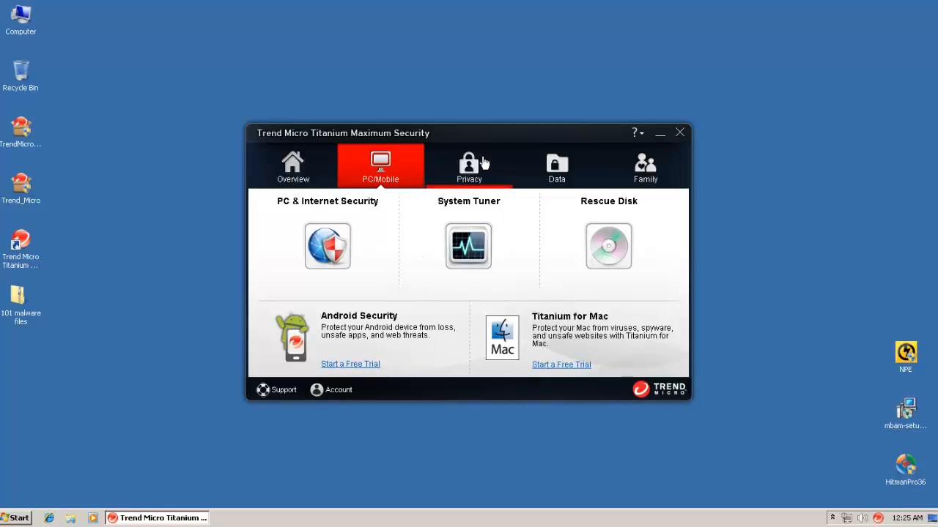
pyautogui.click(468, 167)
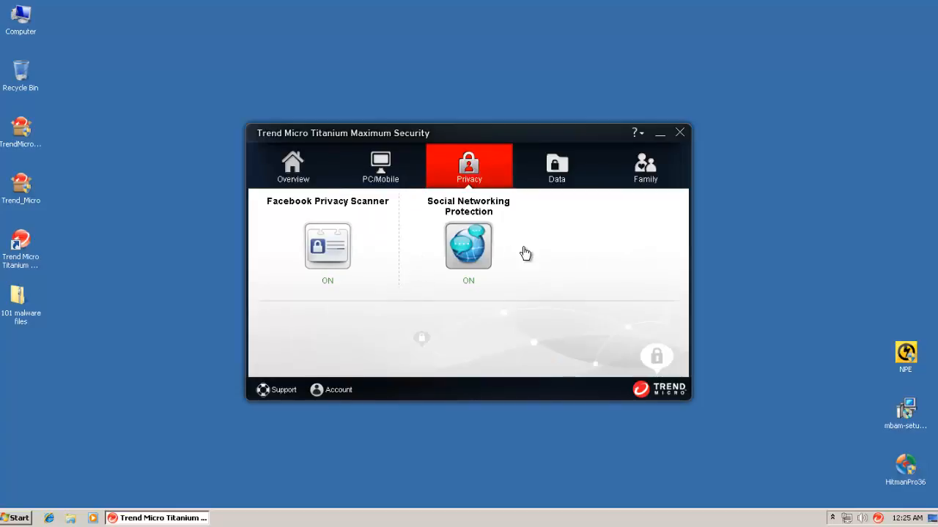
pyautogui.moveTo(559, 181)
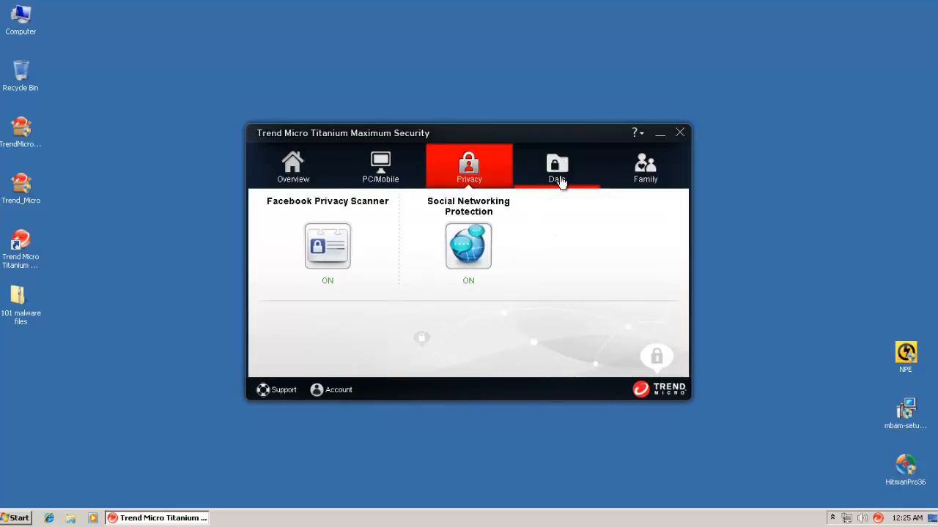
pyautogui.click(557, 166)
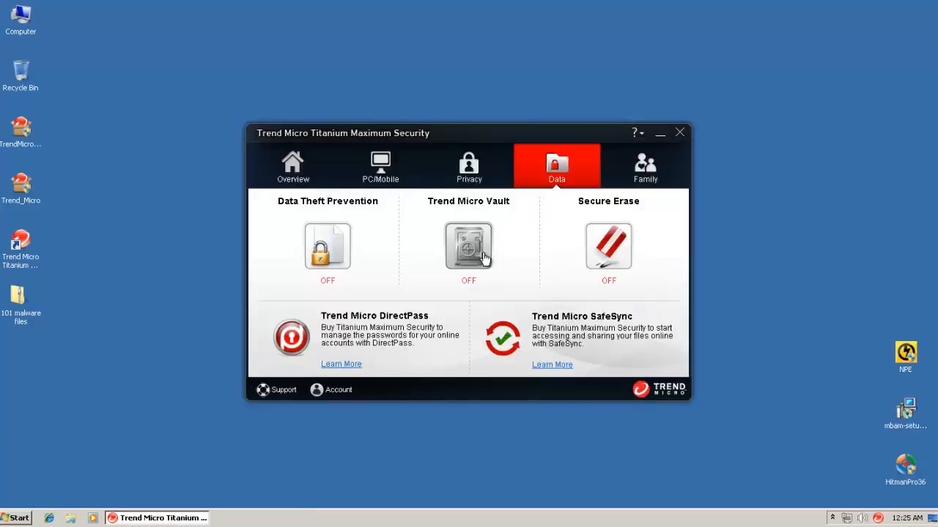
pyautogui.moveTo(591, 279)
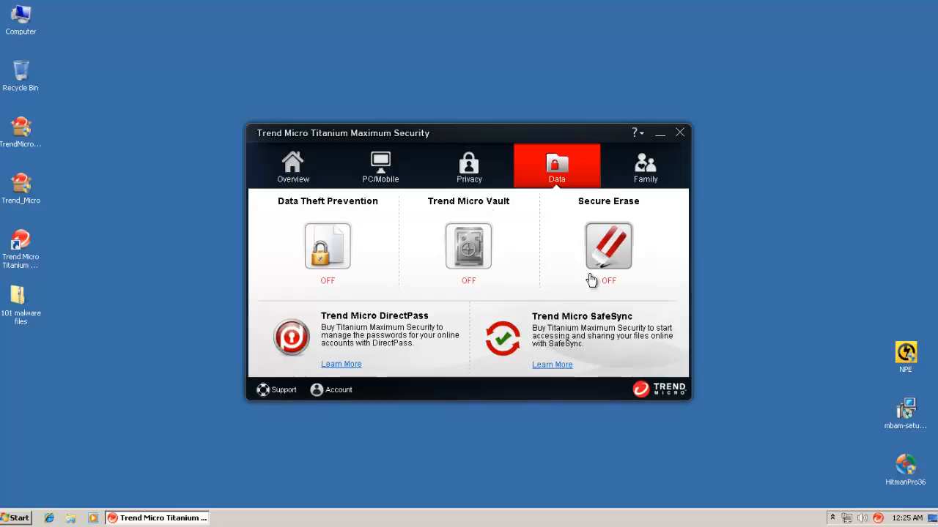
pyautogui.moveTo(619, 221)
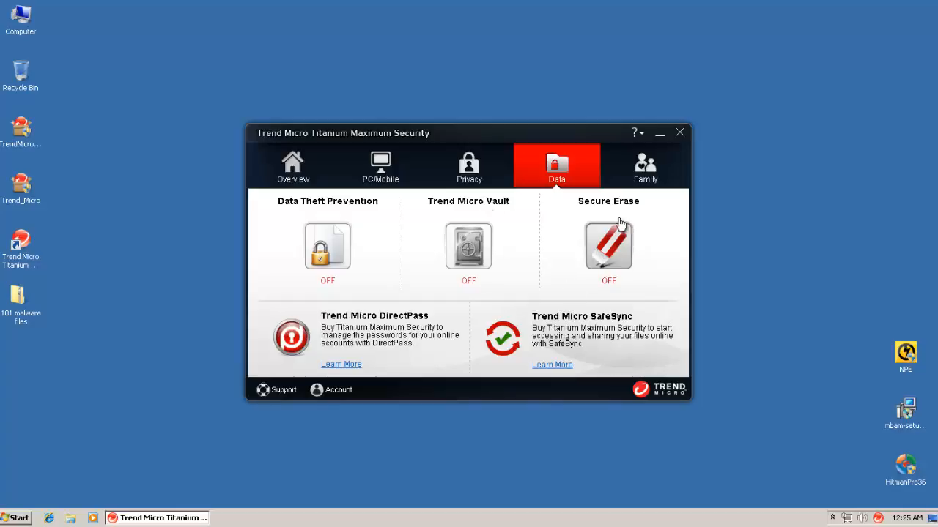
pyautogui.moveTo(642, 172)
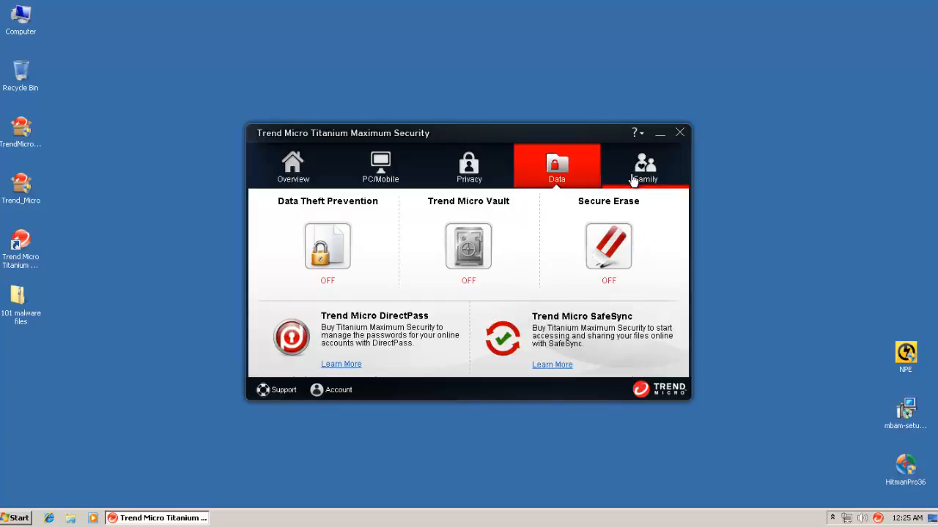
pyautogui.click(645, 166)
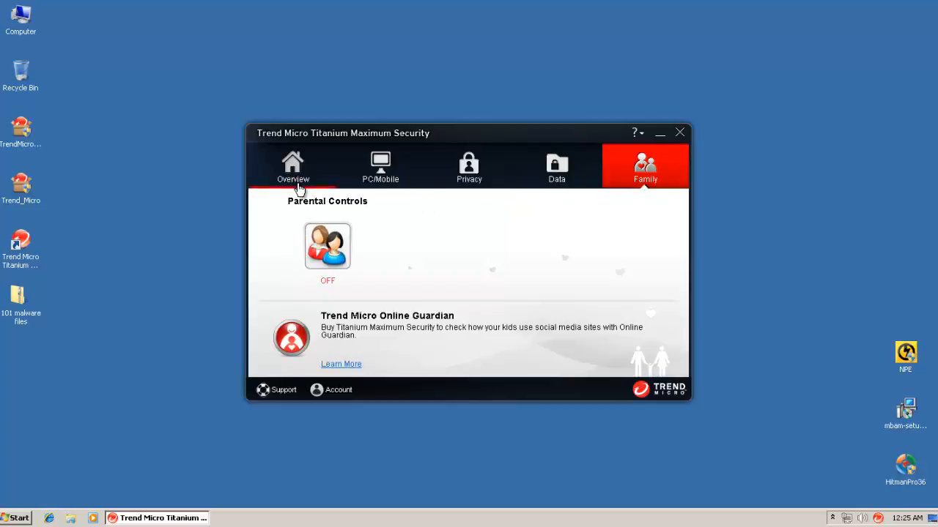
pyautogui.click(292, 166)
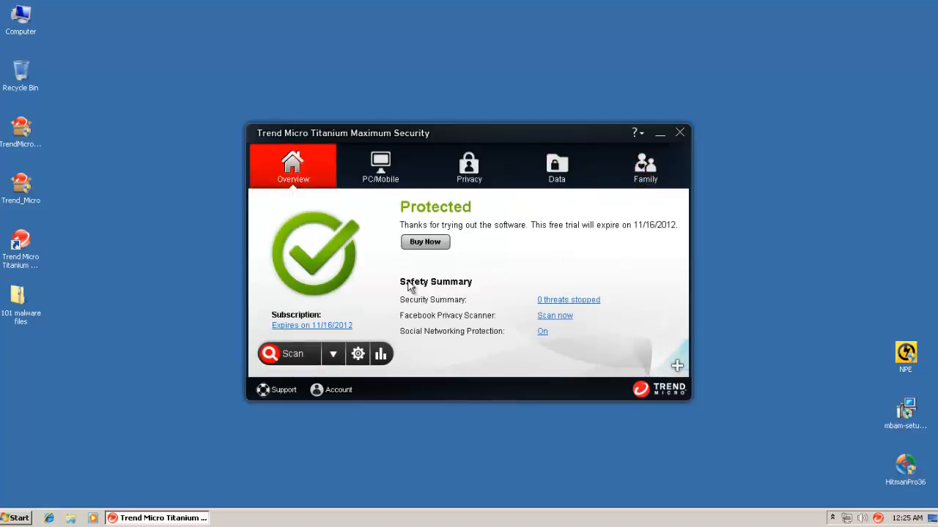
pyautogui.moveTo(378, 247)
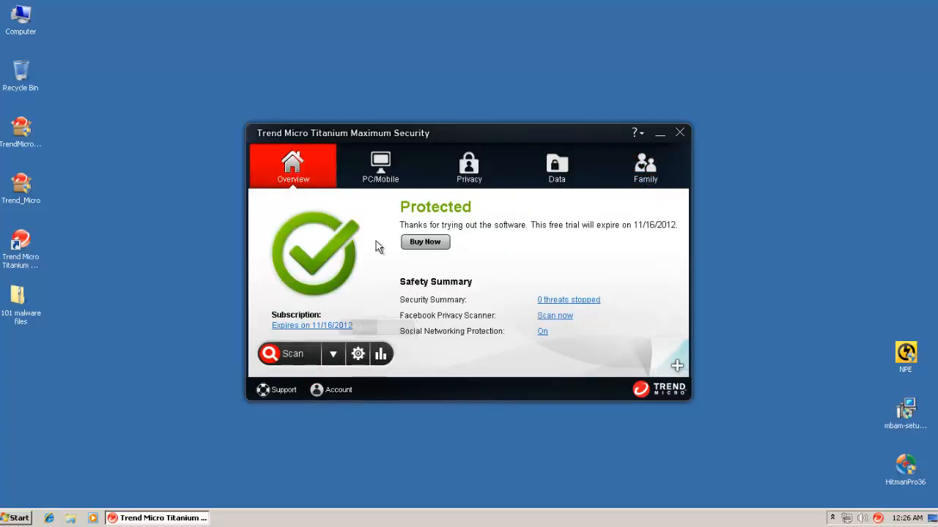
# - Show the Virus & Spyware Controls scan preferences in Protection Settings
pyautogui.click(380, 167)
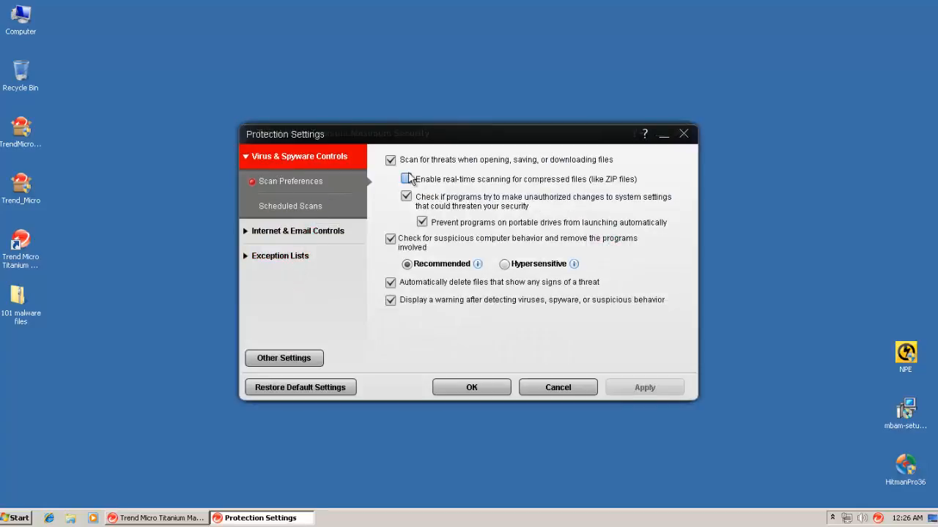
pyautogui.click(406, 178)
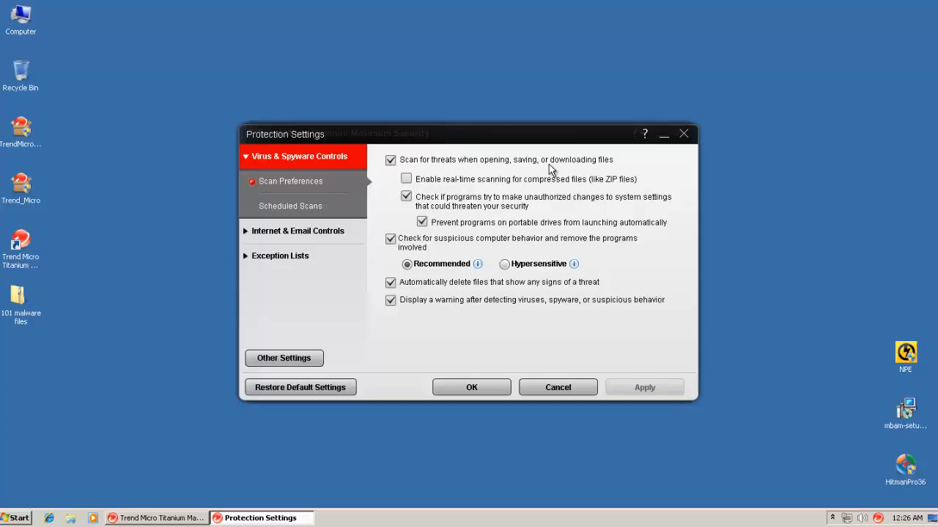
pyautogui.moveTo(415, 204)
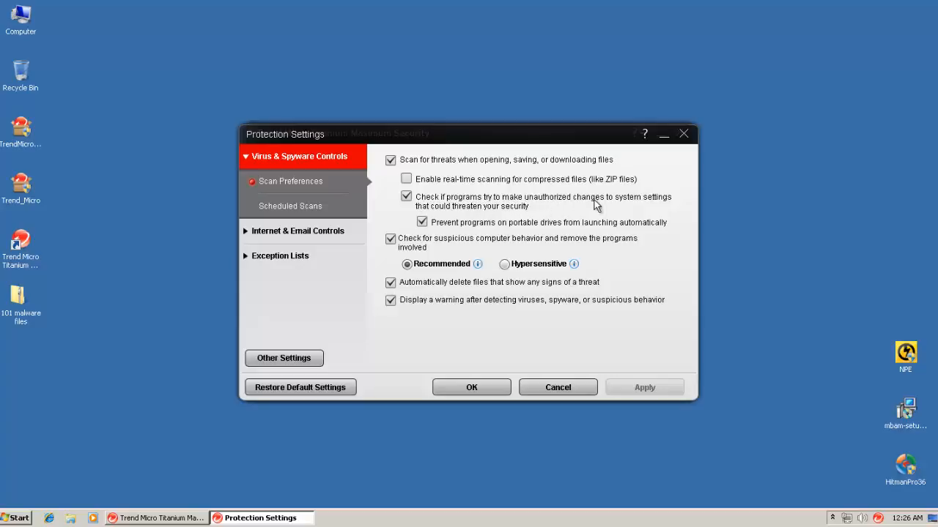
pyautogui.moveTo(542, 260)
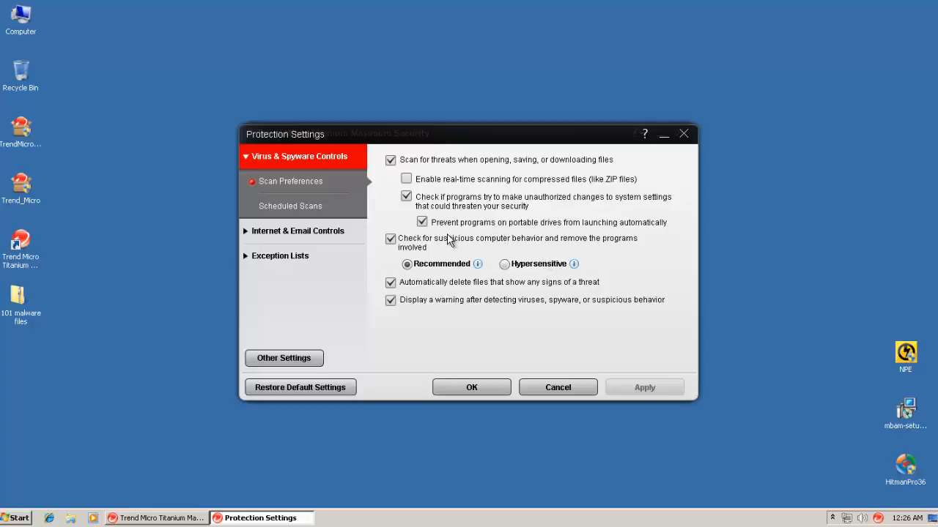
pyautogui.moveTo(572, 231)
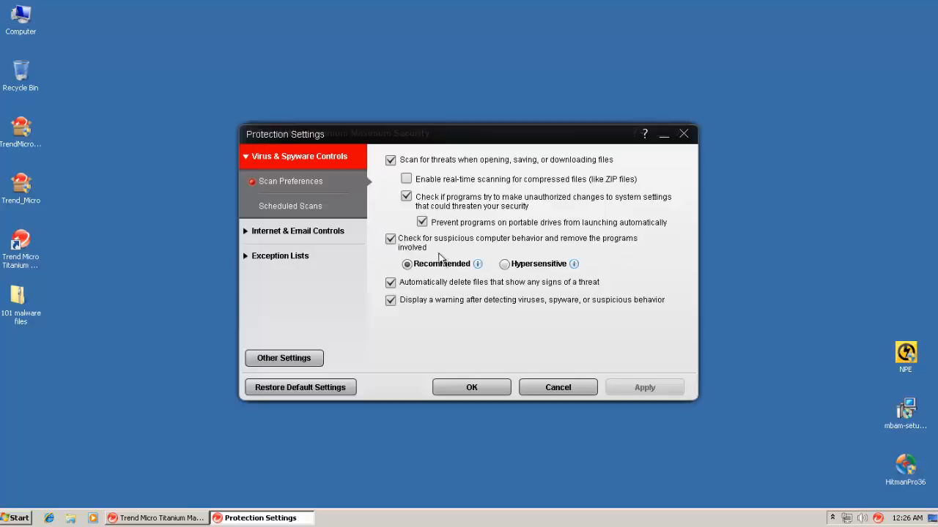
pyautogui.moveTo(414, 251)
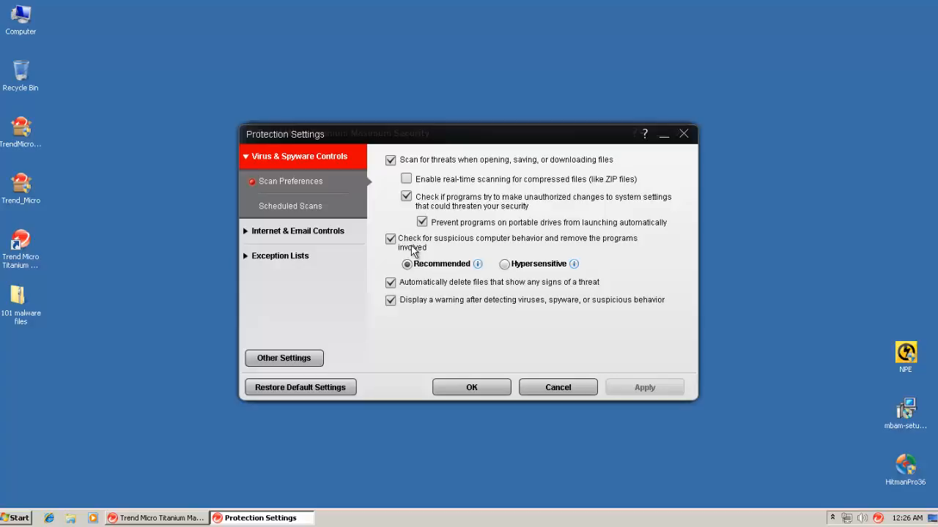
pyautogui.moveTo(469, 277)
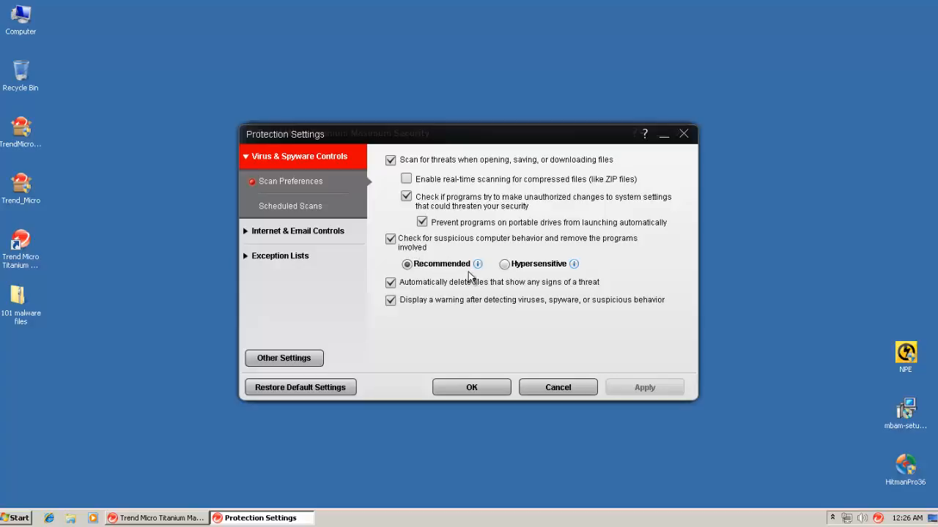
pyautogui.moveTo(477, 264)
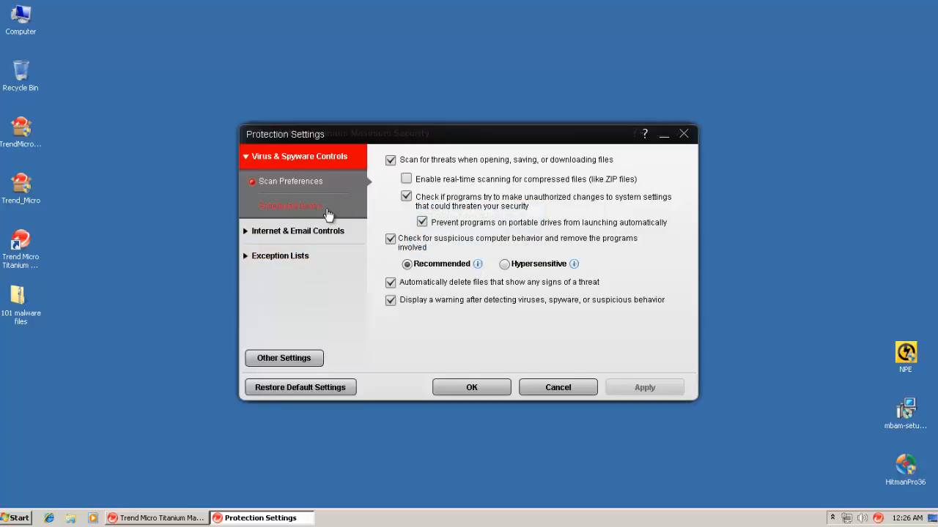
pyautogui.moveTo(500, 272)
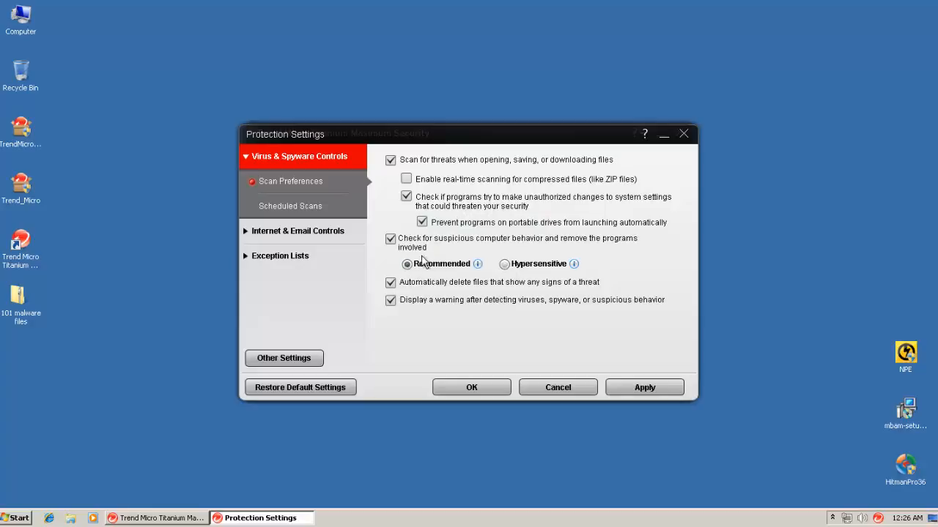
pyautogui.moveTo(485, 273)
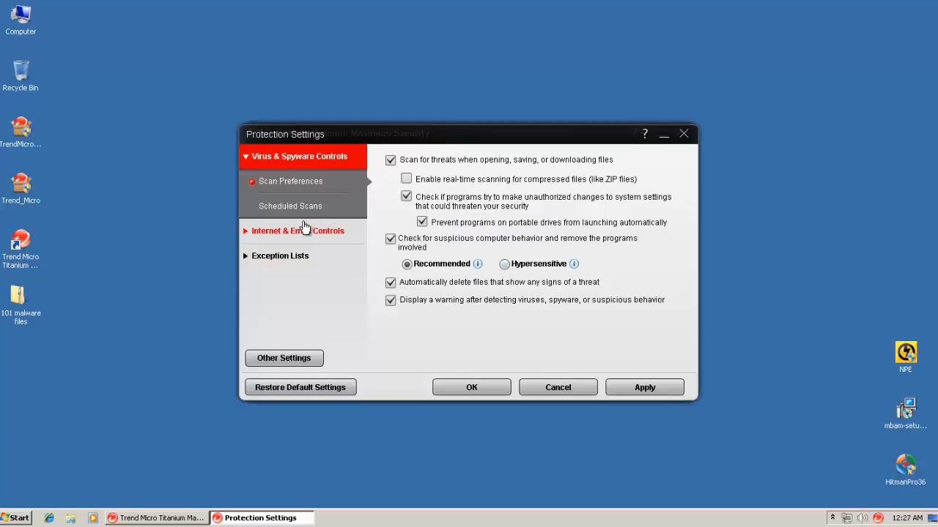
# - Return web threat protection strength to Normal and view email and network options
pyautogui.click(293, 231)
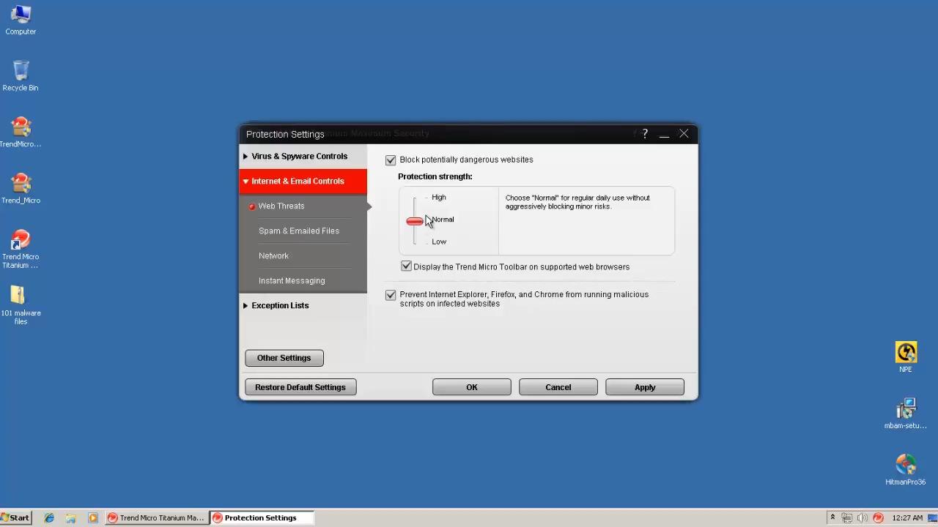
pyautogui.moveTo(429, 215)
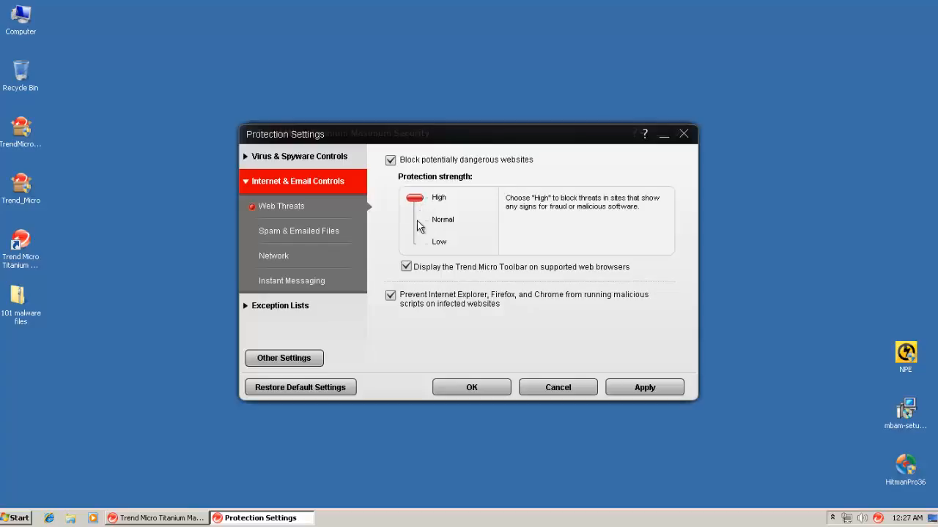
pyautogui.moveTo(414, 198); pyautogui.dragTo(414, 220)
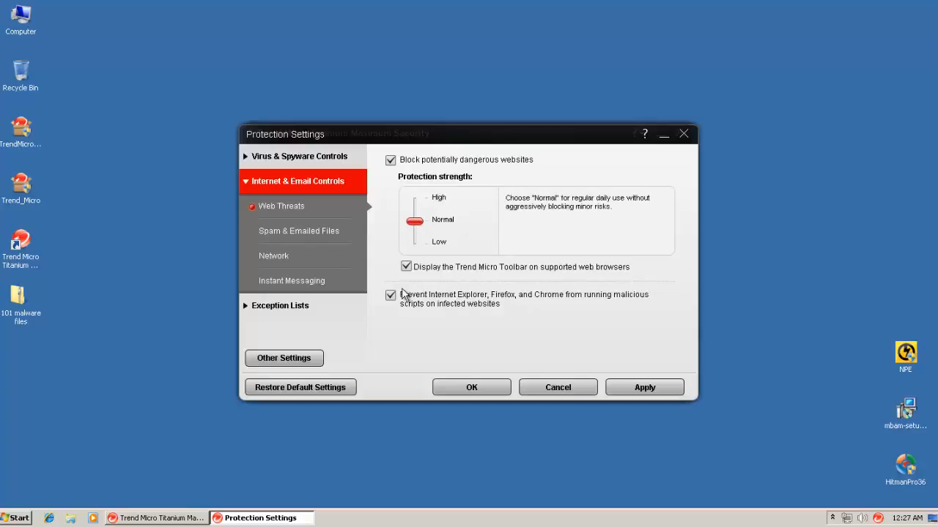
pyautogui.click(299, 230)
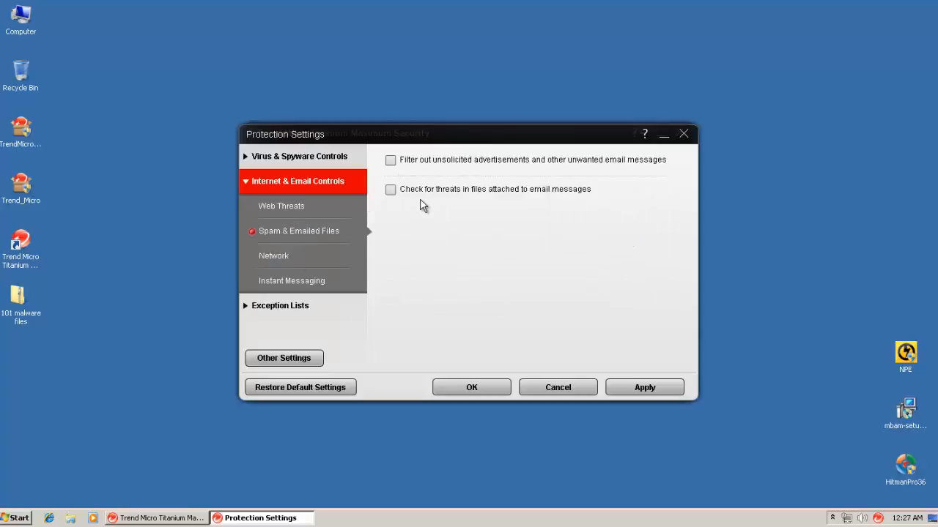
pyautogui.click(273, 255)
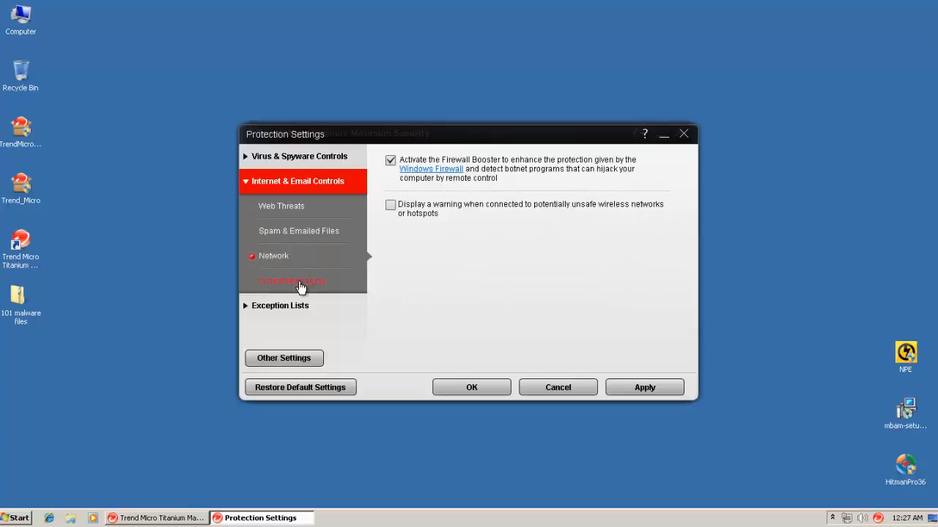
pyautogui.moveTo(431, 170)
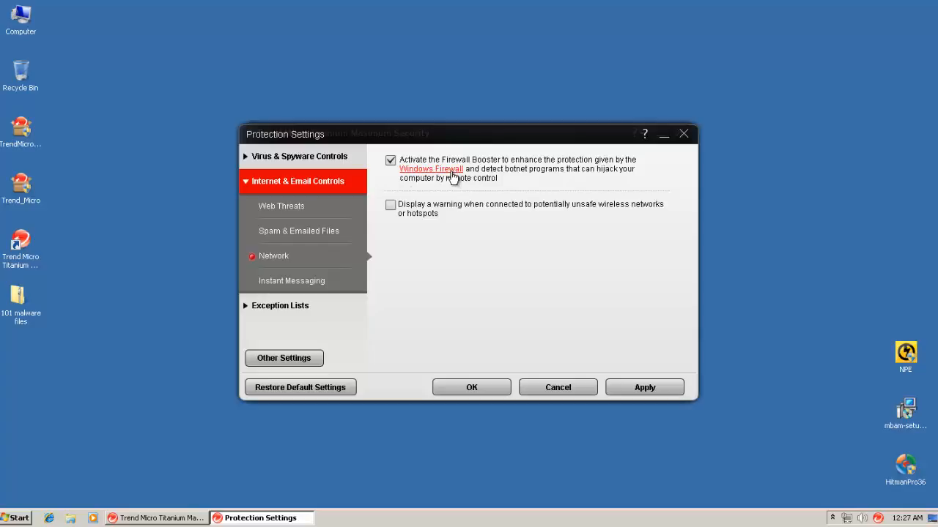
pyautogui.moveTo(301, 269)
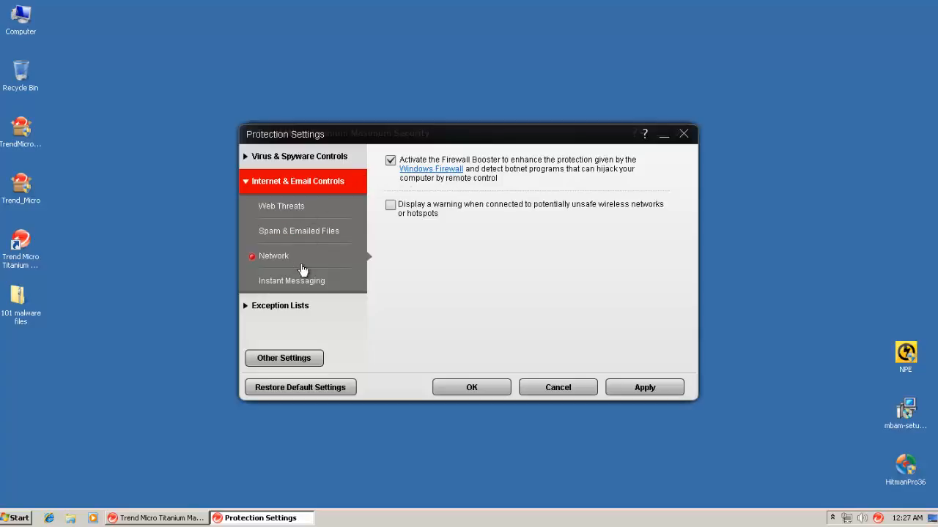
# - View instant messaging and exception lists, cancel settings, and return to Overview
pyautogui.click(292, 281)
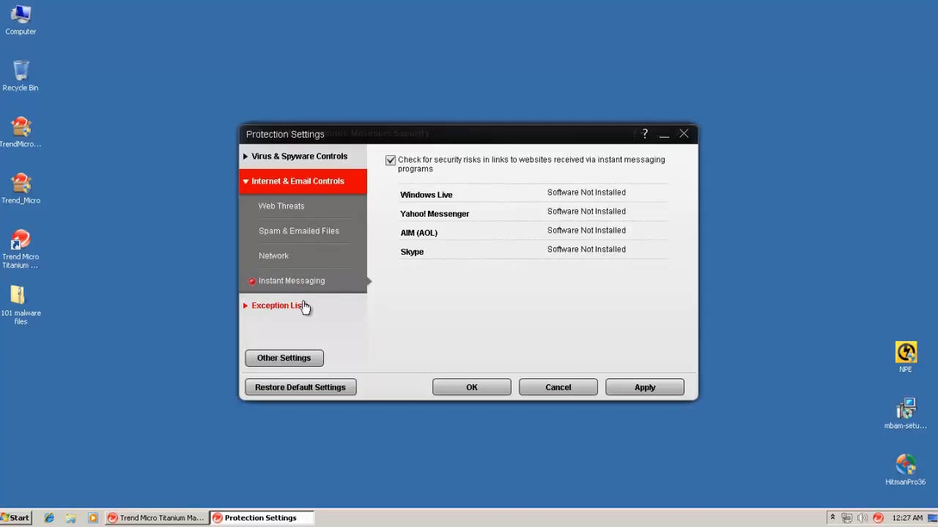
pyautogui.click(275, 305)
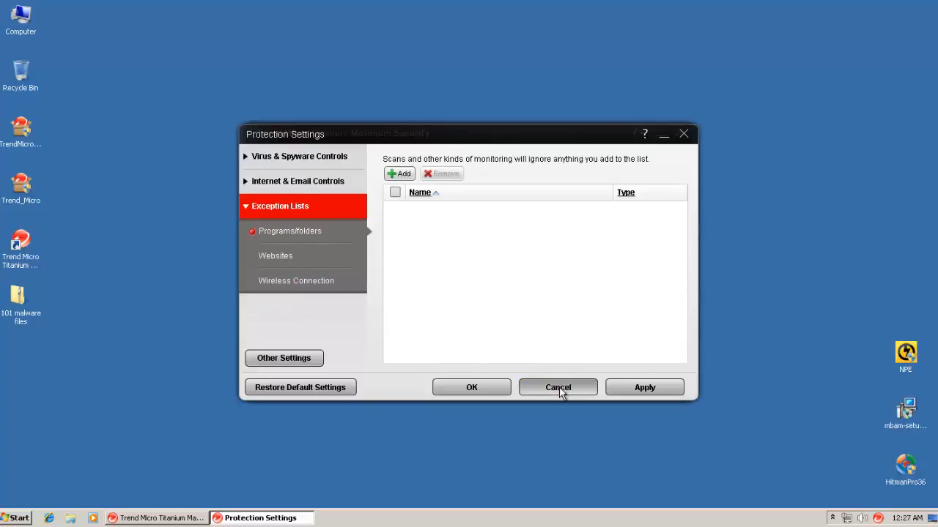
pyautogui.click(558, 387)
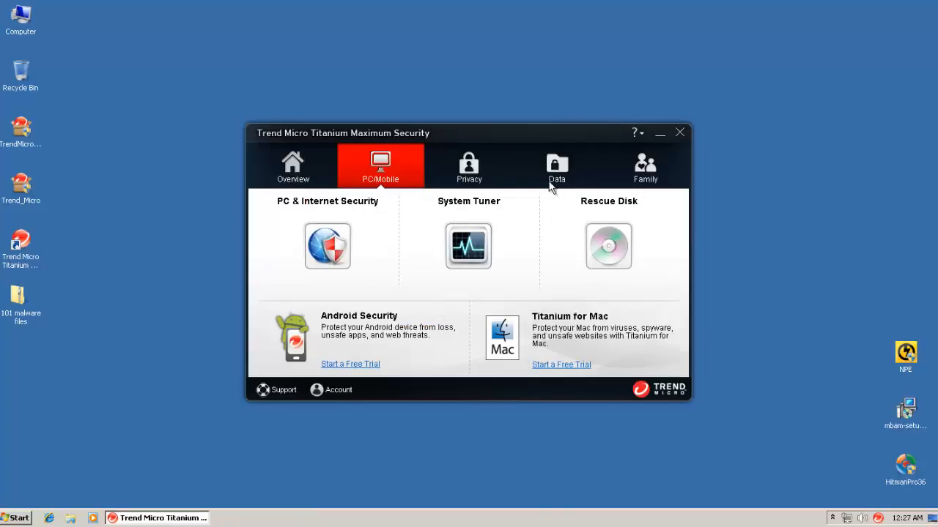
pyautogui.click(292, 167)
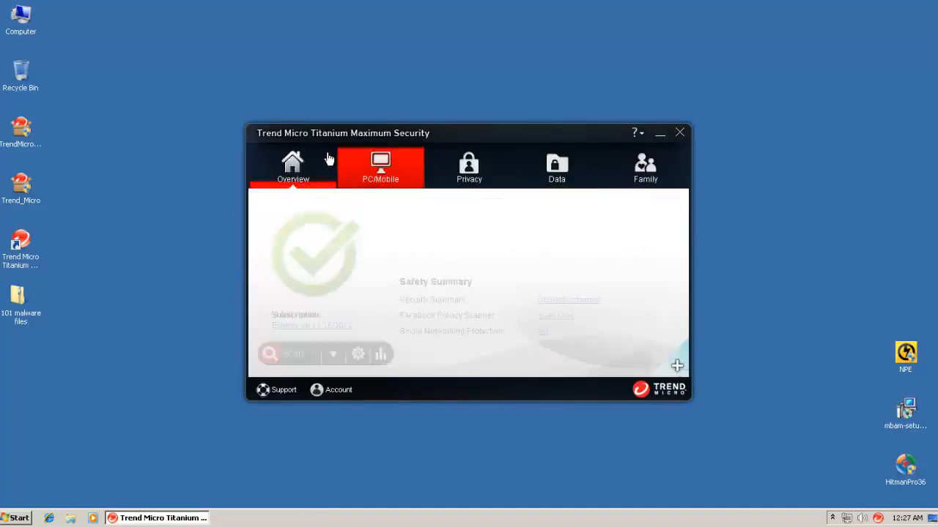
# - List all users' processes in Task Manager, scroll to Trend Micro entries, then close it
pyautogui.click(679, 132)
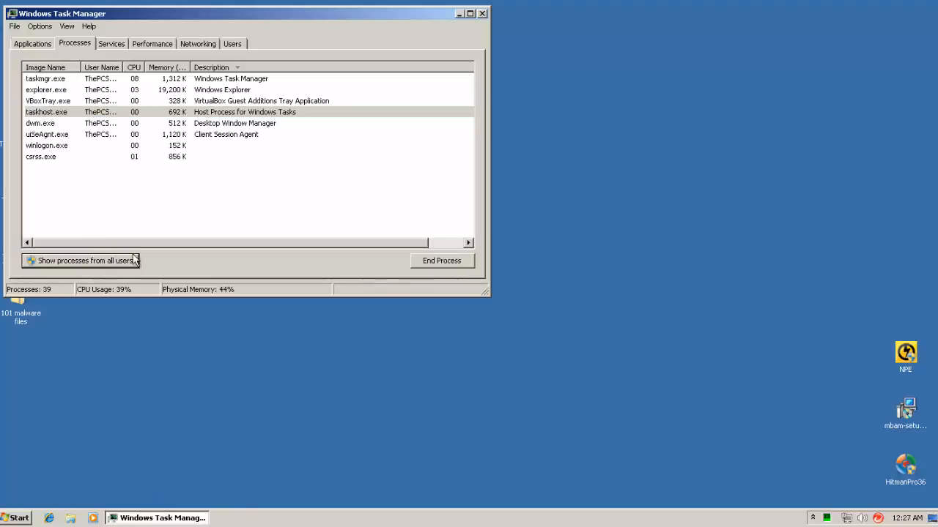
pyautogui.click(30, 261)
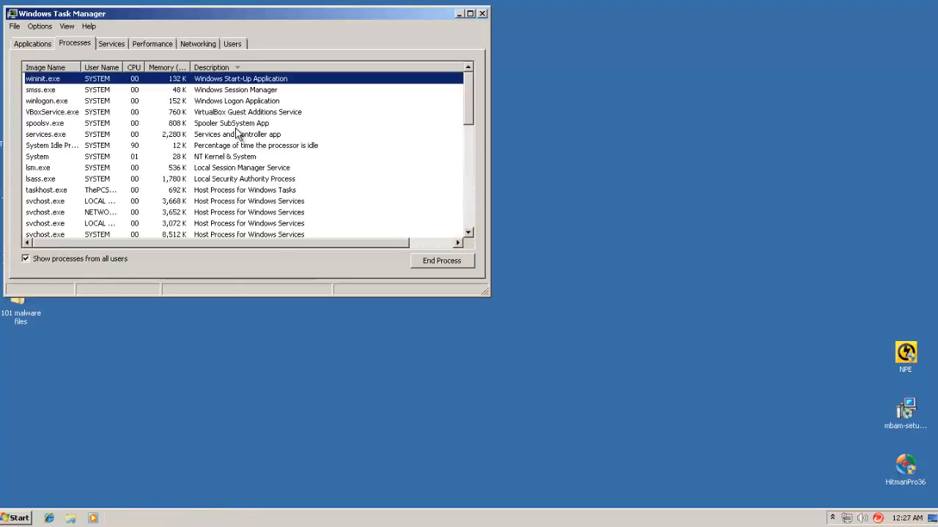
pyautogui.scroll(-3)
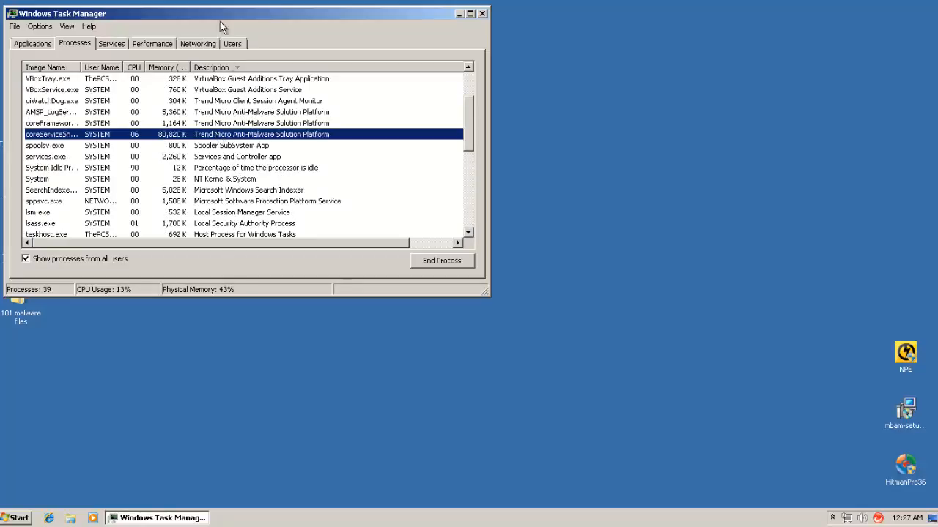
pyautogui.moveTo(224, 13); pyautogui.dragTo(352, 71)
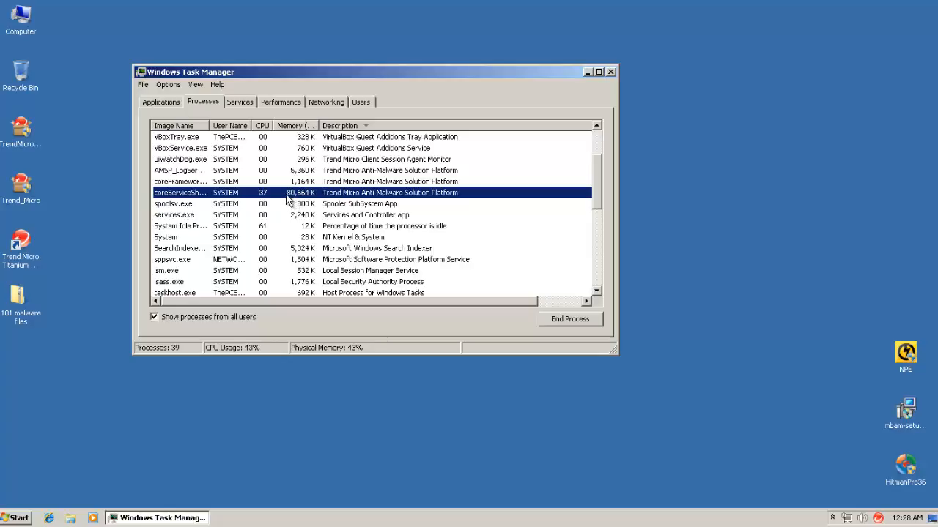
pyautogui.moveTo(567, 93)
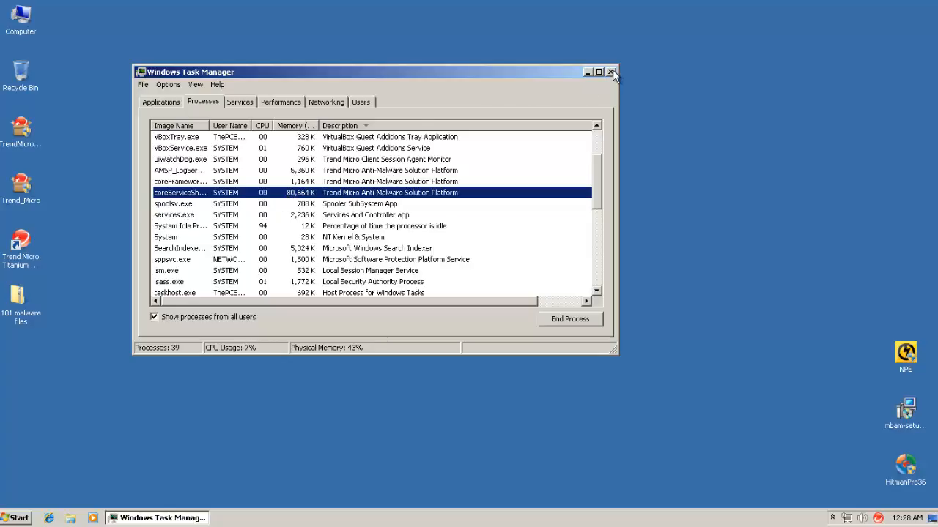
pyautogui.click(612, 71)
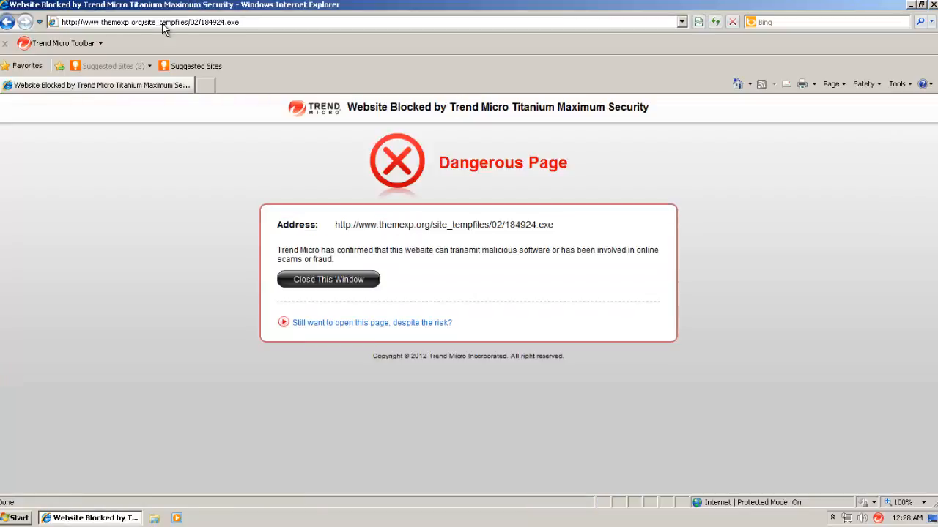
pyautogui.moveTo(377, 310)
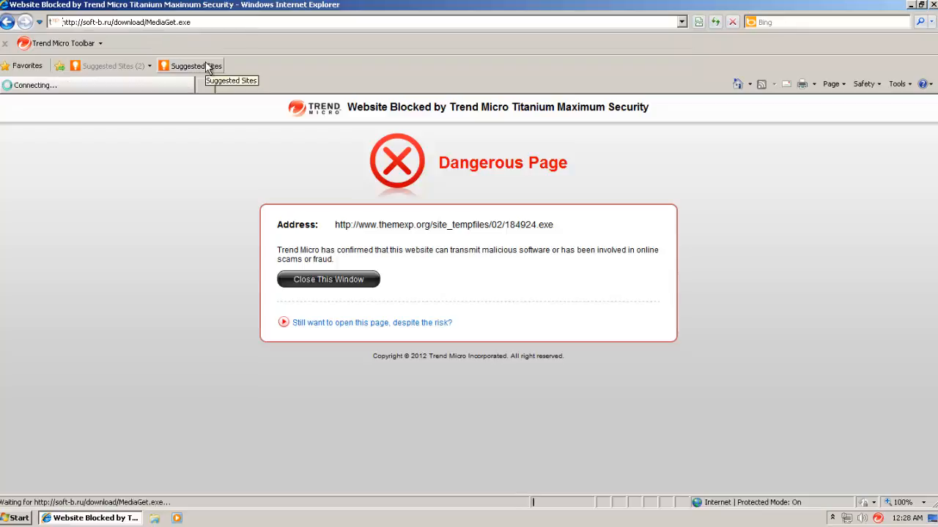
pyautogui.moveTo(216, 57)
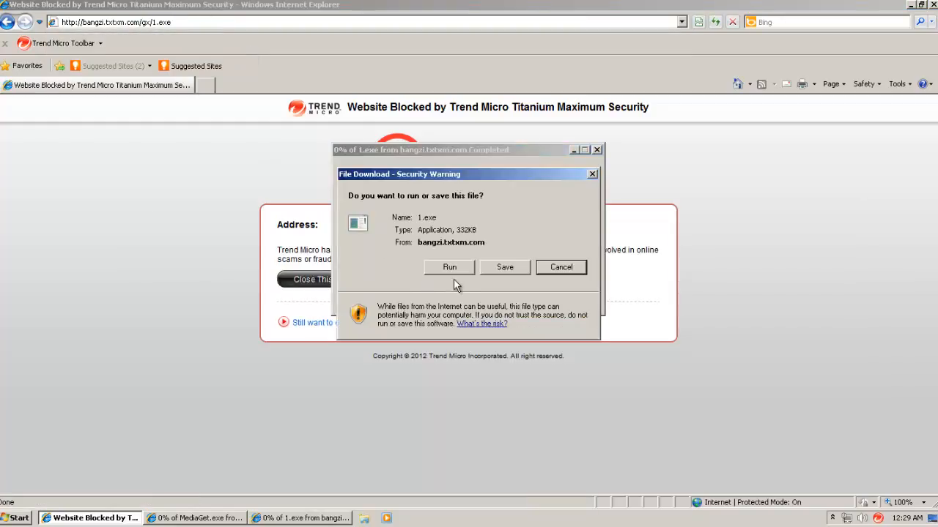
# - Run 1.exe past the suspicious-file alerts, then run MediaGet.exe
pyautogui.click(449, 268)
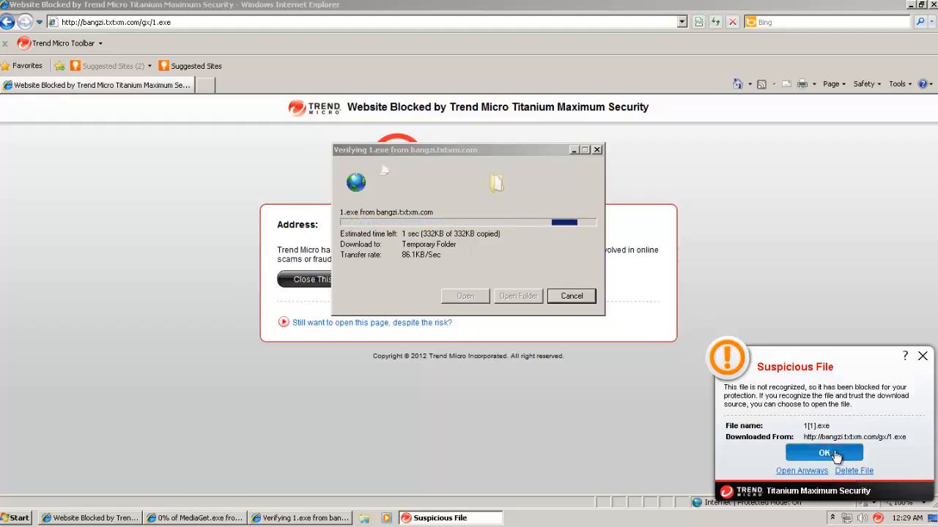
pyautogui.click(824, 453)
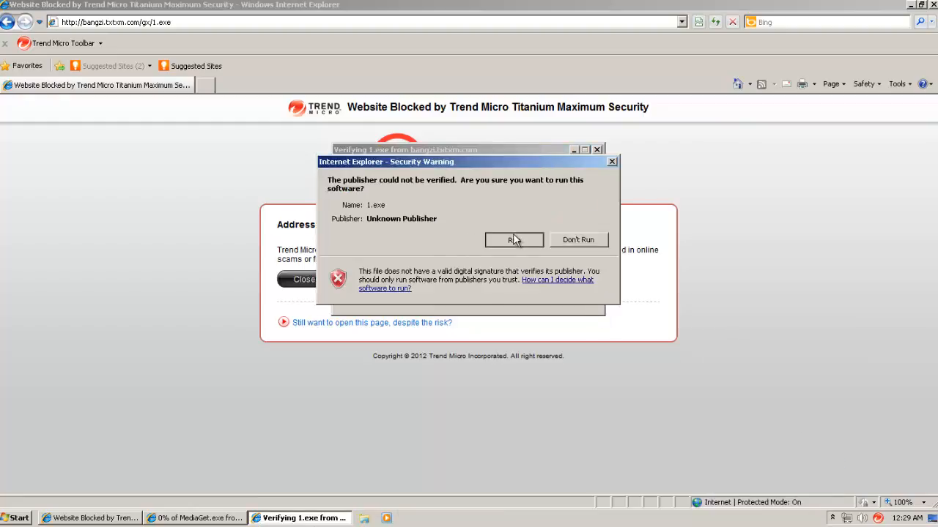
pyautogui.click(515, 240)
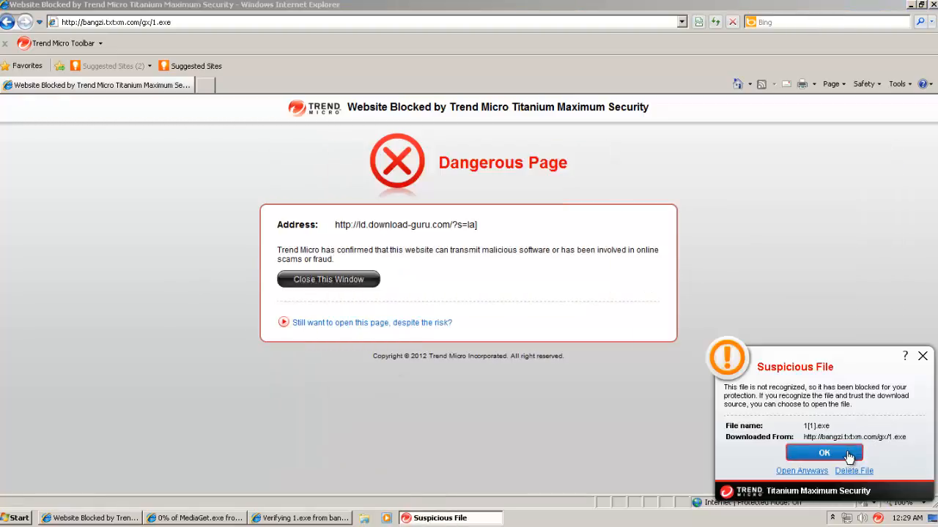
pyautogui.click(823, 454)
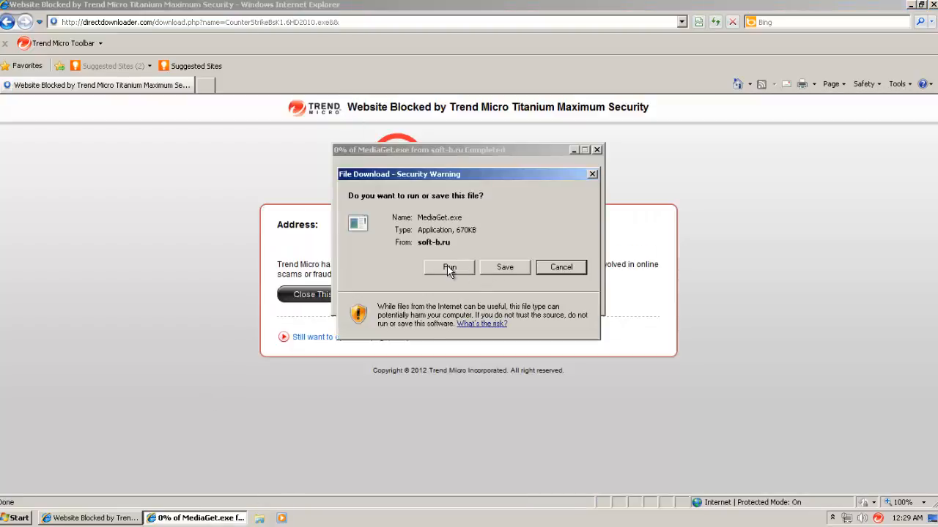
pyautogui.click(449, 267)
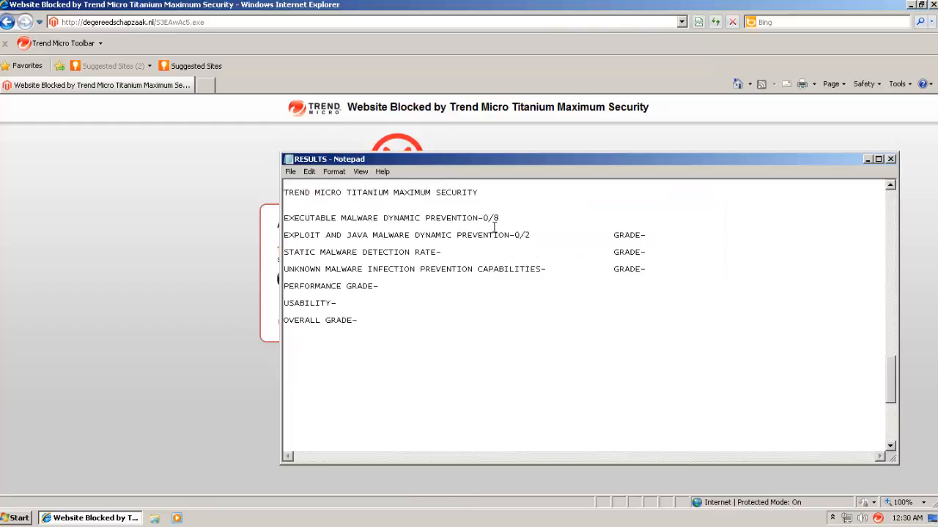
pyautogui.moveTo(545, 213)
pyautogui.write('ANTIPHISHING-0/2')
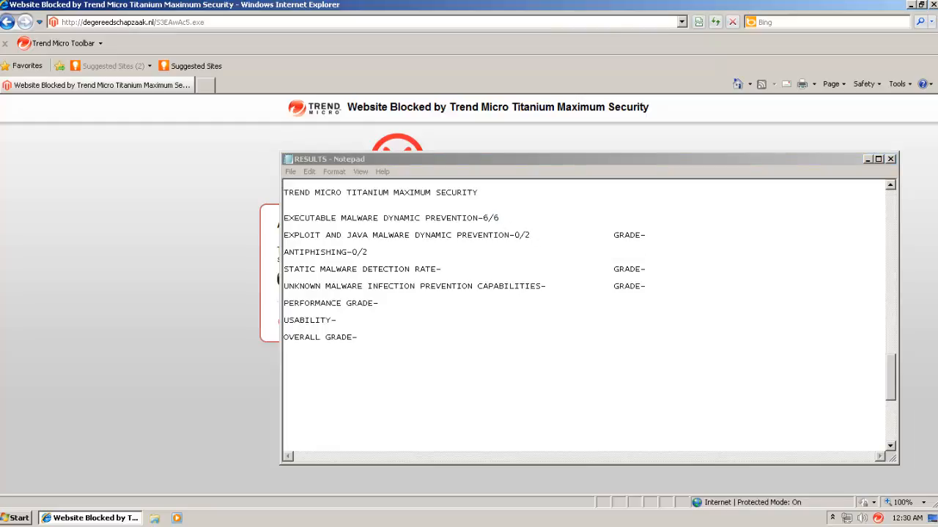
# - Switch from the updated RESULTS.txt back to the Internet Explorer window
pyautogui.click(889, 159)
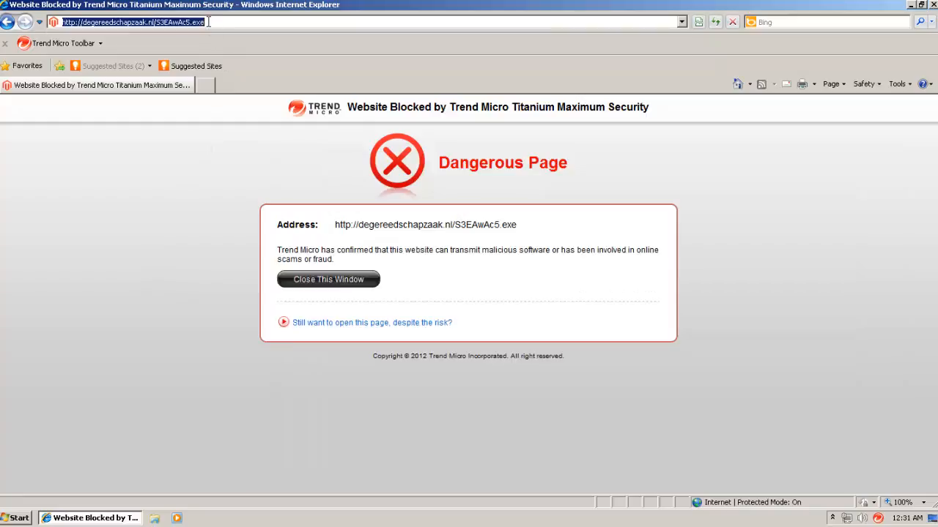
pyautogui.write('http://e-lcom.sy/upload.htm')
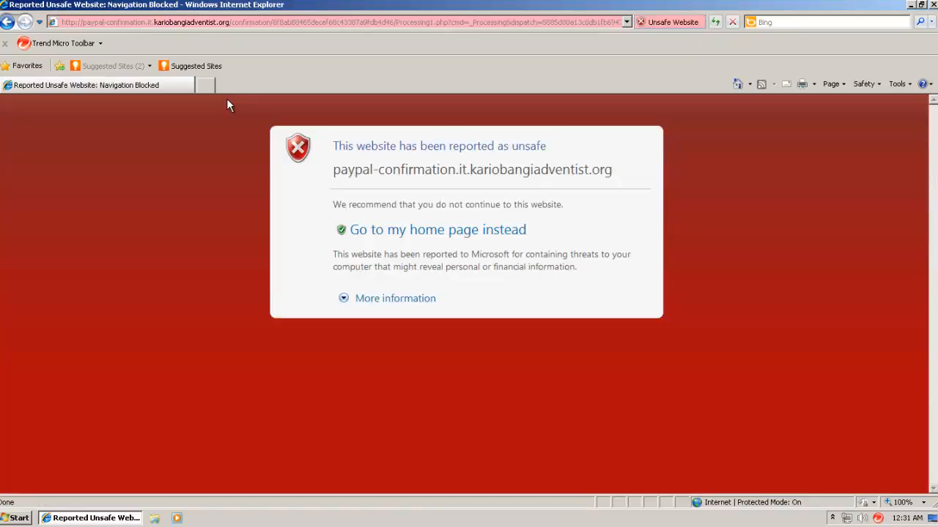
pyautogui.moveTo(410, 285)
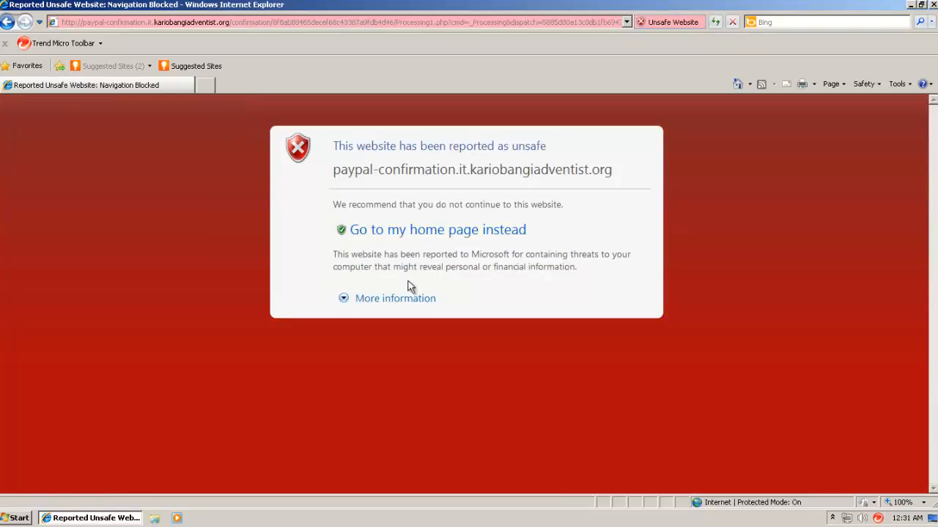
# - Bypass the phishing warning via More information and 'Disregard and continue', then scroll the page
pyautogui.click(395, 298)
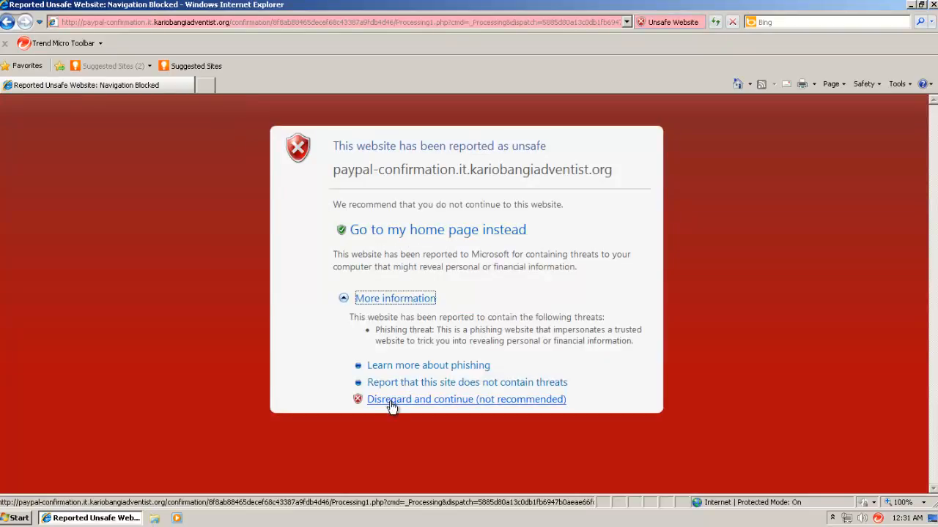
pyautogui.click(466, 400)
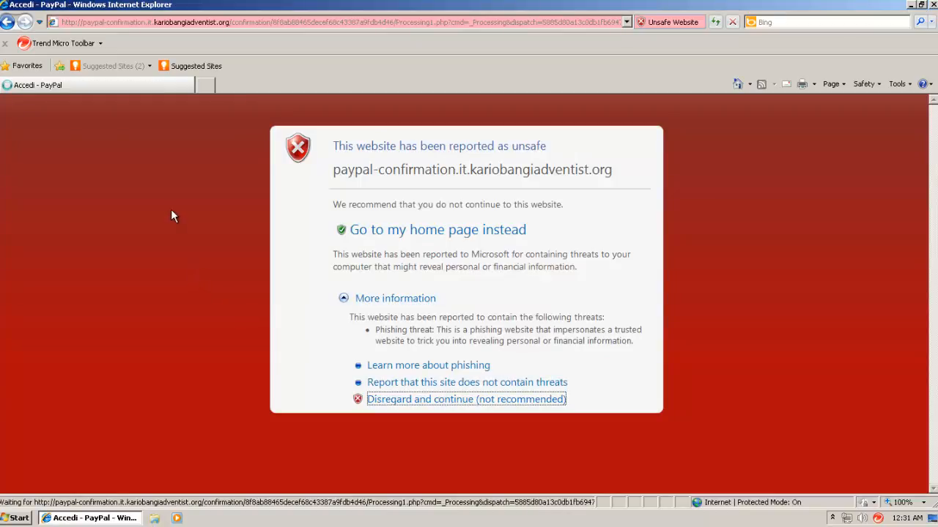
pyautogui.moveTo(167, 213)
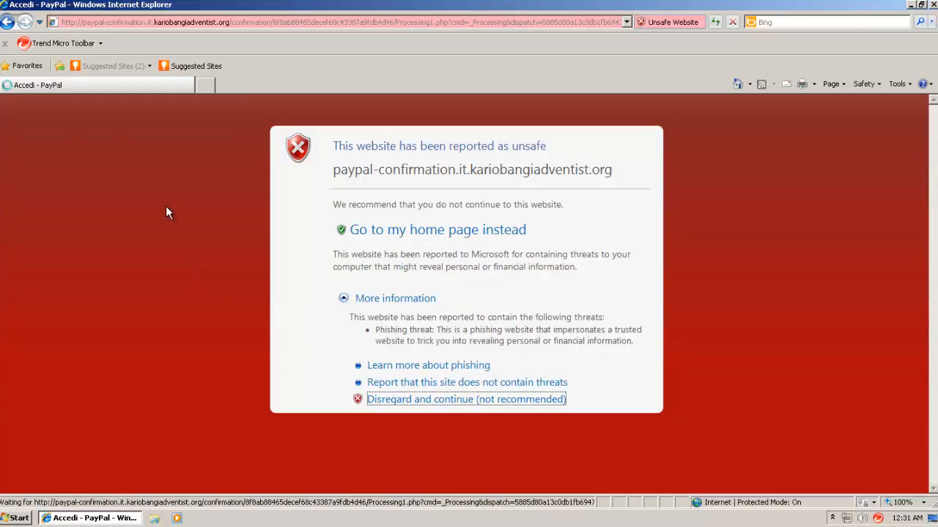
pyautogui.click(466, 399)
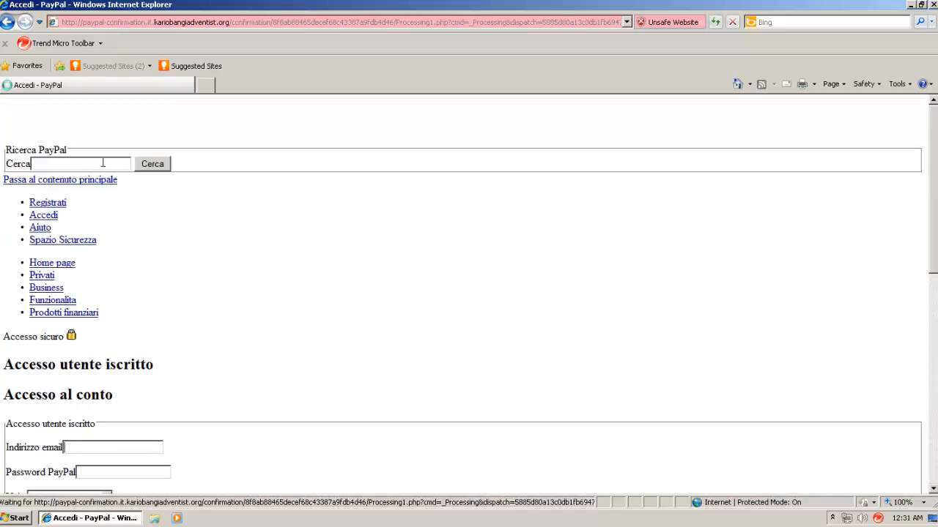
pyautogui.scroll(-3)
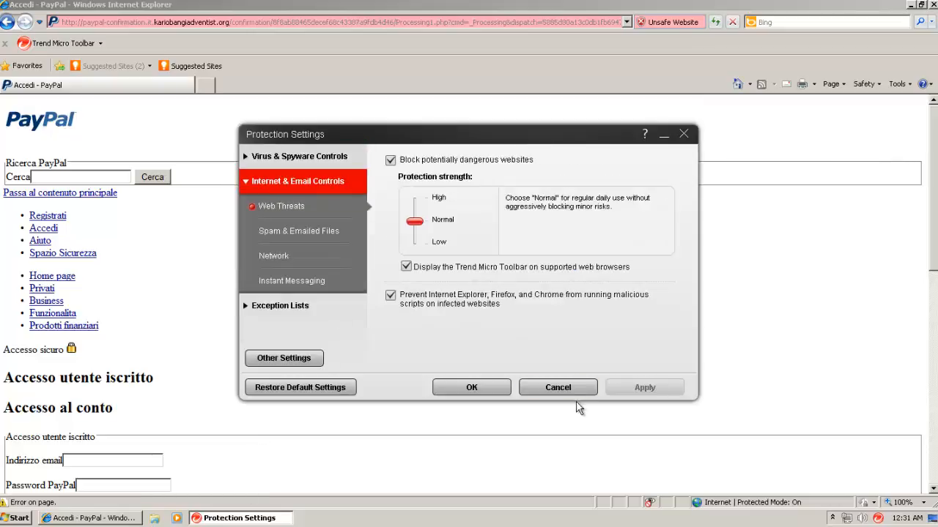
# - Cancel Protection Settings, scroll the fake PayPal page, and open a new tab
pyautogui.click(558, 387)
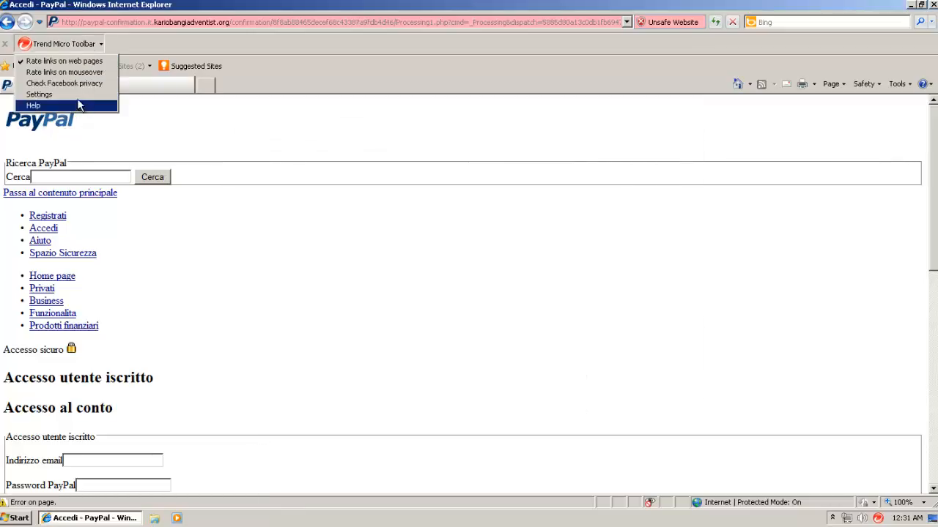
pyautogui.moveTo(73, 83)
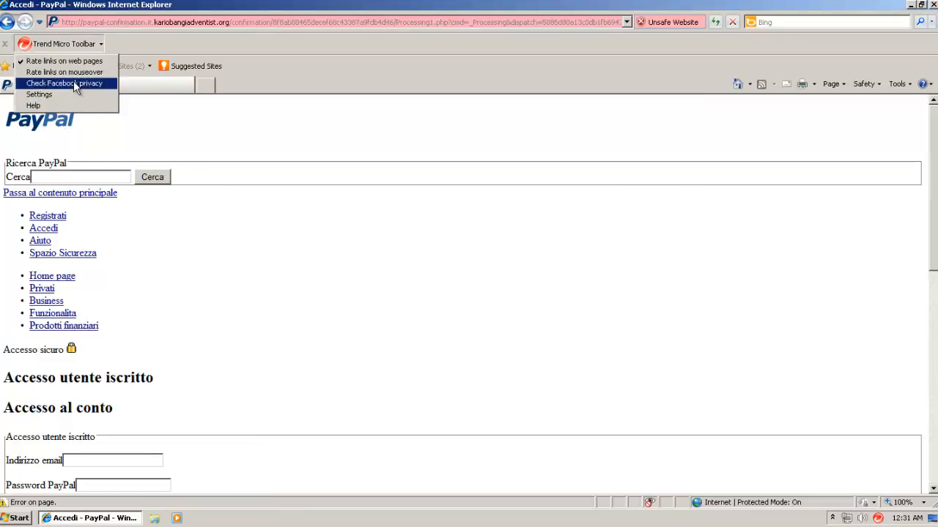
pyautogui.moveTo(70, 71)
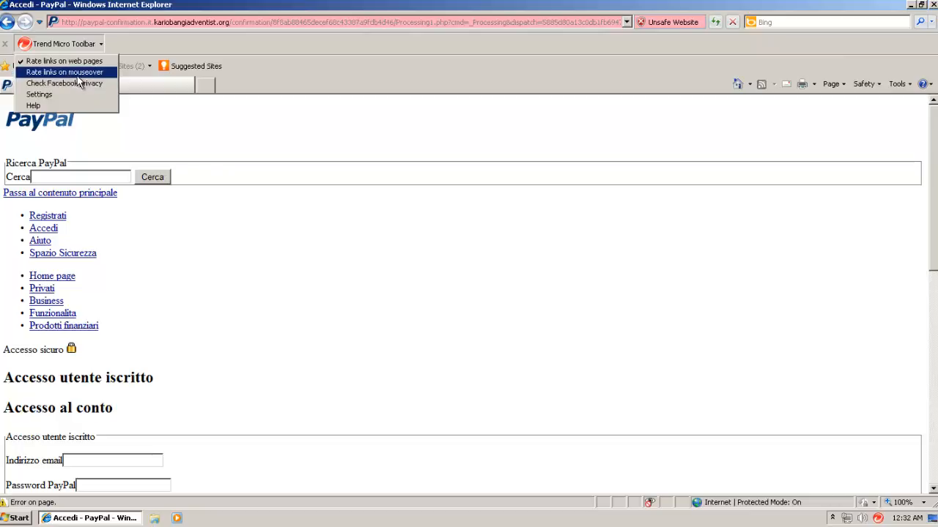
pyautogui.moveTo(39, 94)
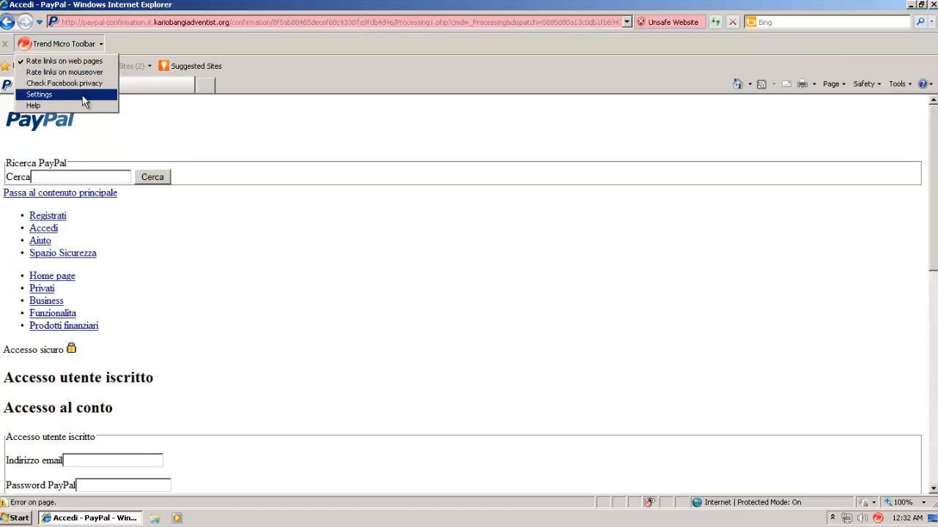
pyautogui.moveTo(244, 130)
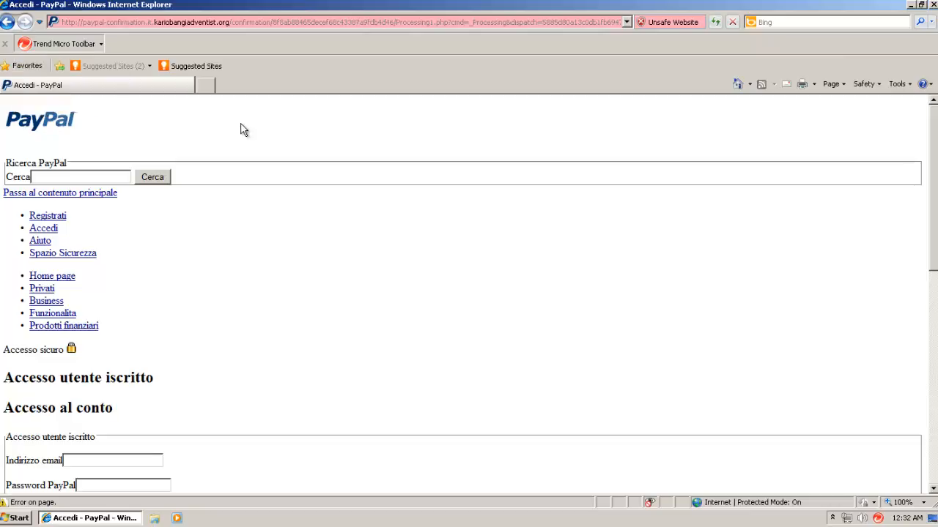
pyautogui.moveTo(671, 21)
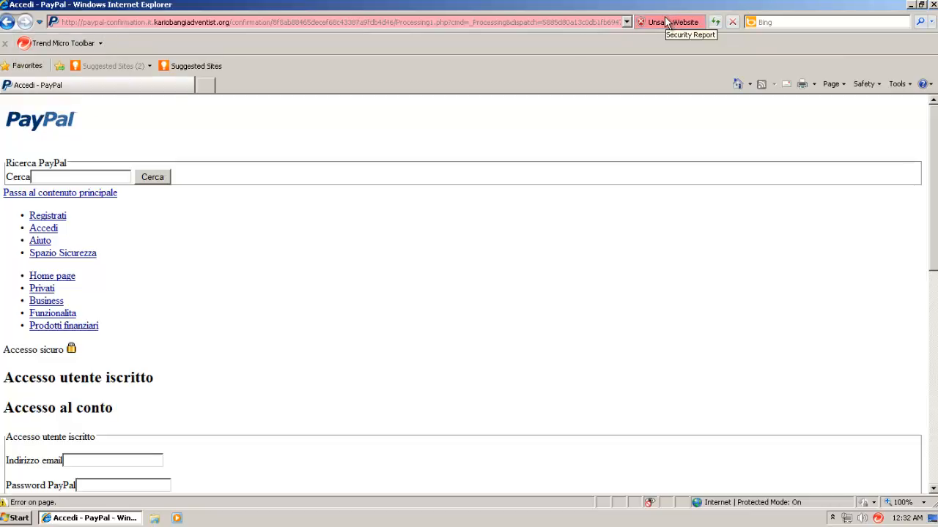
pyautogui.moveTo(107, 96)
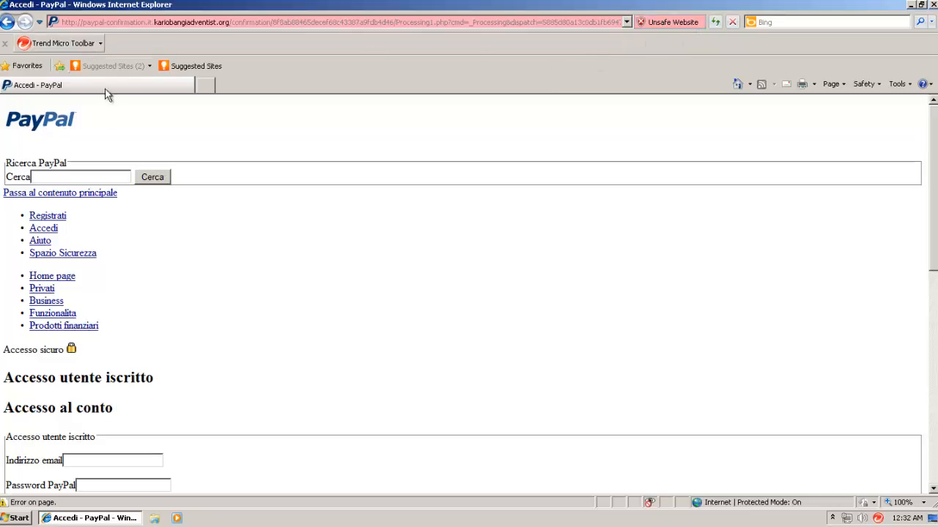
pyautogui.scroll(-3)
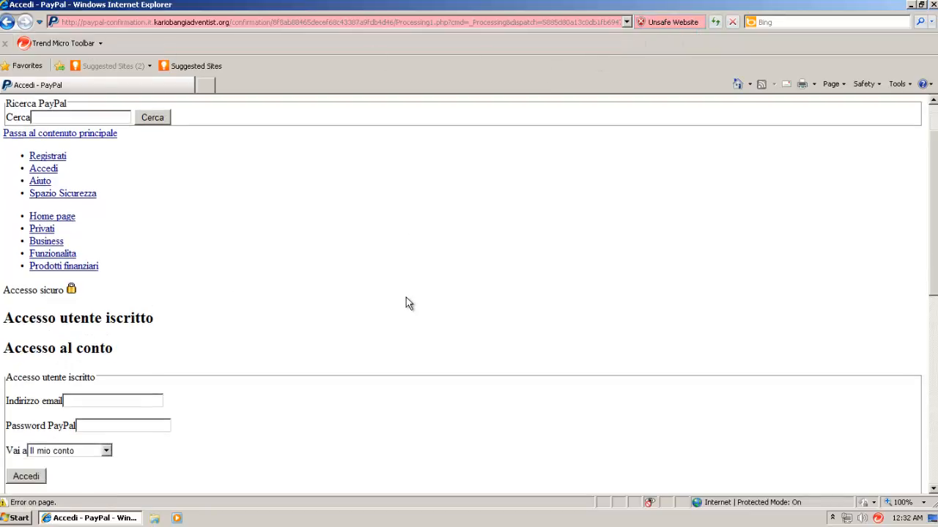
pyautogui.scroll(-3)
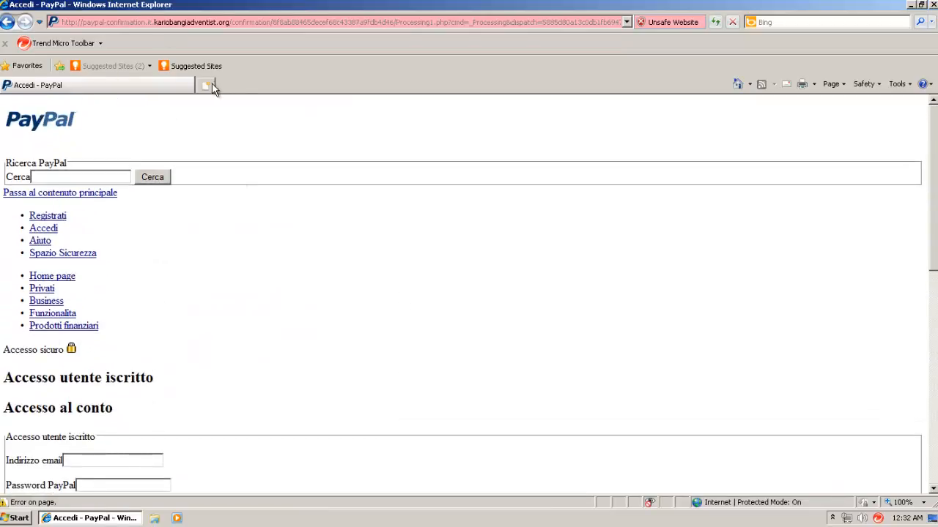
pyautogui.click(207, 85)
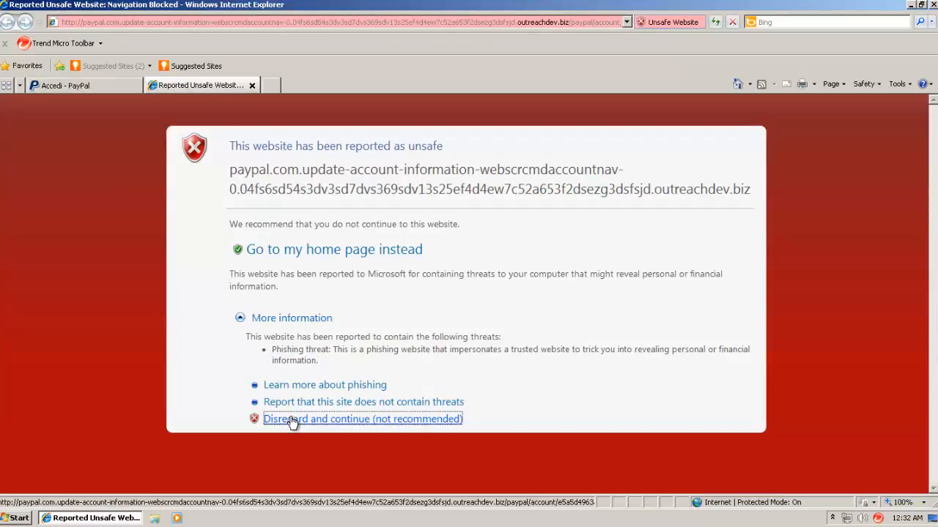
# - Continue past the warning to the outreachdev.biz phishing site
pyautogui.click(363, 419)
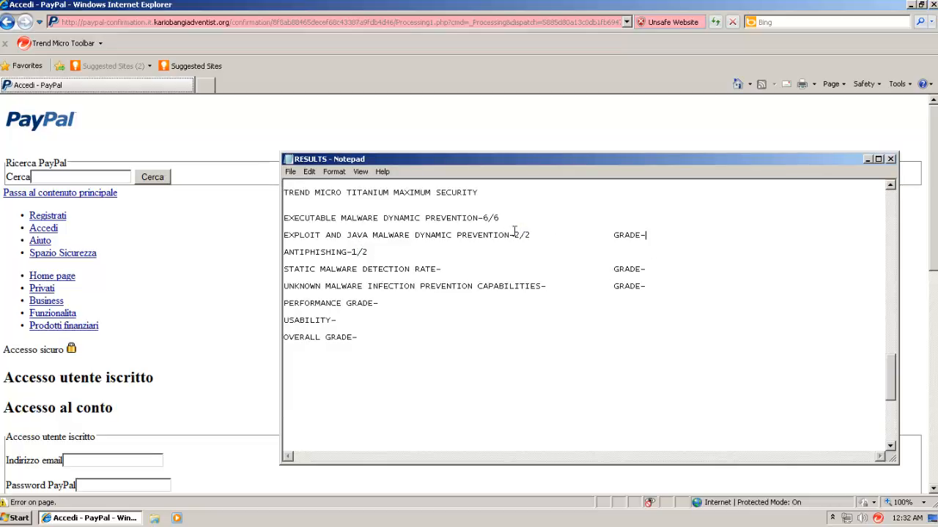
pyautogui.moveTo(672, 259)
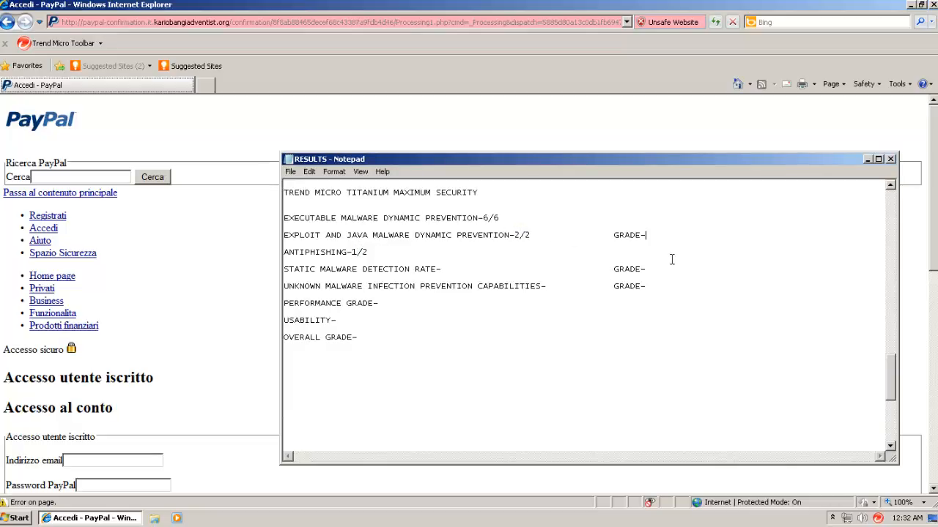
# - Enter grade A for the exploit and Java malware dynamic prevention 2/2 line
pyautogui.write('A')
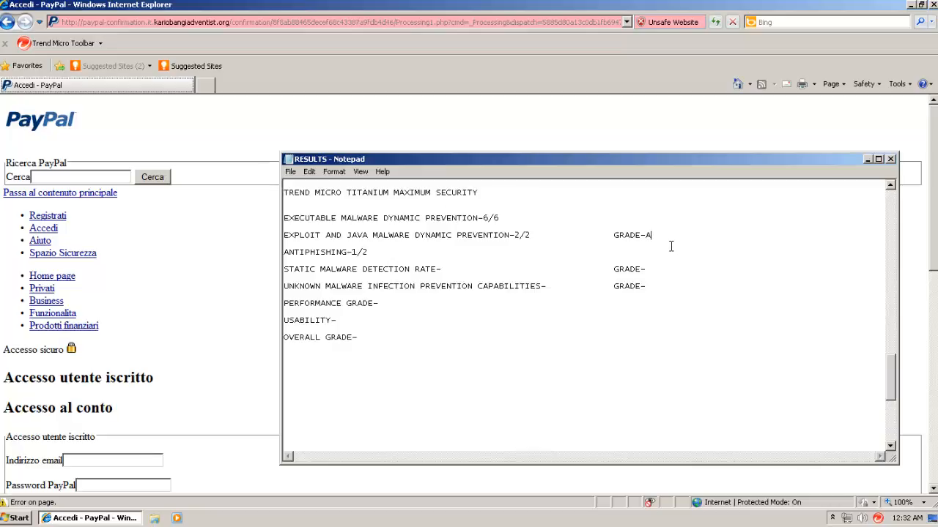
pyautogui.moveTo(276, 321)
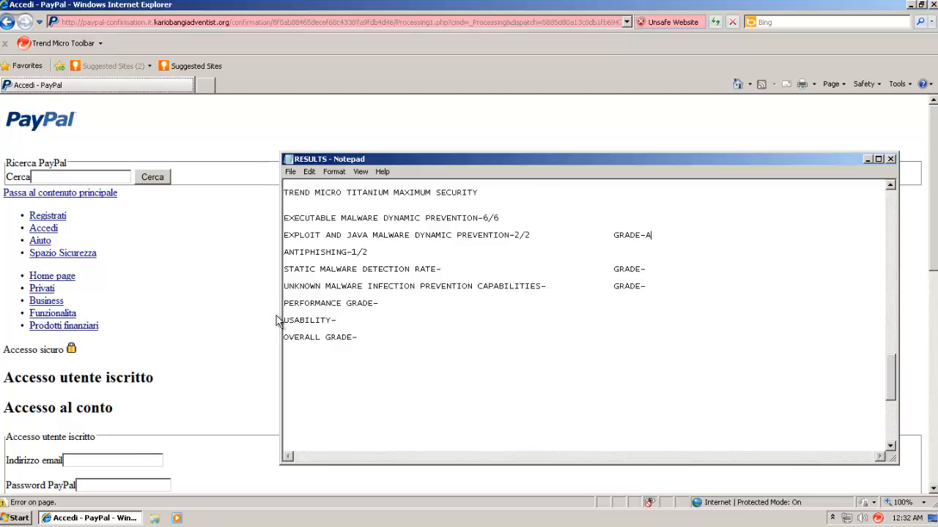
pyautogui.moveTo(440, 290)
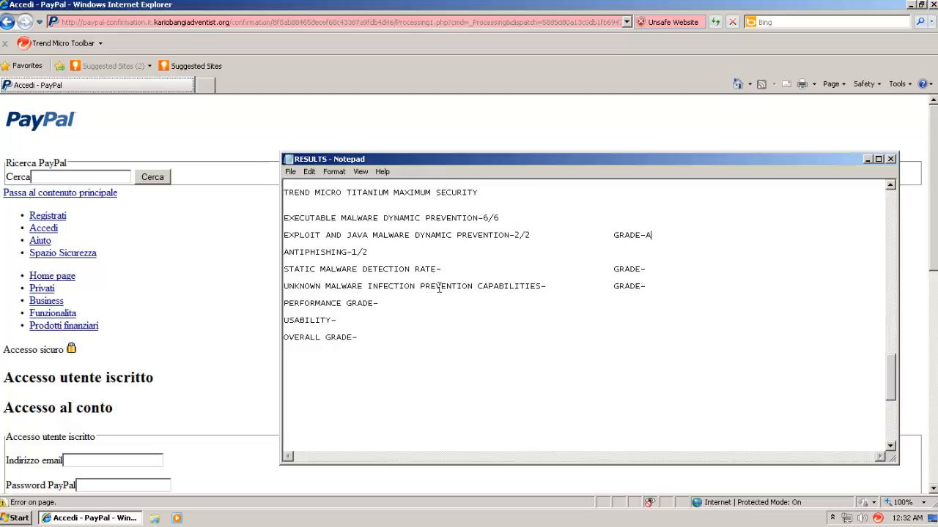
# - Close Notepad and Internet Explorer, then uncheck Protection Against Viruses & Spyware from the tray icon
pyautogui.click(890, 159)
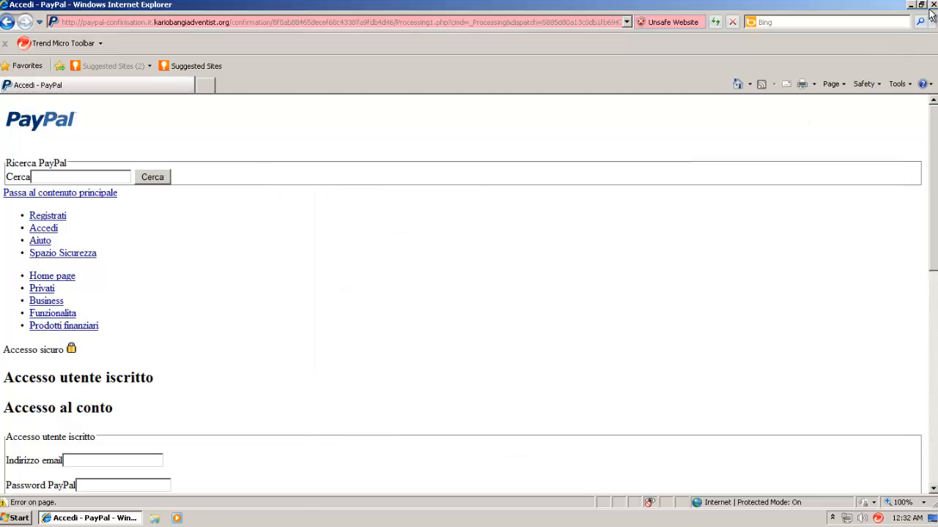
pyautogui.click(931, 6)
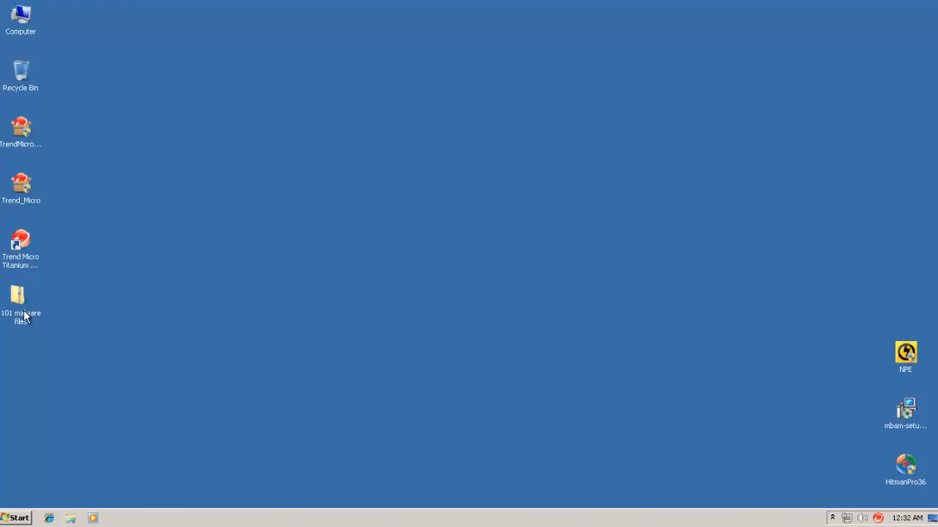
pyautogui.click(21, 297)
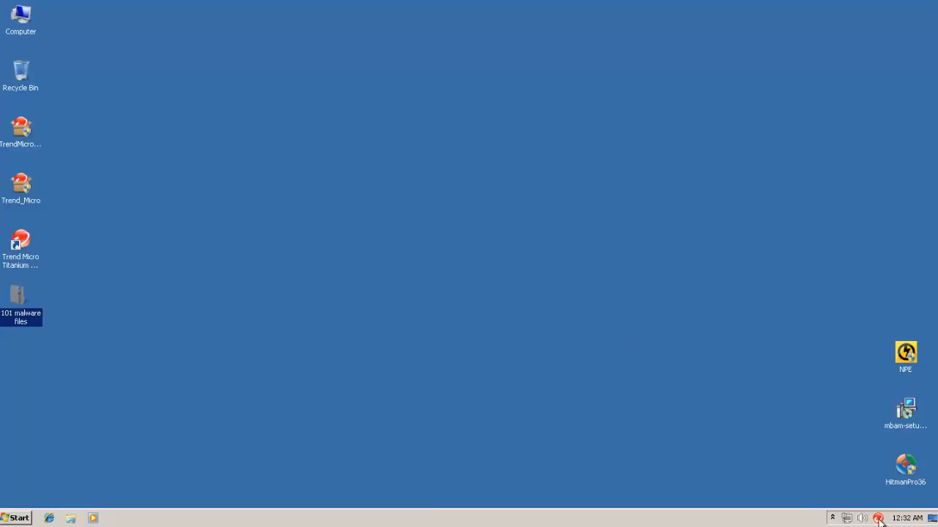
pyautogui.rightClick(879, 517)
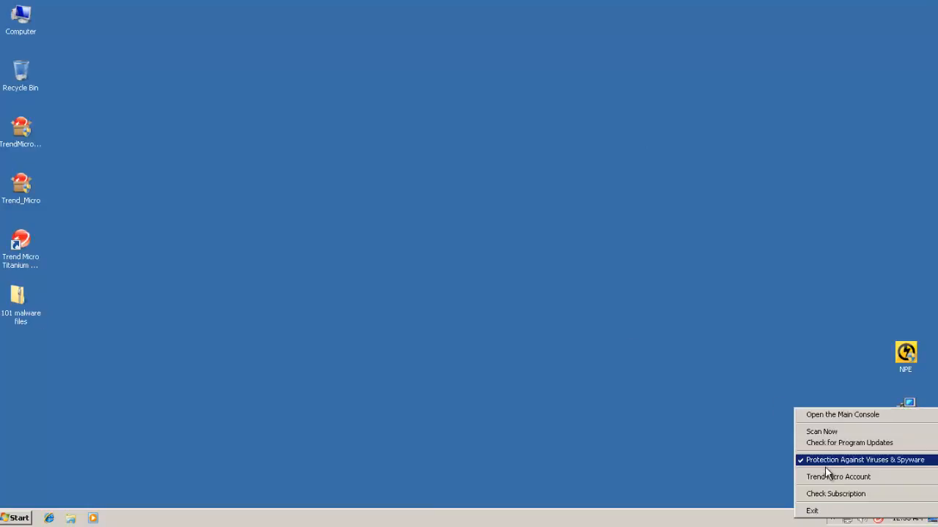
pyautogui.click(865, 460)
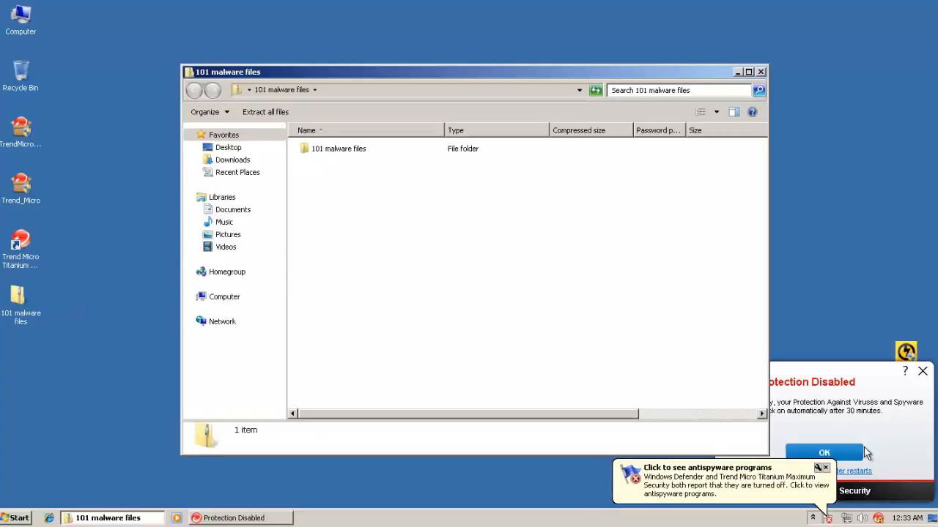
# - Extract the inner 101 malware files folder to the desktop, then open and close it
pyautogui.click(824, 453)
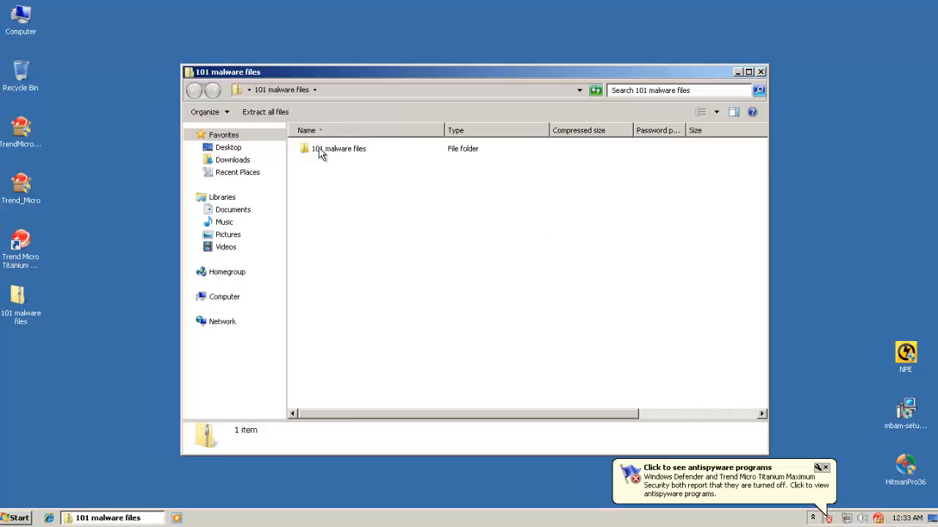
pyautogui.click(336, 148)
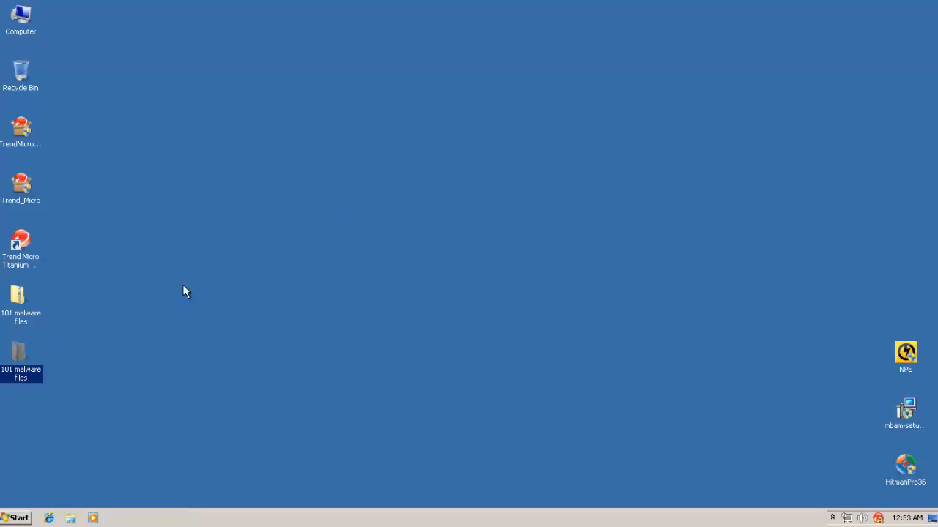
pyautogui.moveTo(29, 330)
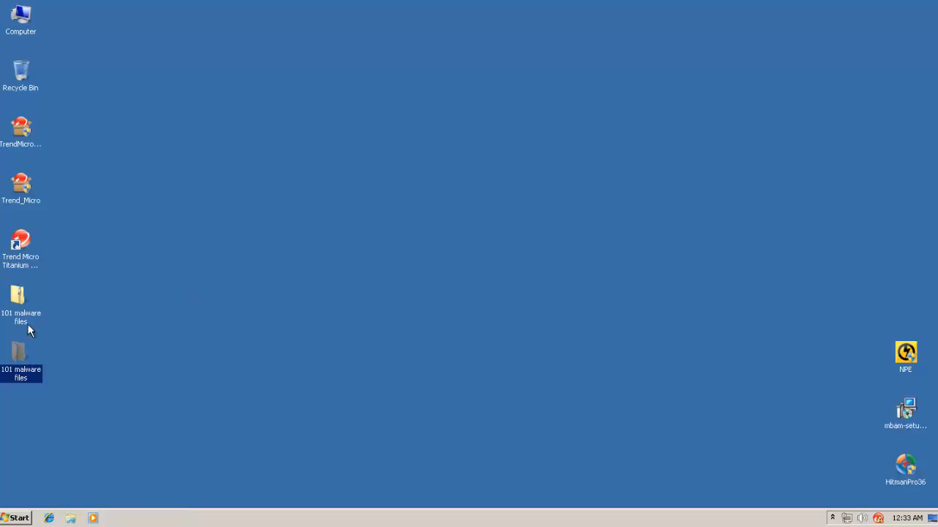
pyautogui.doubleClick(20, 352)
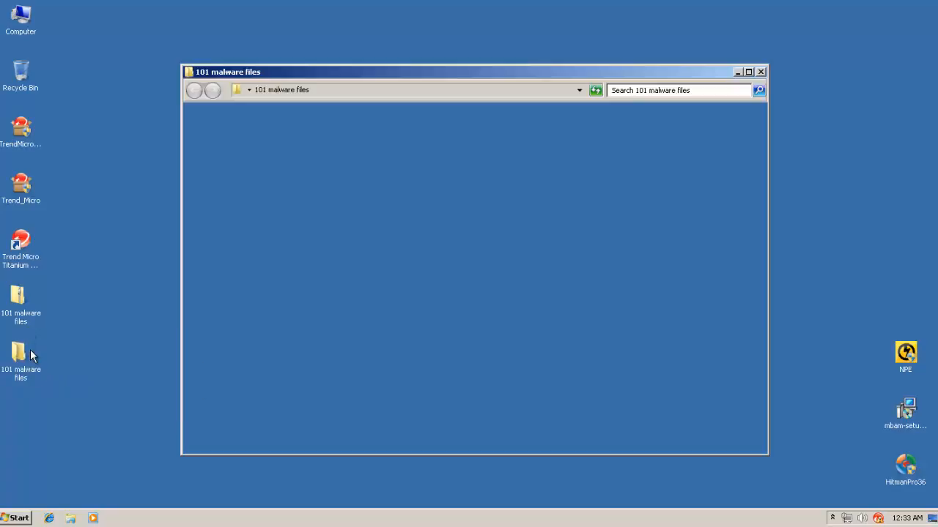
pyautogui.click(761, 71)
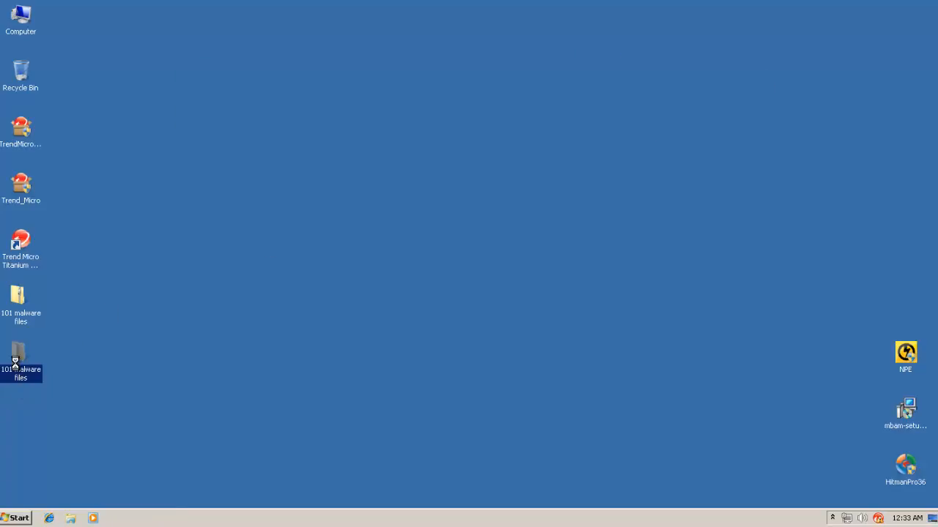
# - Bring up the context menu on the desktop 101 malware files folder to start a scan
pyautogui.rightClick(19, 359)
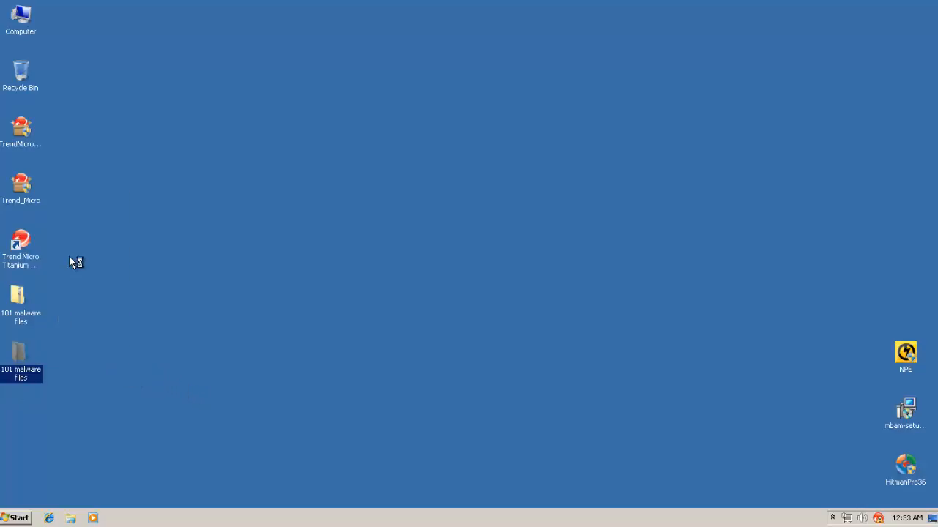
pyautogui.moveTo(93, 241)
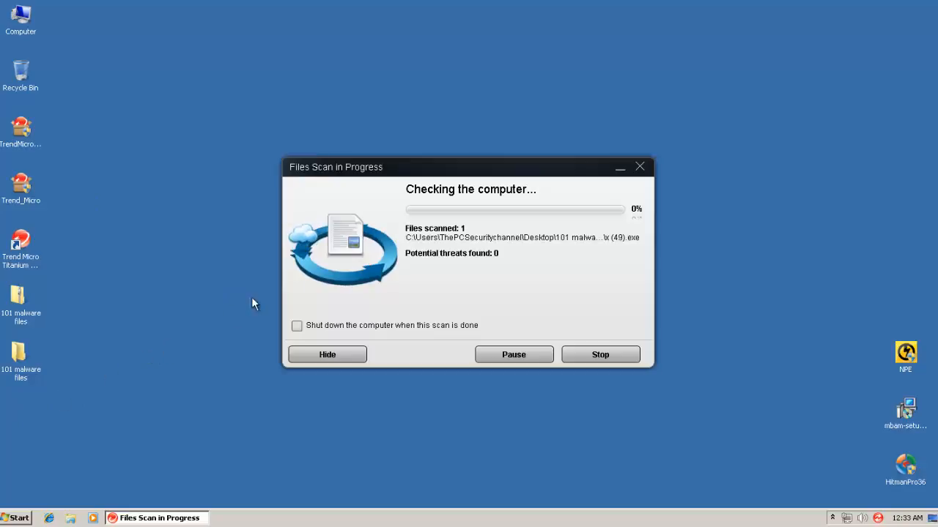
pyautogui.moveTo(224, 357)
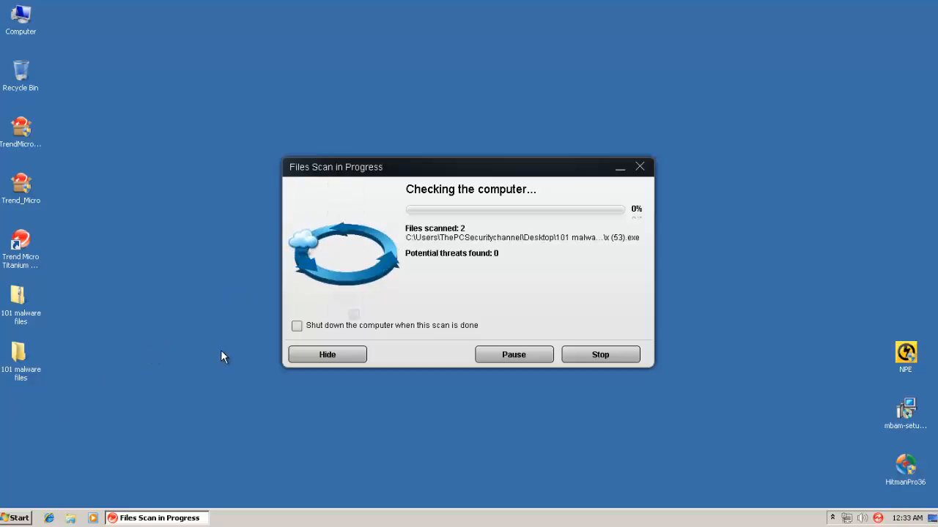
pyautogui.moveTo(416, 207)
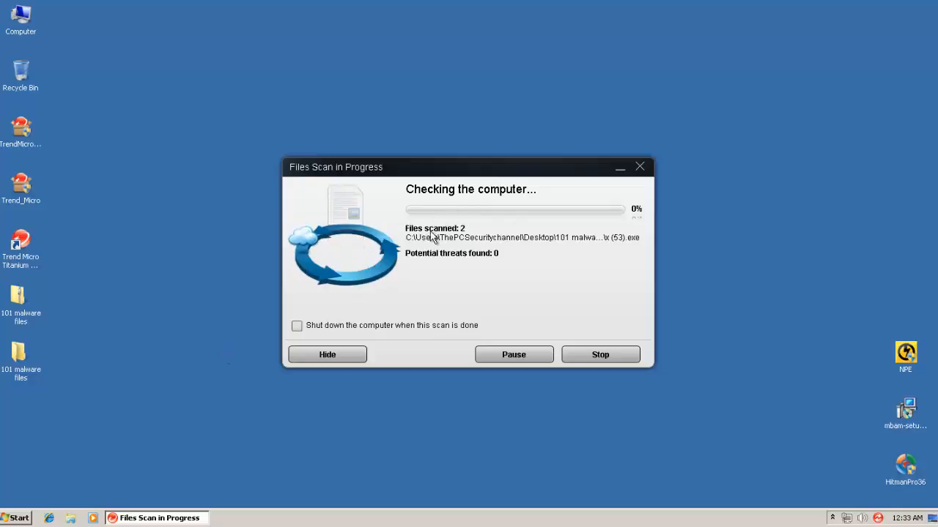
pyautogui.moveTo(396, 236)
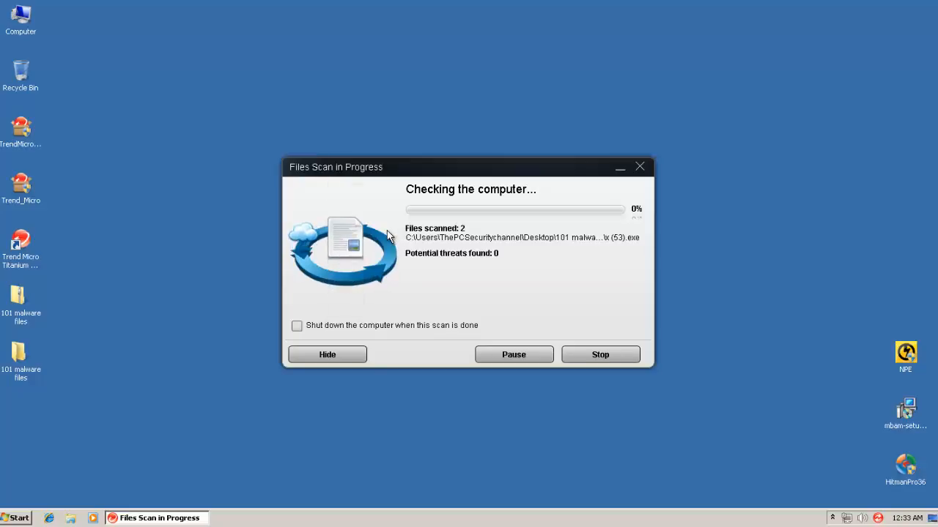
pyautogui.moveTo(205, 270)
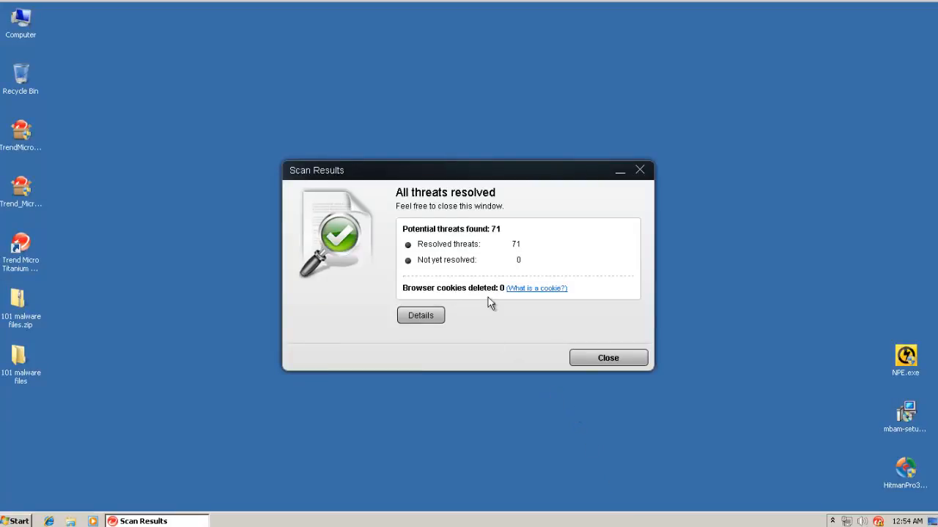
pyautogui.moveTo(274, 391)
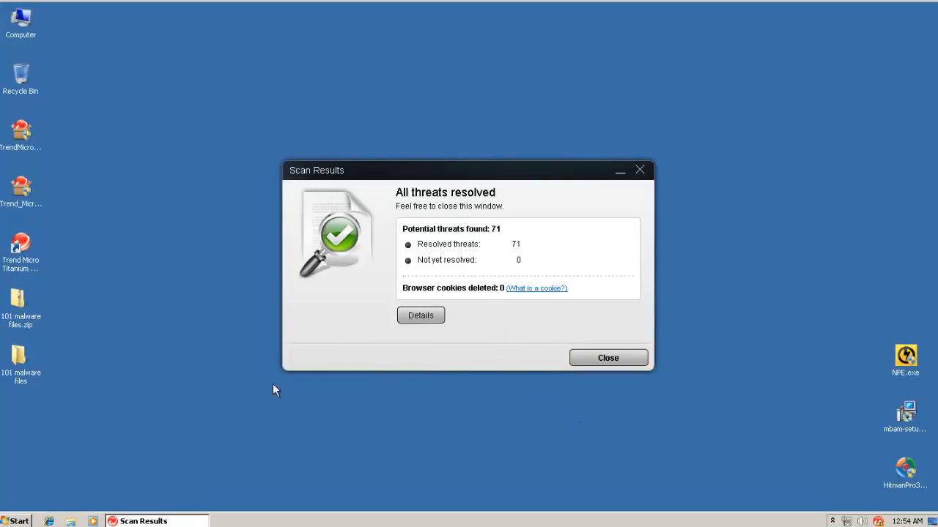
pyautogui.moveTo(87, 374)
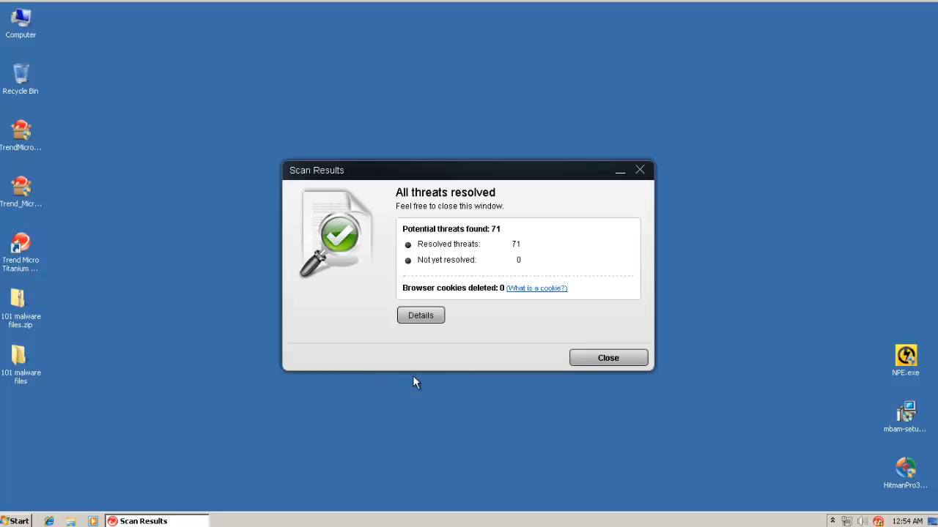
pyautogui.moveTo(164, 359)
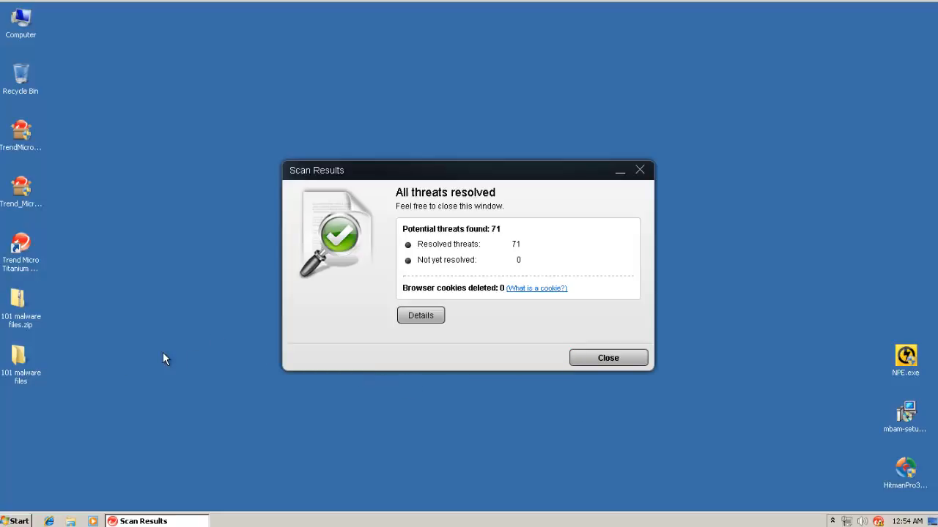
pyautogui.moveTo(68, 353)
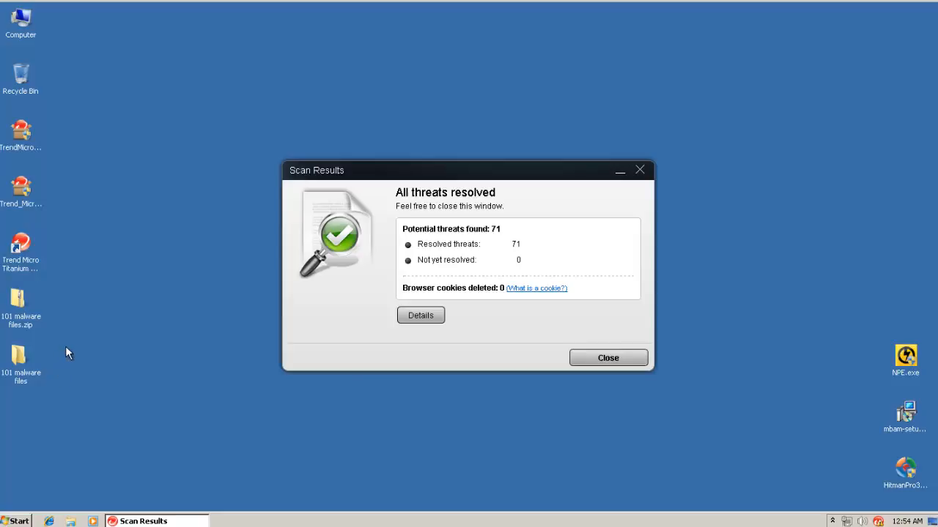
pyautogui.moveTo(417, 332)
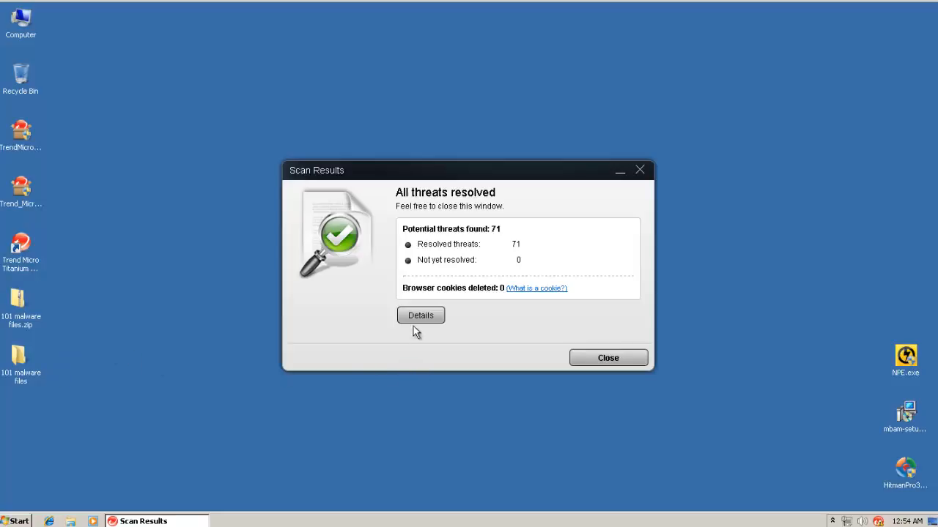
pyautogui.moveTo(496, 353)
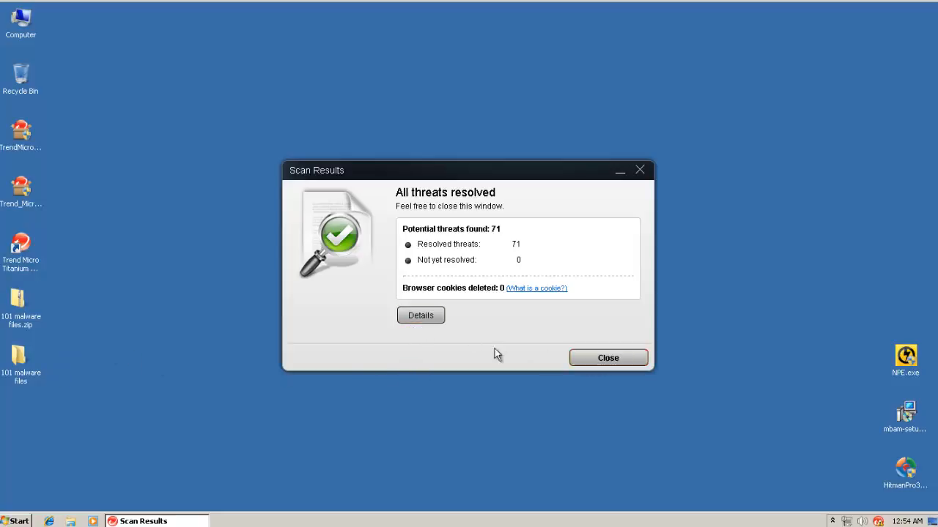
pyautogui.moveTo(425, 360)
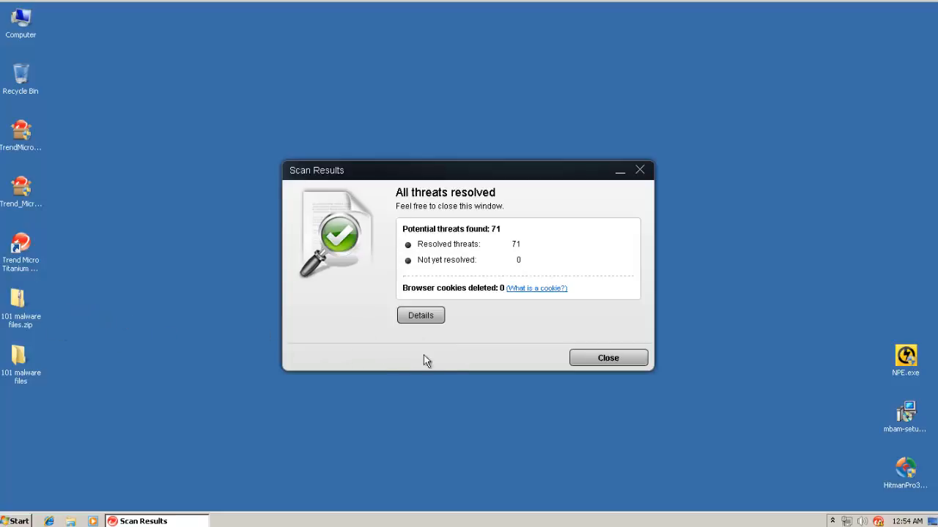
pyautogui.moveTo(387, 179)
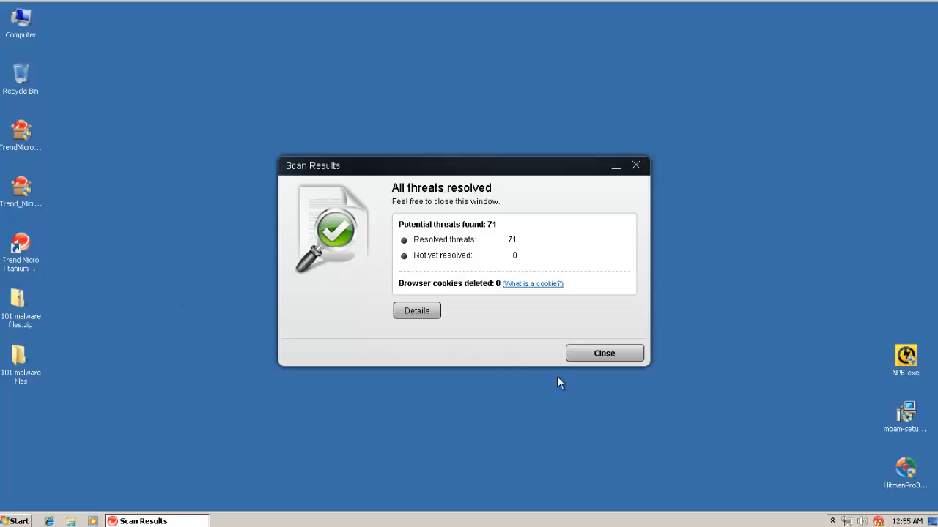
pyautogui.moveTo(377, 356)
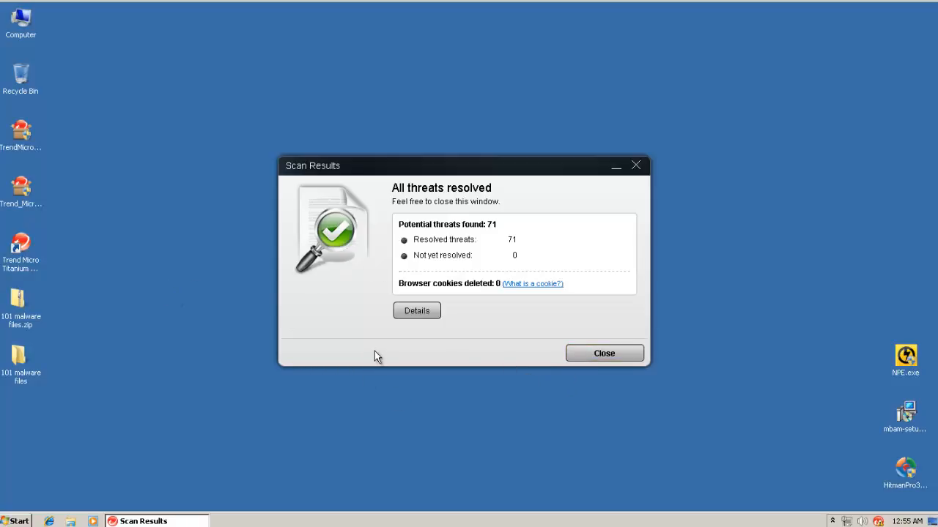
pyautogui.moveTo(370, 351)
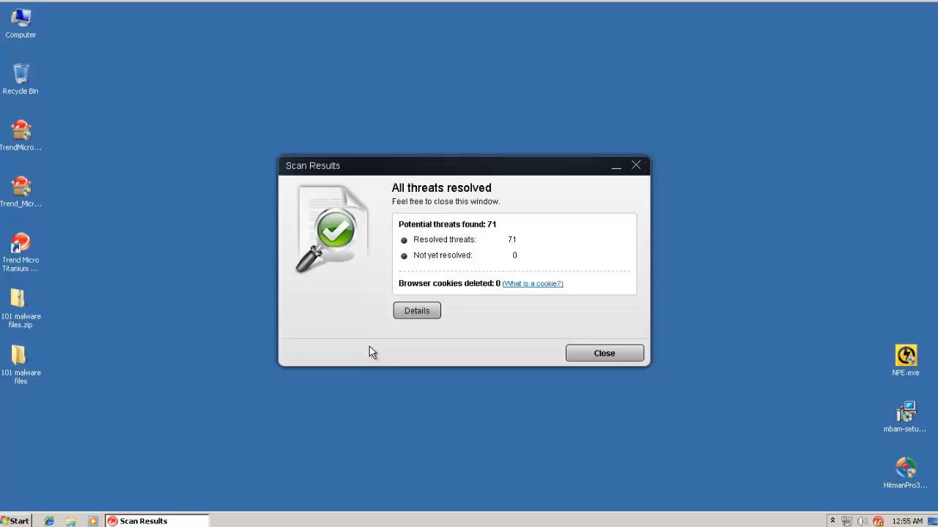
pyautogui.moveTo(446, 340)
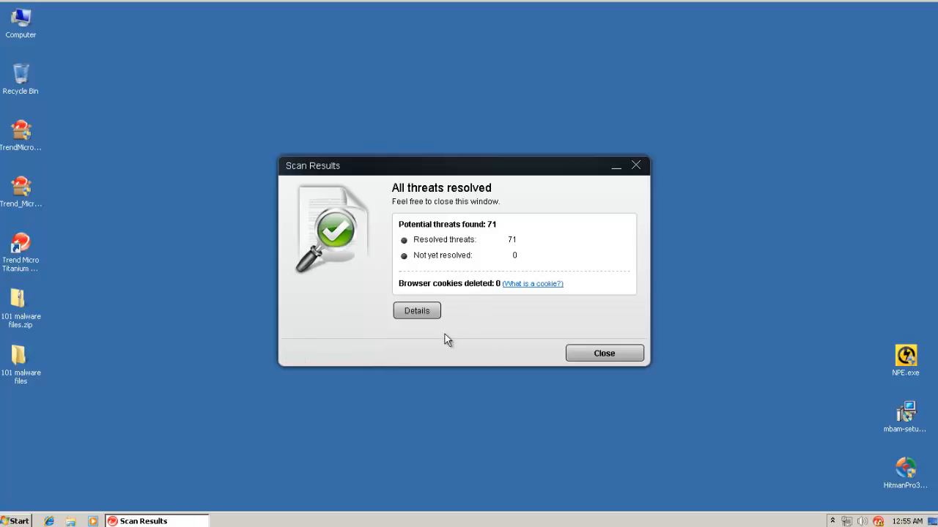
pyautogui.moveTo(539, 348)
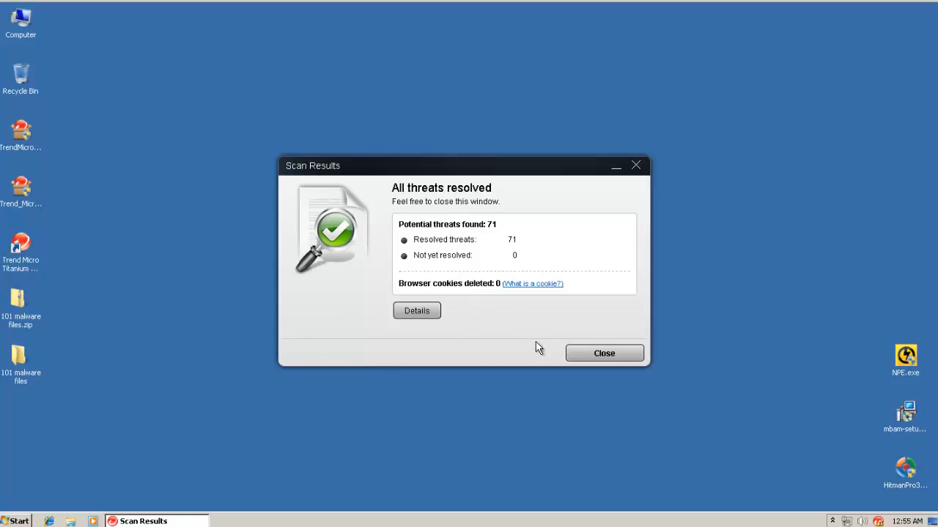
pyautogui.moveTo(427, 335)
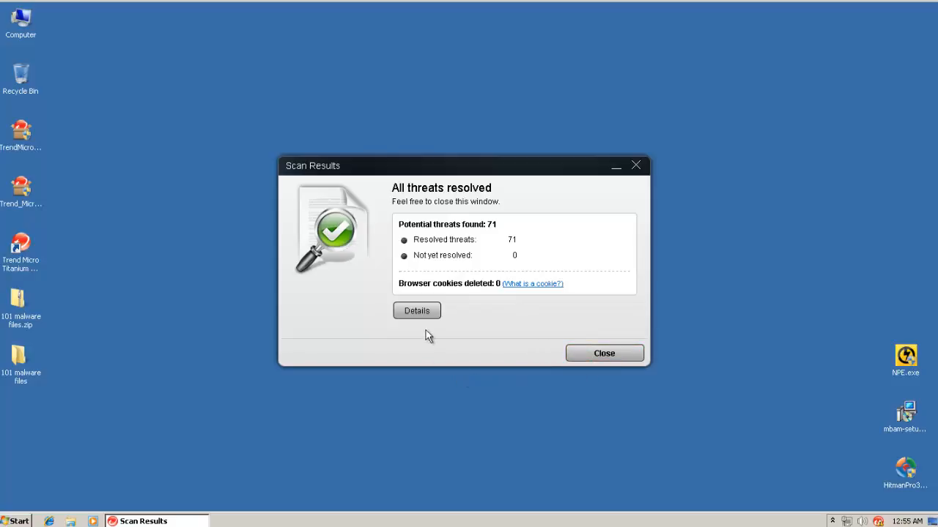
# - Dismiss the 71-threat scan results and reopen the desktop malware folder, now holding 32 items
pyautogui.click(604, 354)
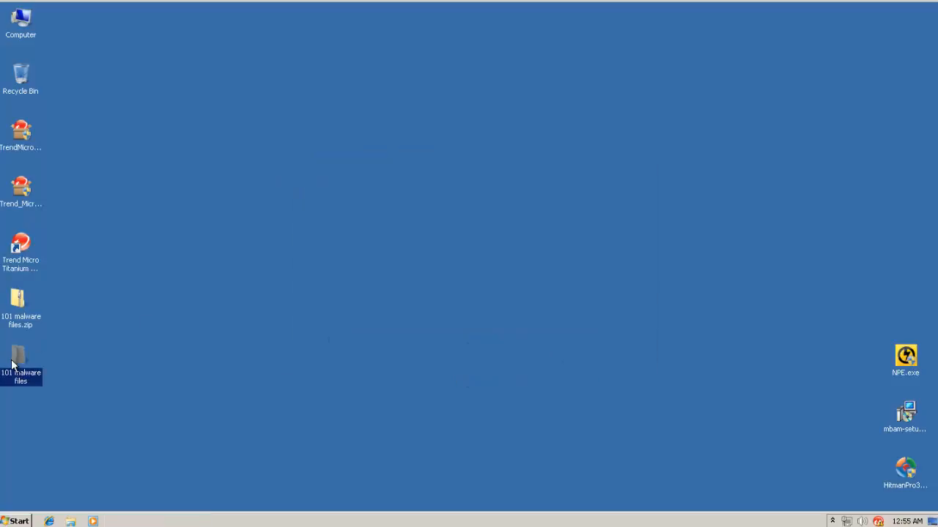
pyautogui.doubleClick(20, 355)
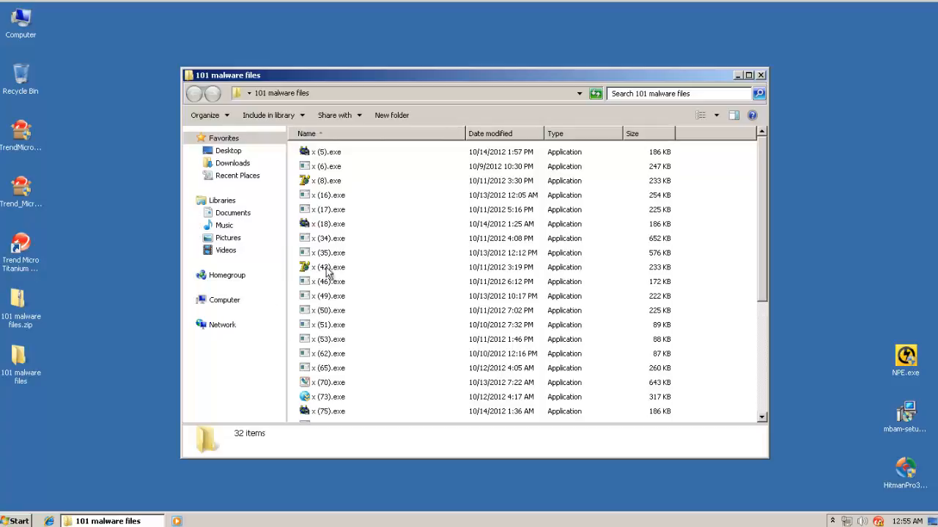
pyautogui.scroll(-3)
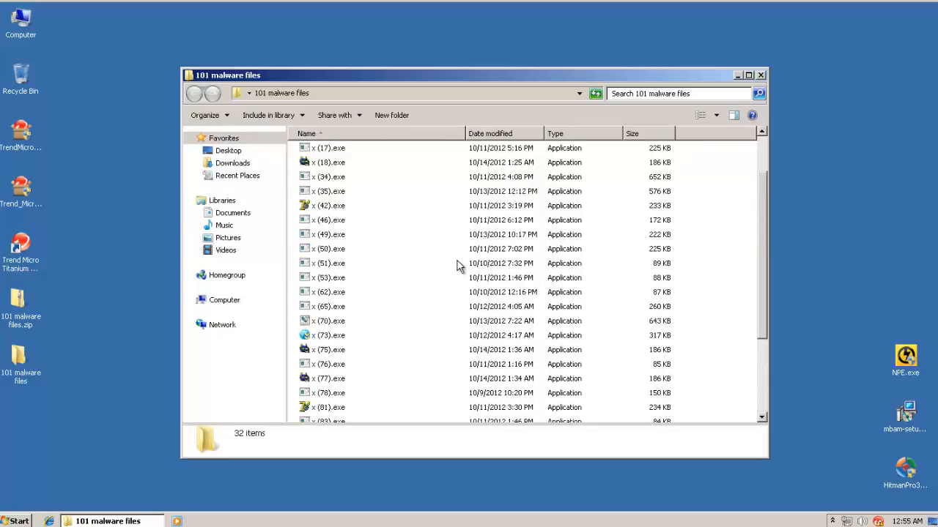
pyautogui.click(22, 517)
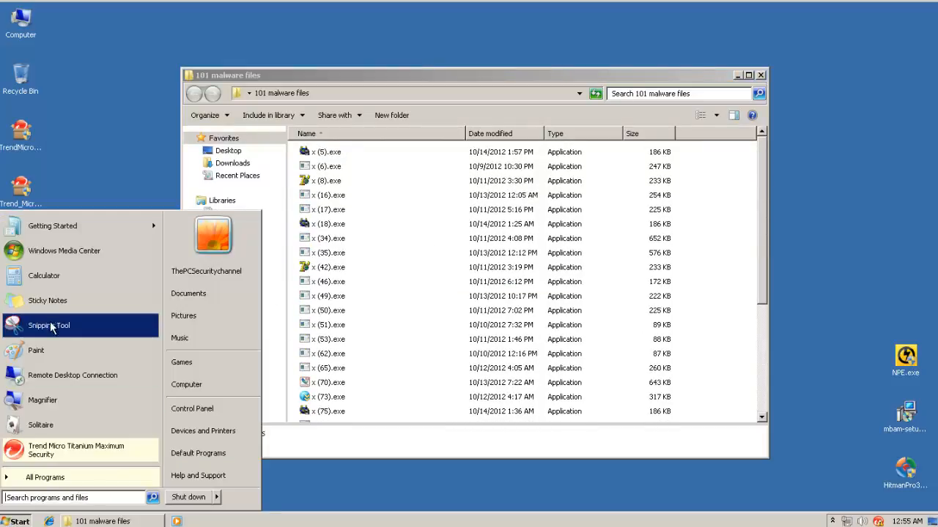
# - Compute 69 ÷ 101 (about 0.683) in Calculator, then close it
pyautogui.click(43, 276)
pyautogui.write('69 / 1')
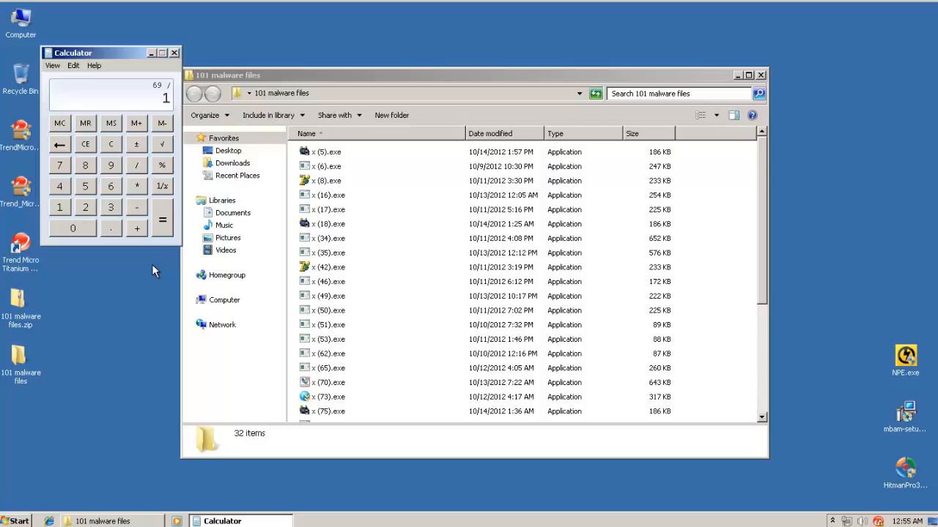
pyautogui.click(162, 219)
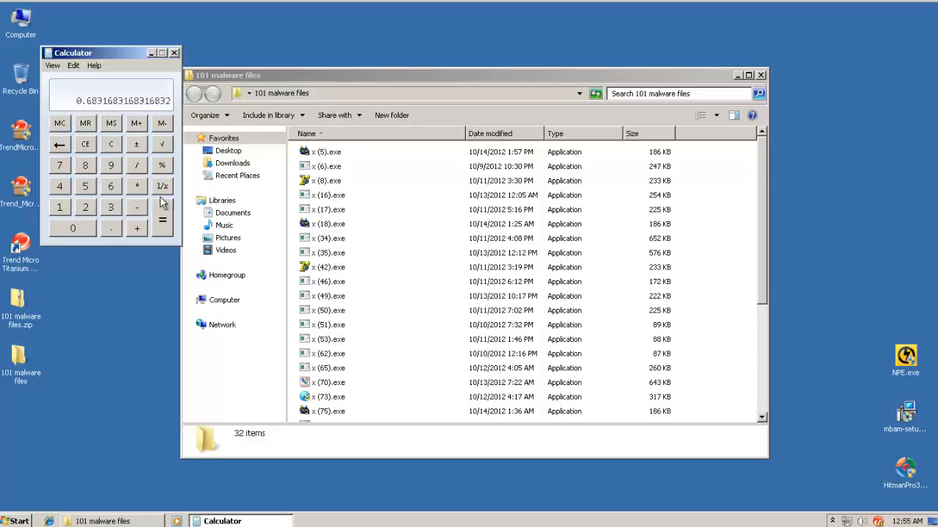
pyautogui.click(111, 144)
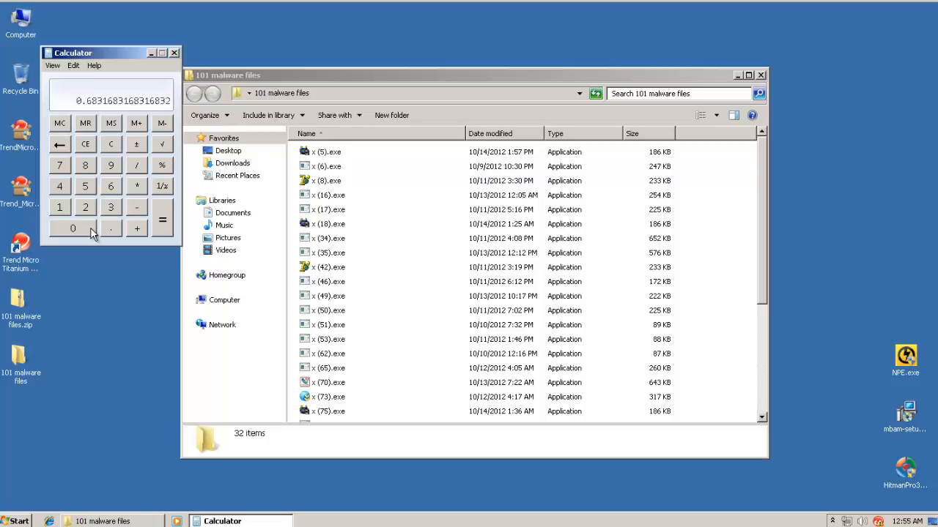
pyautogui.moveTo(145, 81)
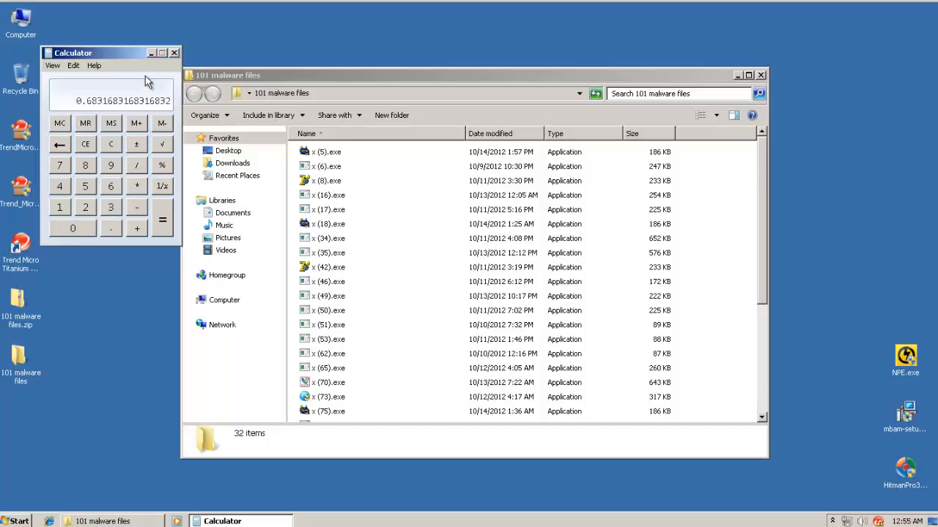
pyautogui.moveTo(173, 53)
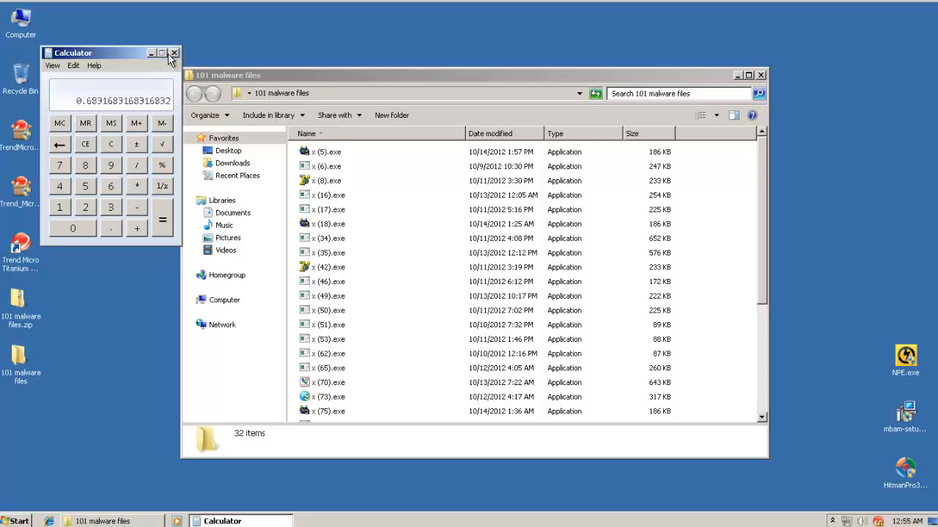
pyautogui.click(172, 52)
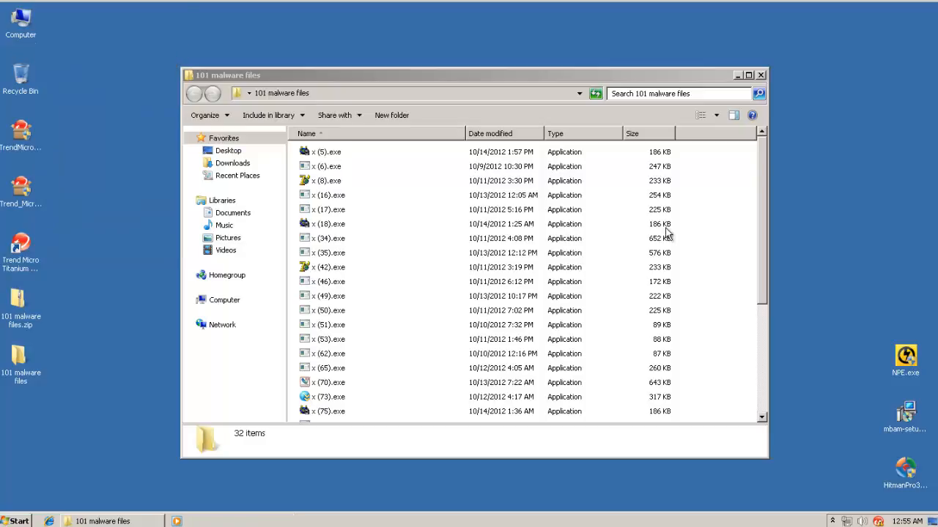
pyautogui.moveTo(593, 265)
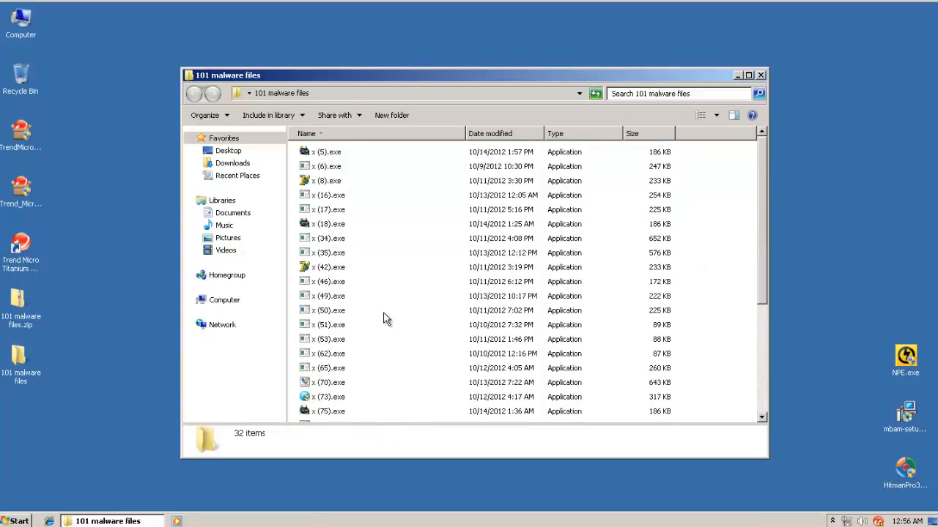
# - Scroll through the 32 remaining sample files in the 101 malware files folder
pyautogui.scroll(-3)
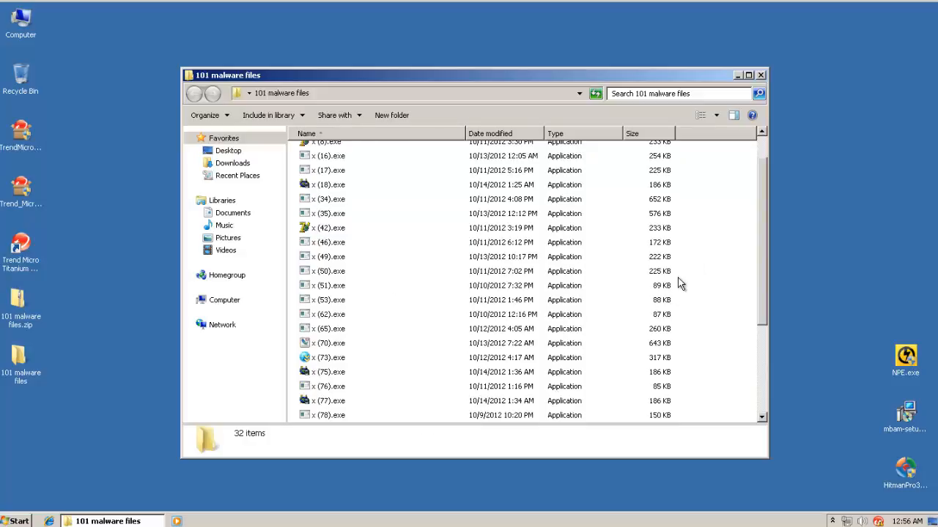
pyautogui.moveTo(714, 272)
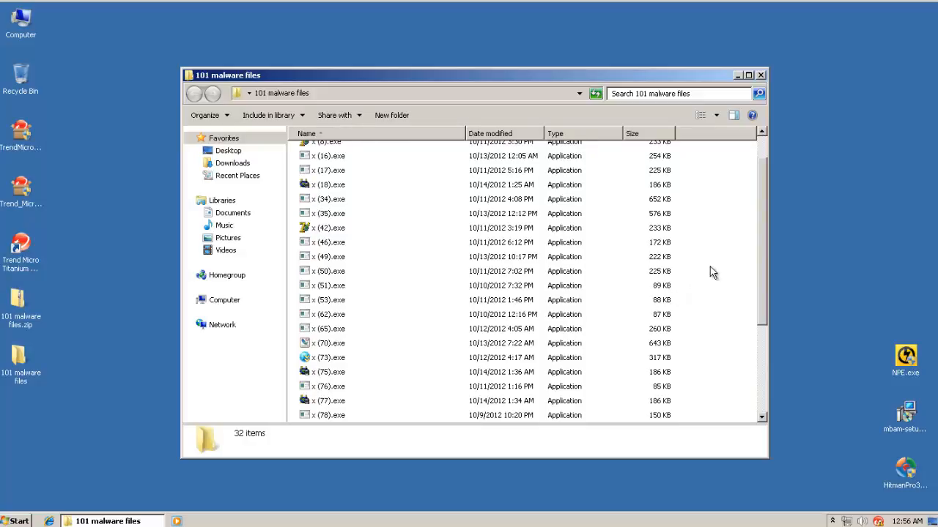
pyautogui.scroll(-3)
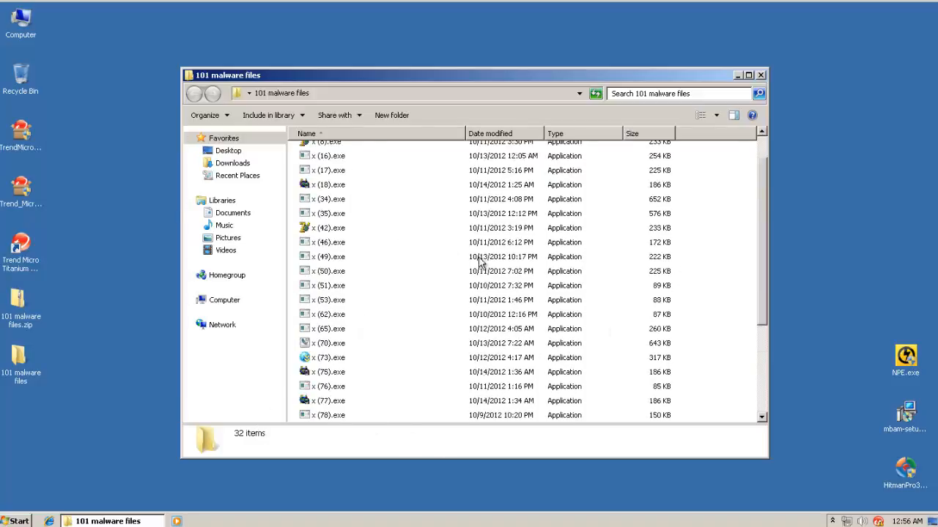
pyautogui.scroll(3)
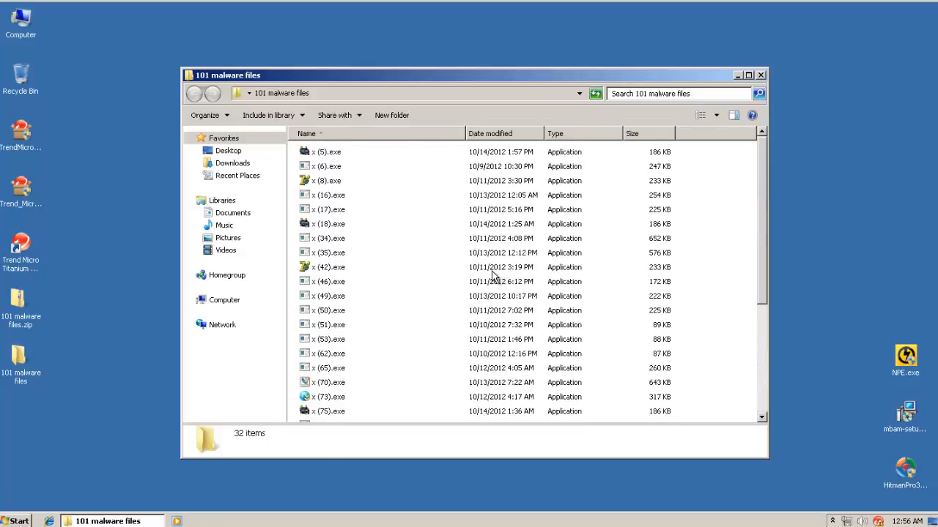
pyautogui.moveTo(299, 328)
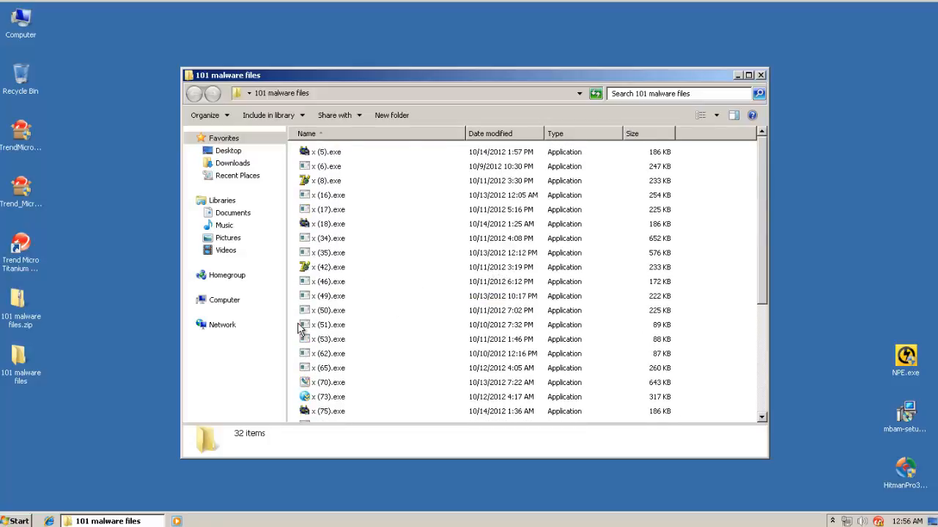
pyautogui.scroll(-3)
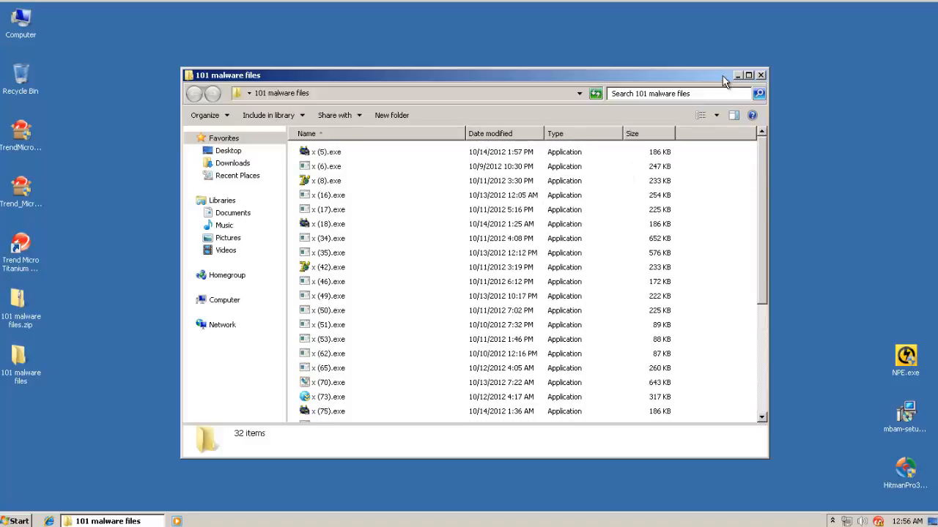
pyautogui.moveTo(769, 86)
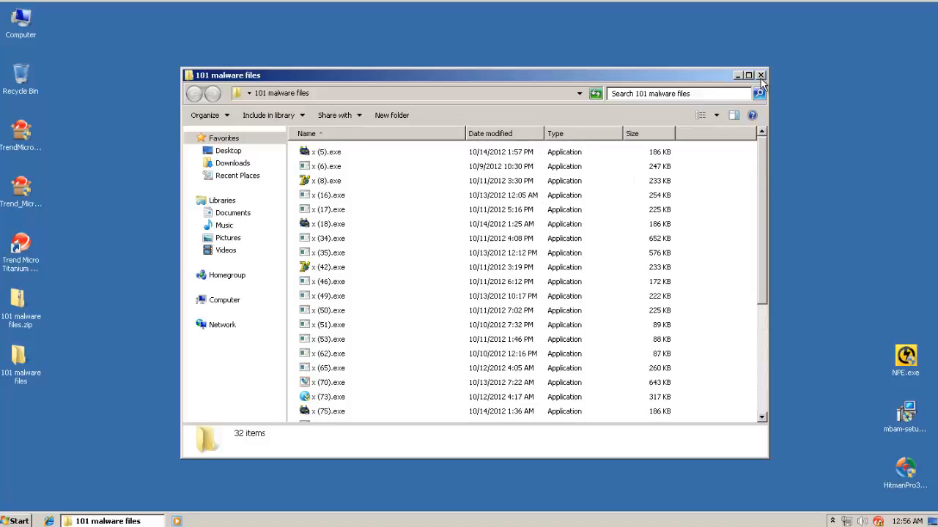
pyautogui.moveTo(746, 172)
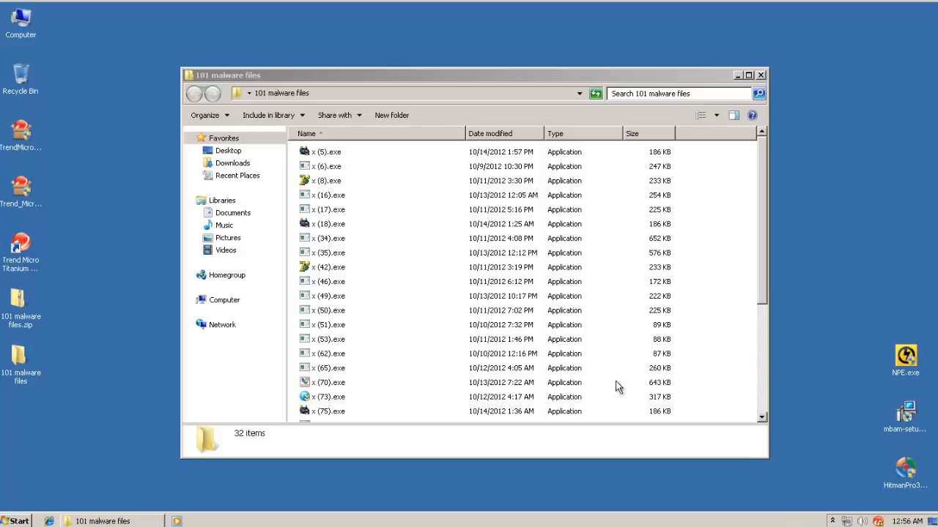
pyautogui.moveTo(569, 304)
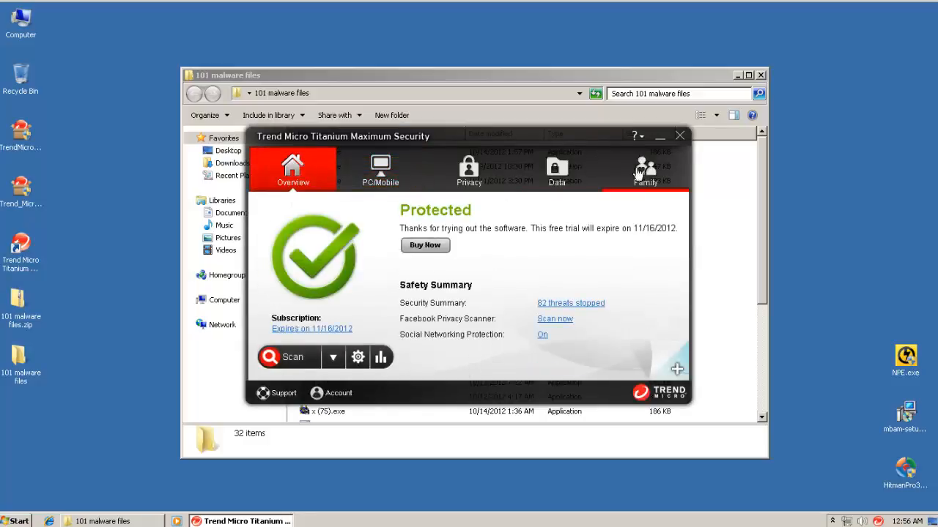
pyautogui.click(679, 136)
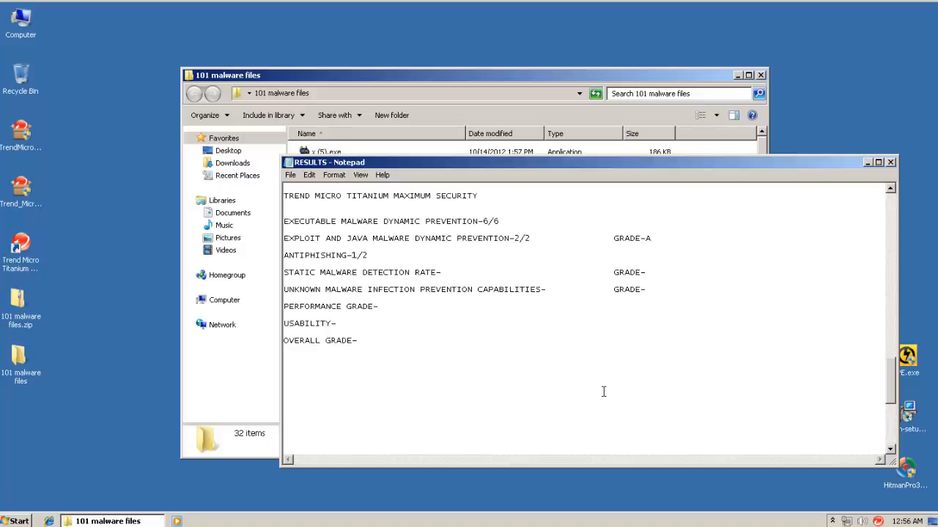
# - Enter 69 as the static malware detection rate and C as its grade
pyautogui.write('69')
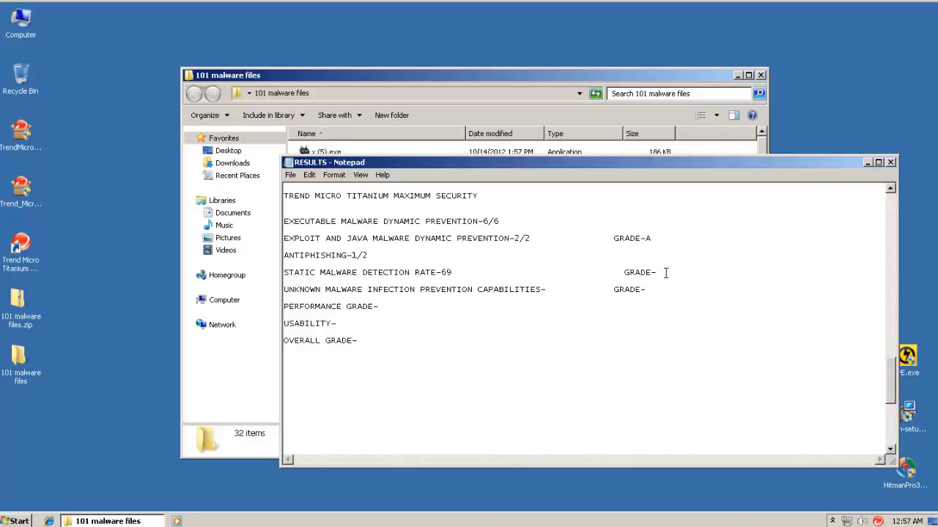
pyautogui.write('C')
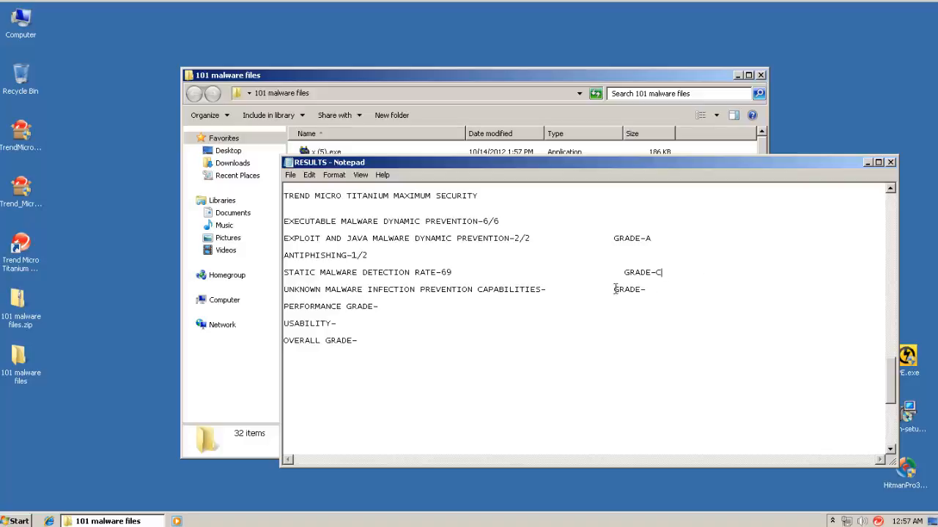
pyautogui.moveTo(533, 299)
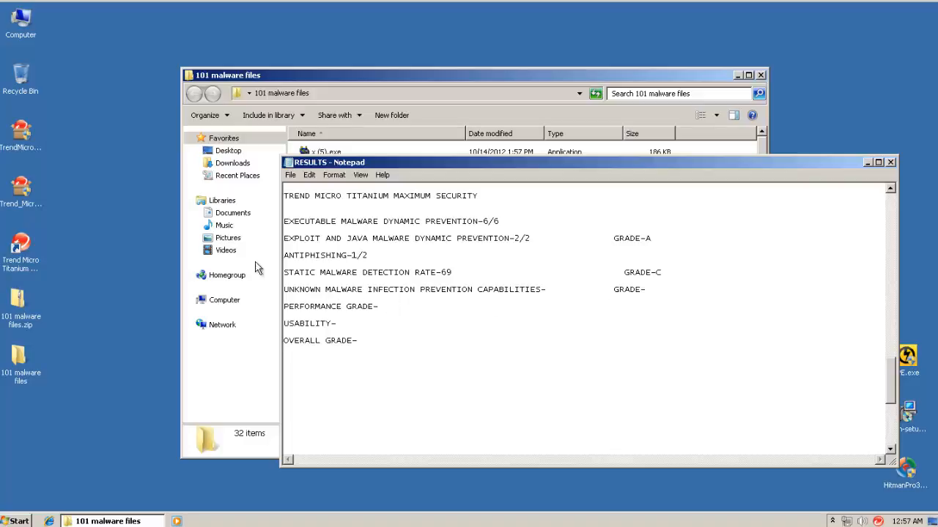
pyautogui.moveTo(465, 87)
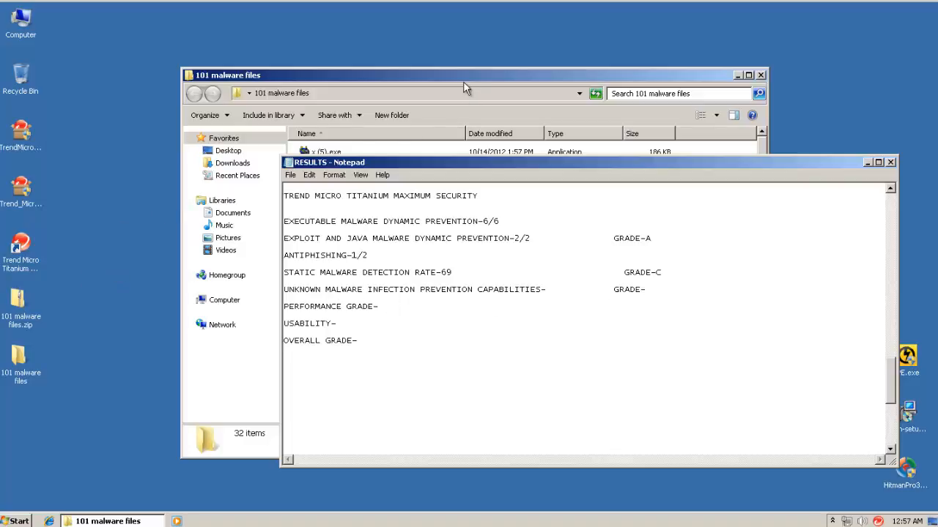
pyautogui.moveTo(642, 139)
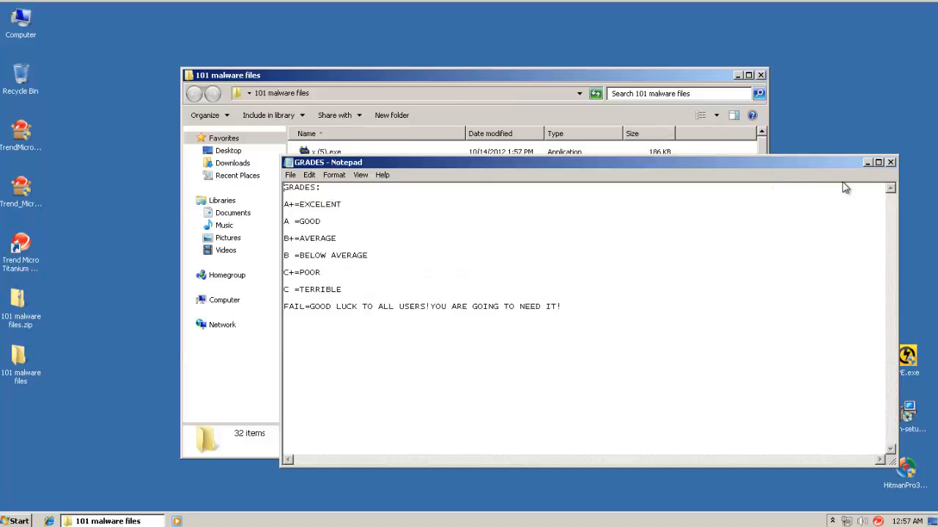
# - Review the GRADES scale in Notepad, then minimize the notes
pyautogui.click(882, 164)
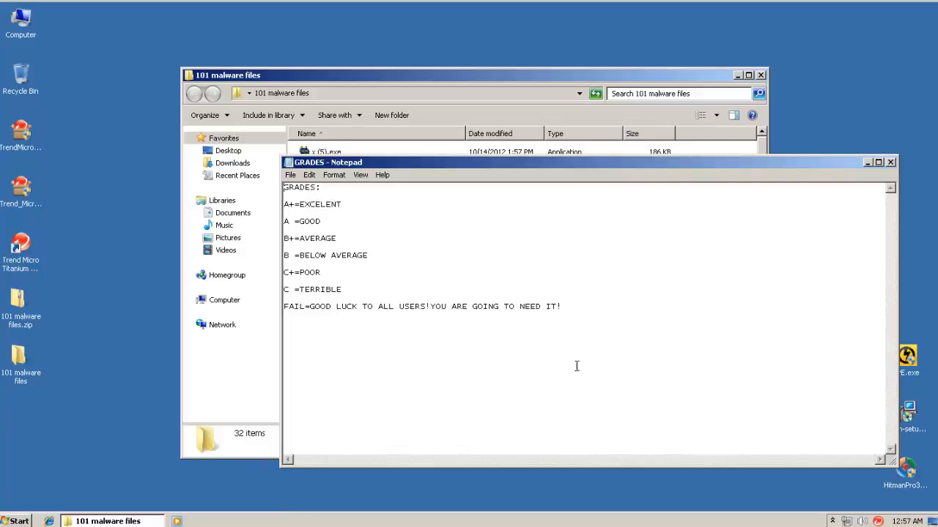
pyautogui.moveTo(868, 165)
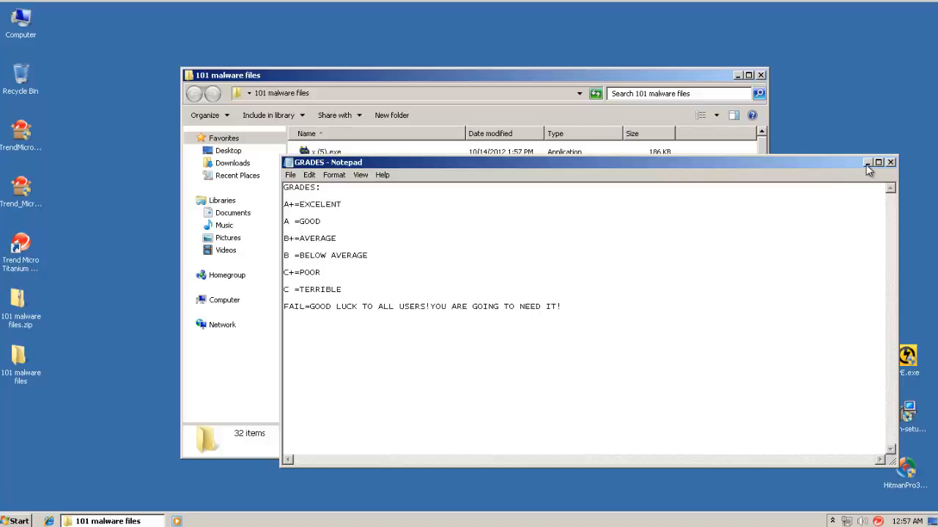
pyautogui.click(888, 164)
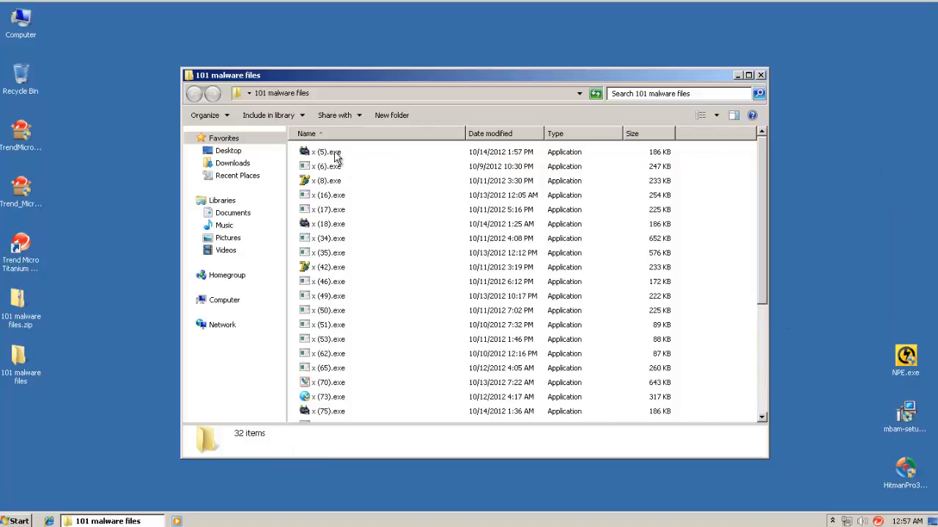
# - Select the x (5).exe sample, a 186 KB application, in the malware folder
pyautogui.click(319, 152)
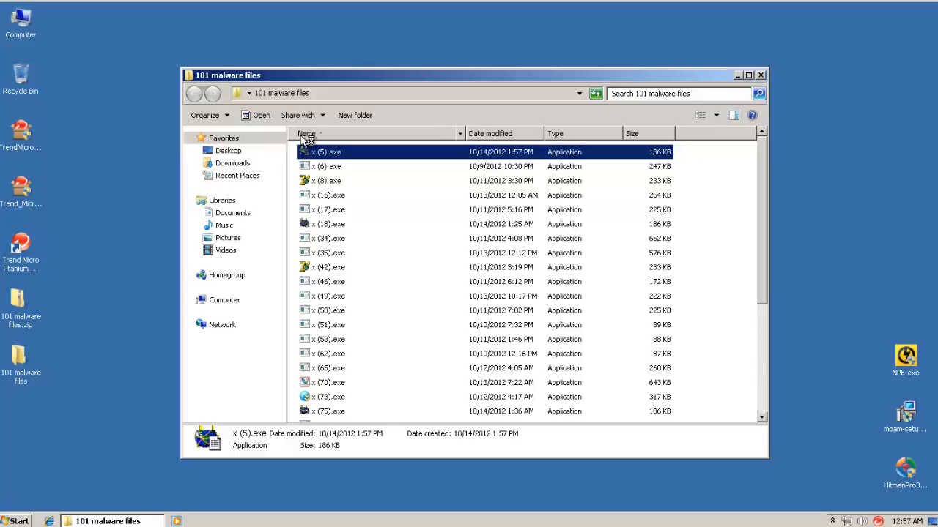
pyautogui.moveTo(307, 231)
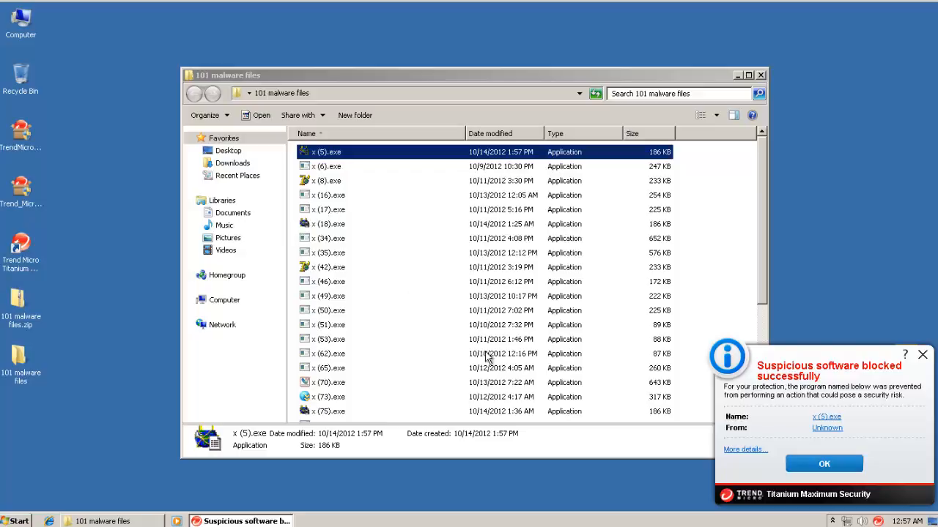
pyautogui.moveTo(864, 376)
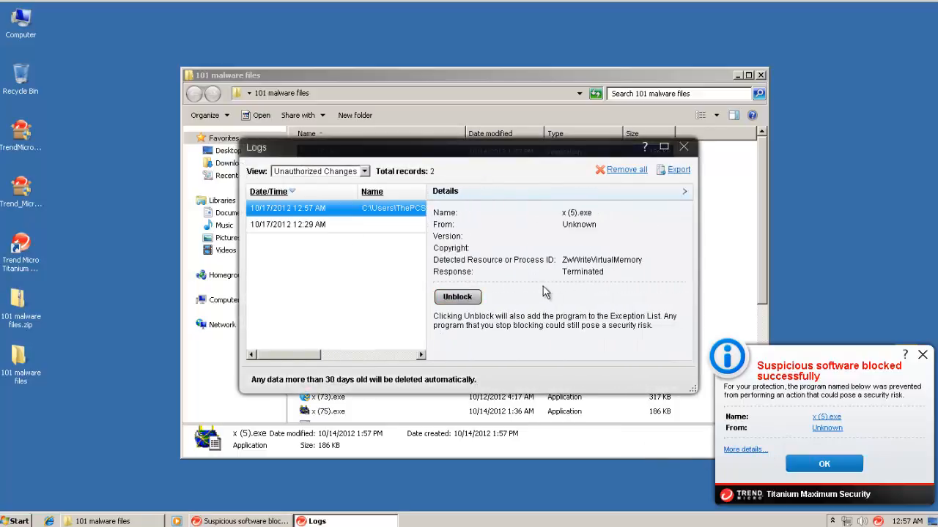
# - Inspect the x (5).exe and earlier 12:29 AM Unauthorized Changes log entries, then close Logs
pyautogui.doubleClick(601, 260)
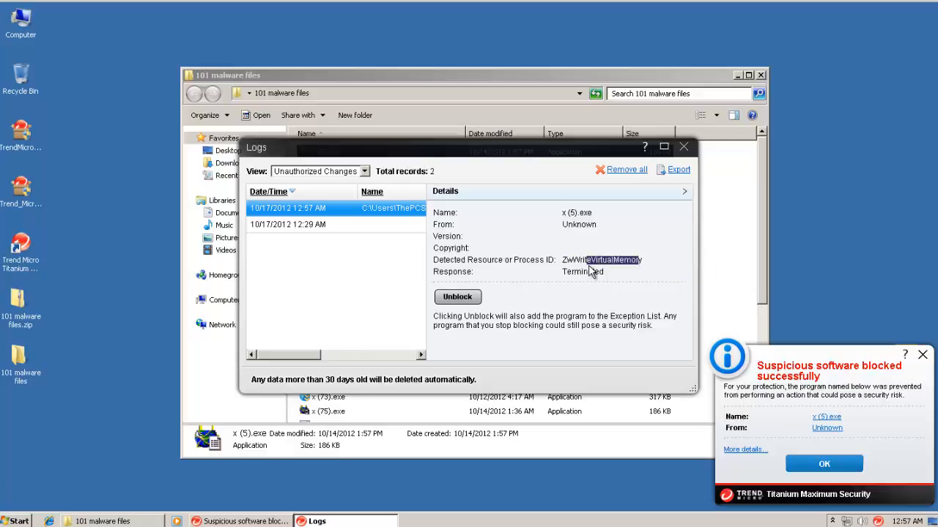
pyautogui.click(287, 224)
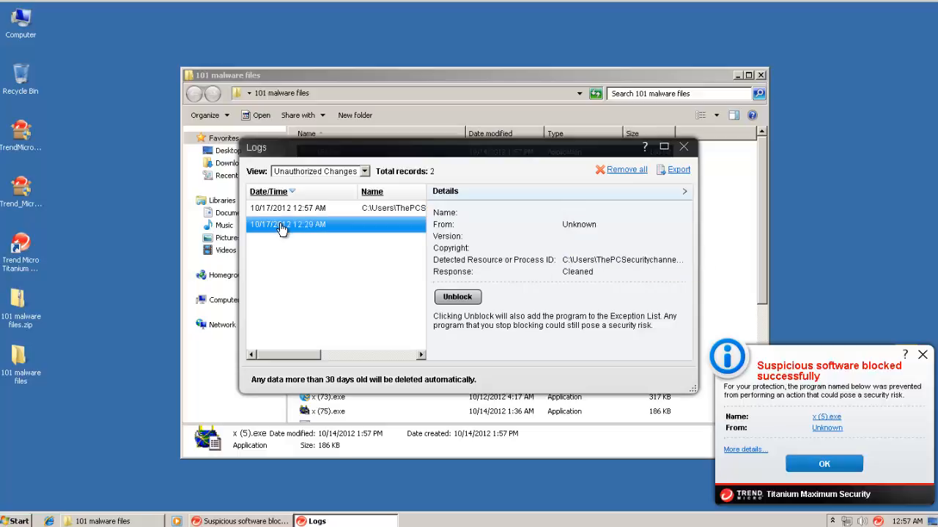
pyautogui.click(314, 208)
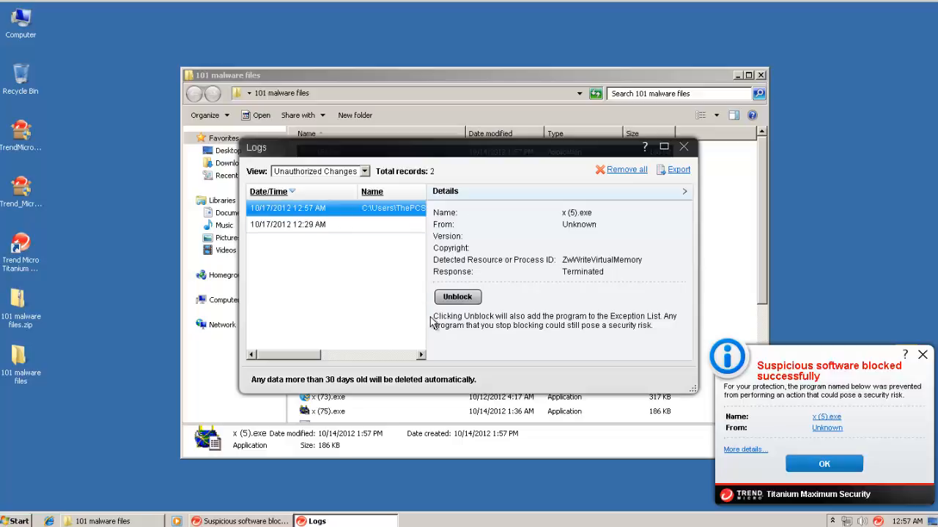
pyautogui.moveTo(695, 146)
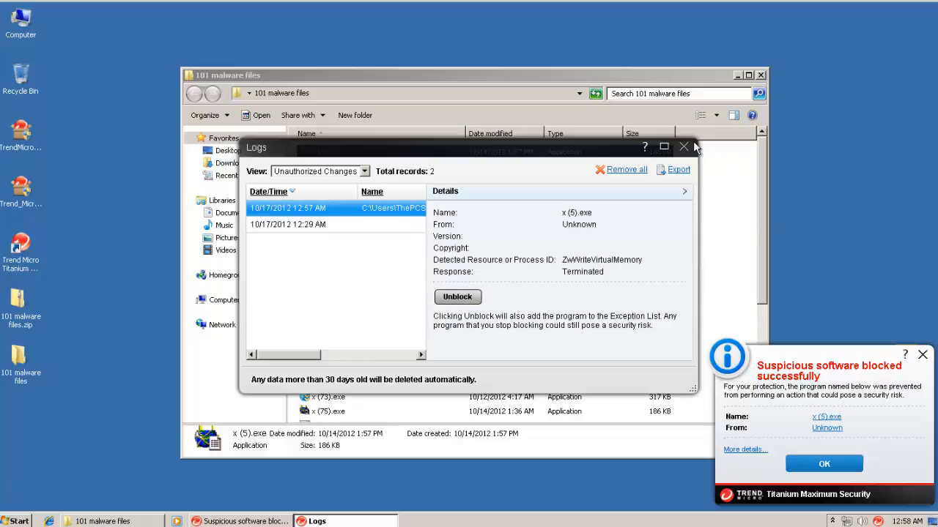
pyautogui.click(684, 147)
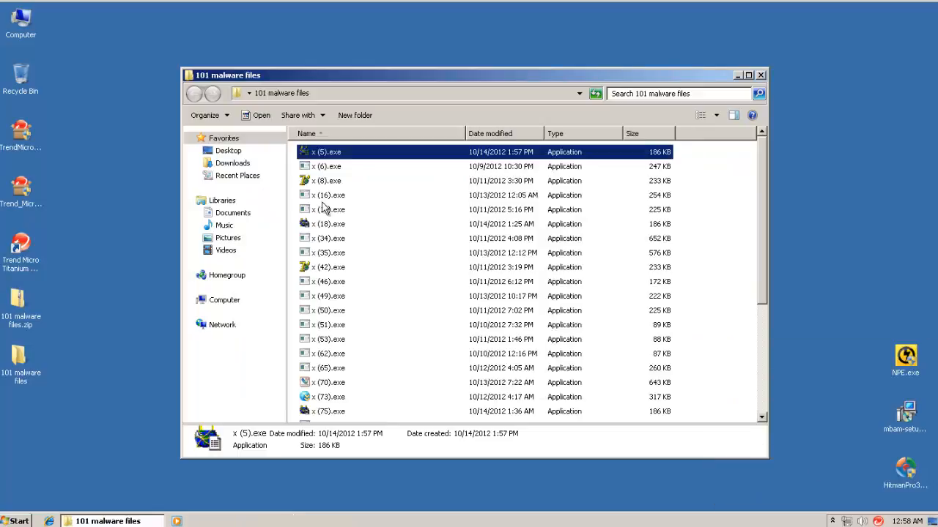
# - Launch samples x (6), x (16), x (17), x (35) and x (73).exe, then scroll down the list
pyautogui.click(326, 166)
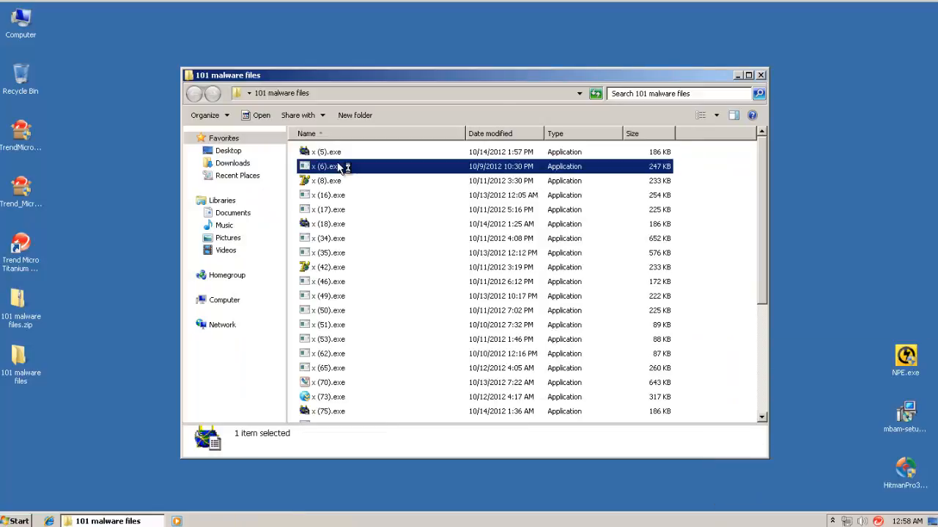
pyautogui.click(326, 166)
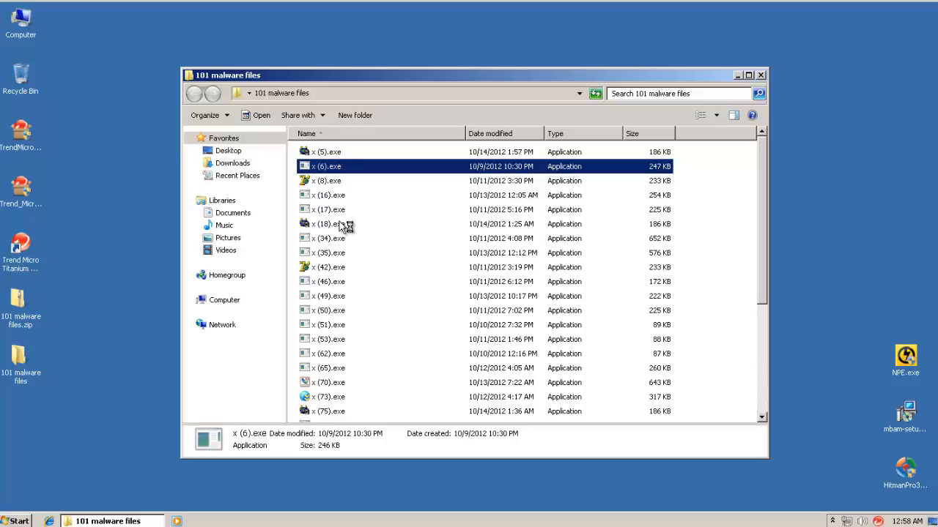
pyautogui.moveTo(325, 203)
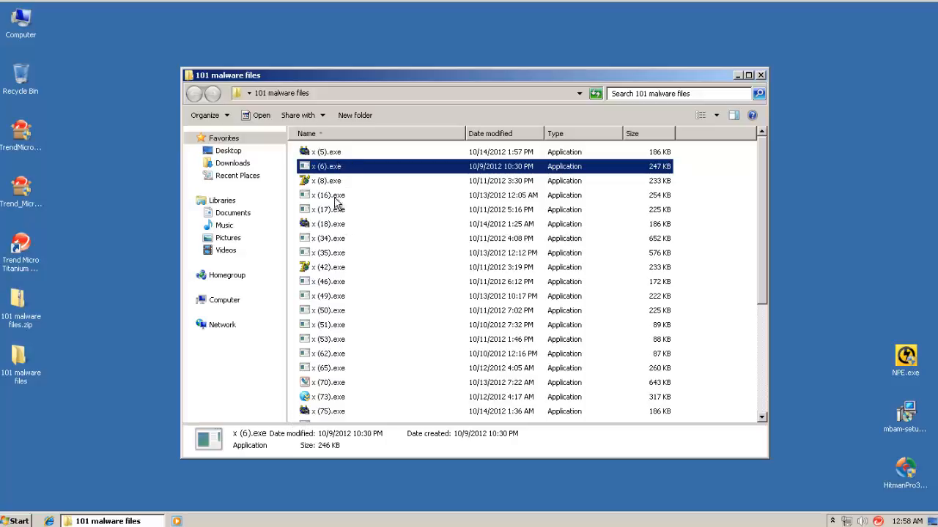
pyautogui.click(326, 181)
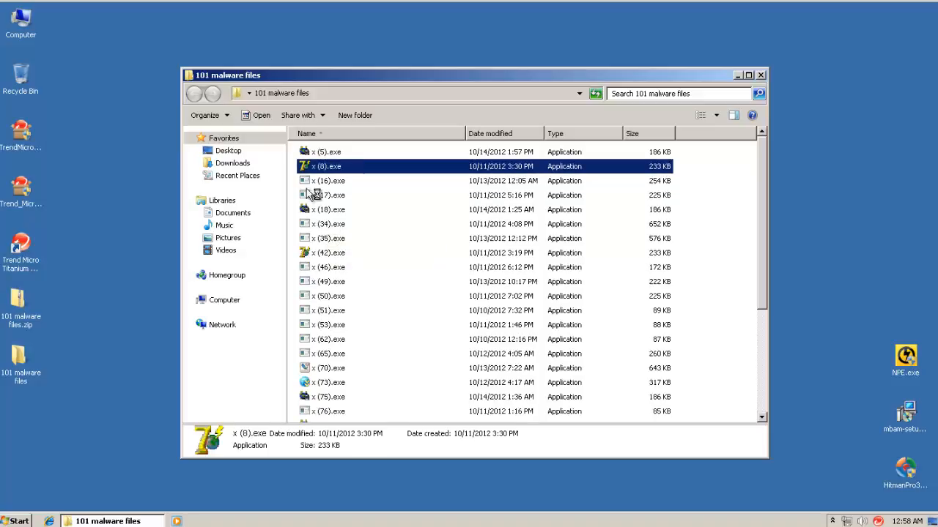
pyautogui.moveTo(444, 199)
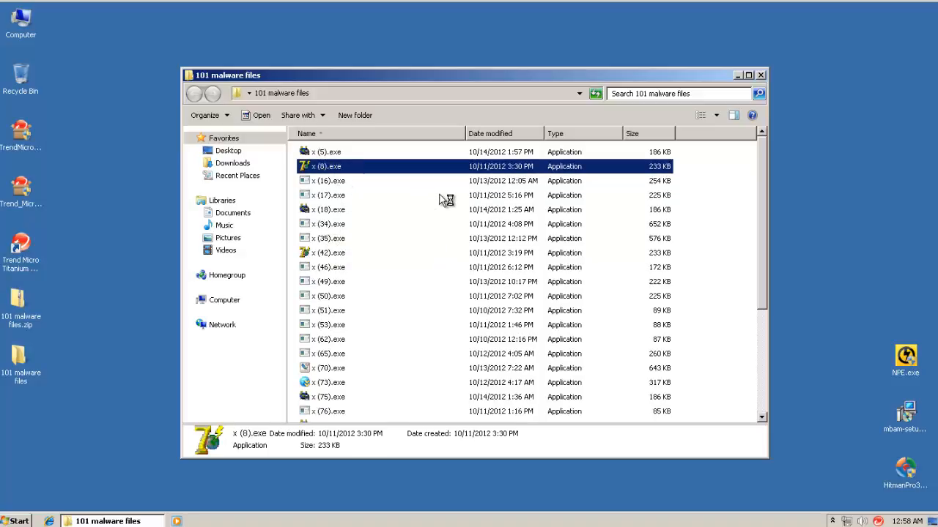
pyautogui.moveTo(316, 190)
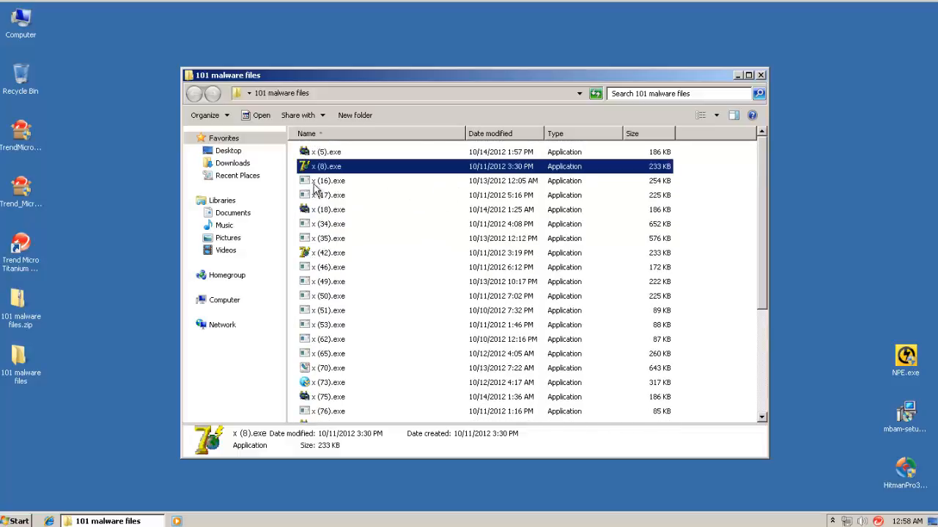
pyautogui.click(326, 181)
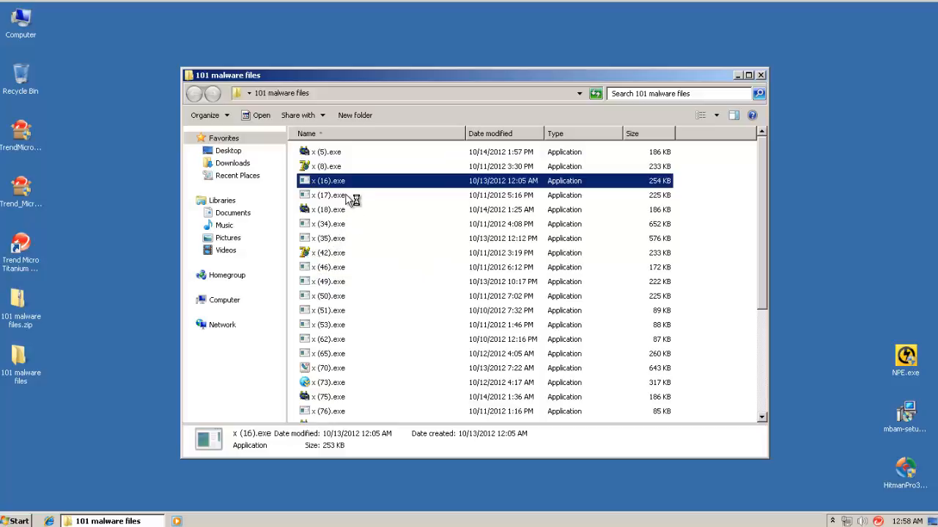
pyautogui.click(322, 194)
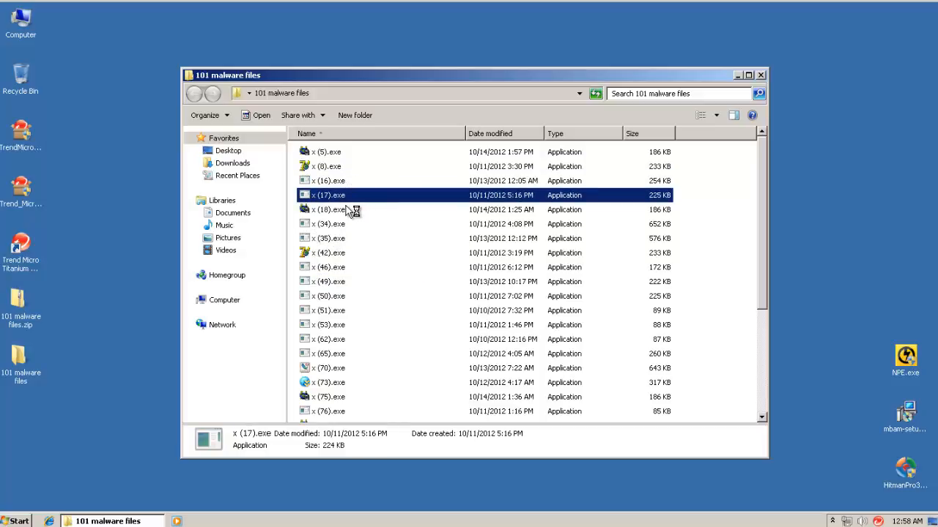
pyautogui.moveTo(336, 214)
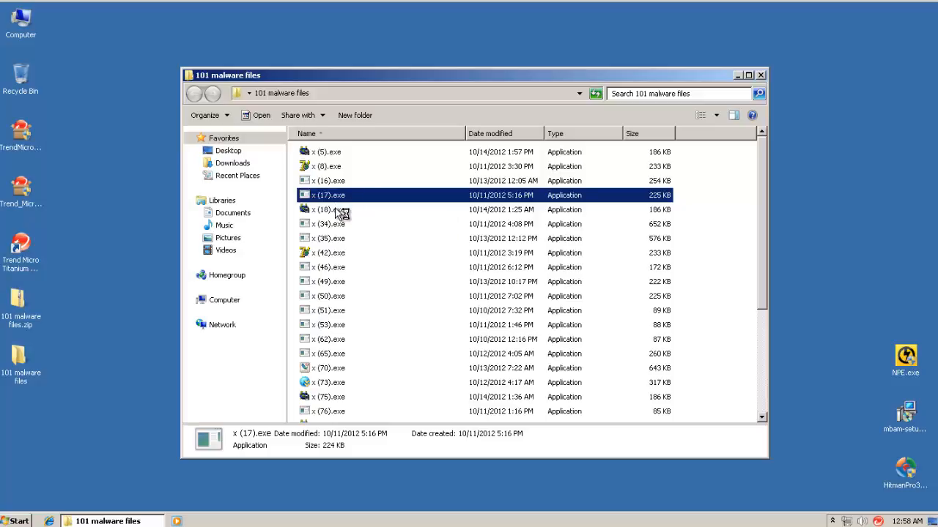
pyautogui.click(322, 209)
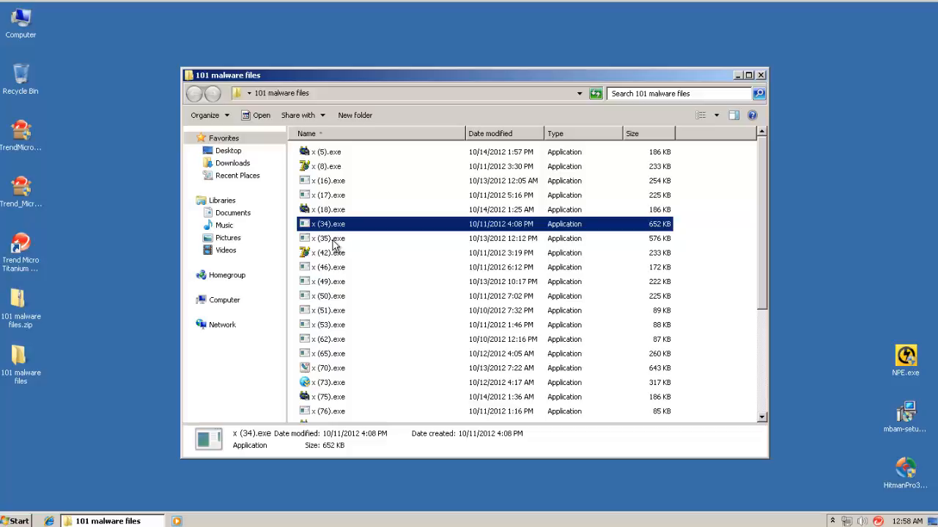
pyautogui.click(323, 238)
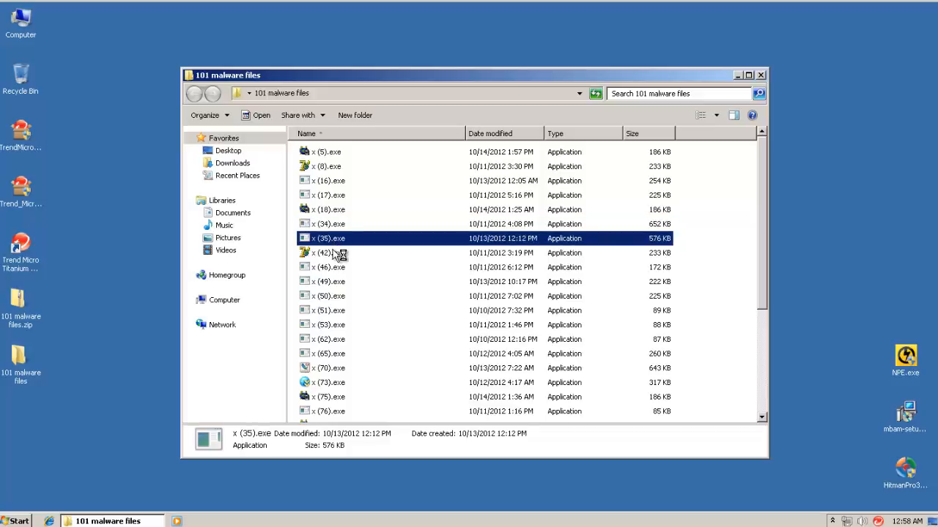
pyautogui.click(326, 252)
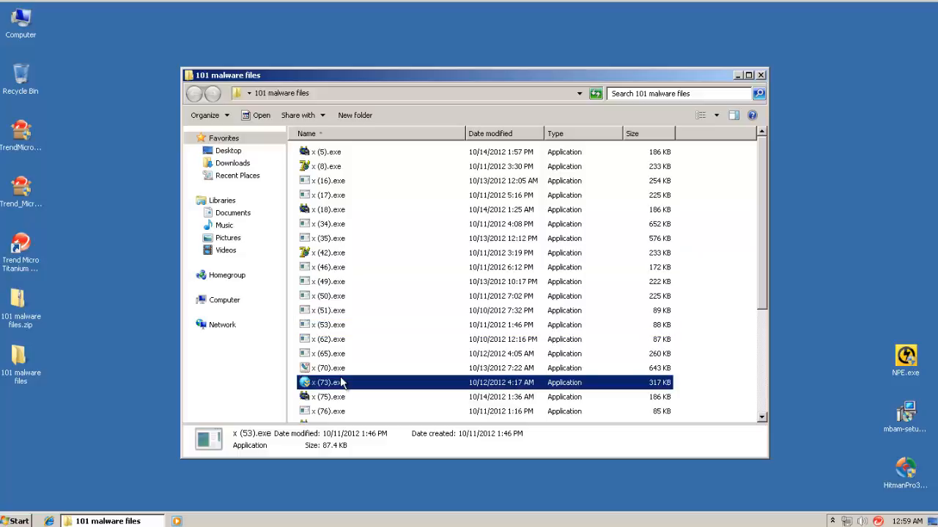
pyautogui.scroll(-3)
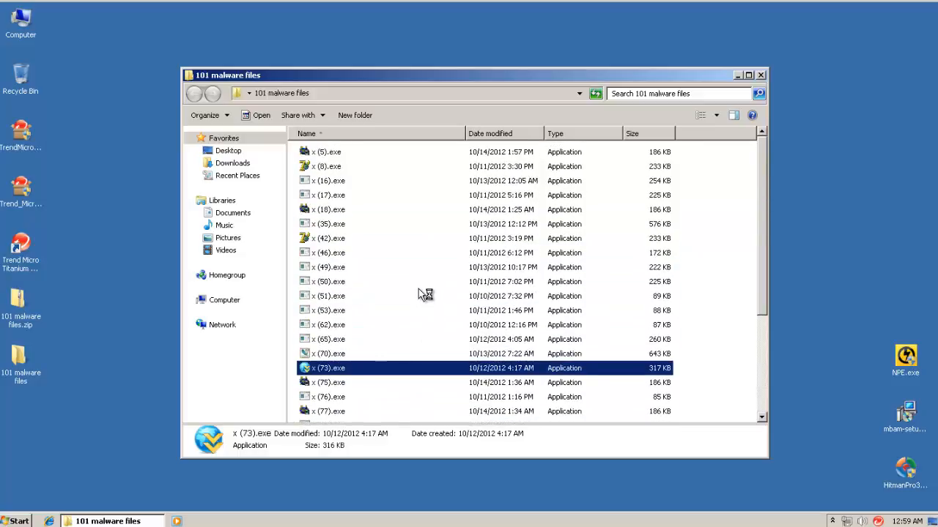
pyautogui.scroll(-3)
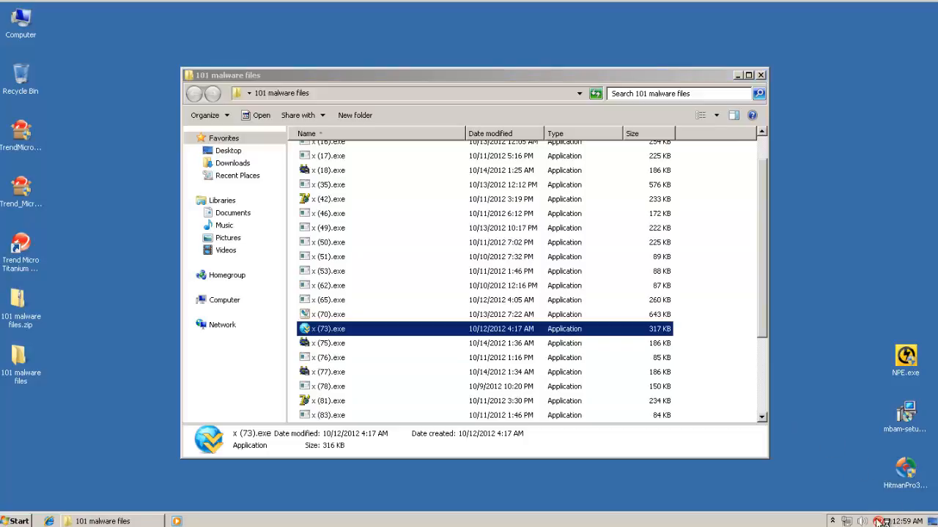
pyautogui.moveTo(509, 209)
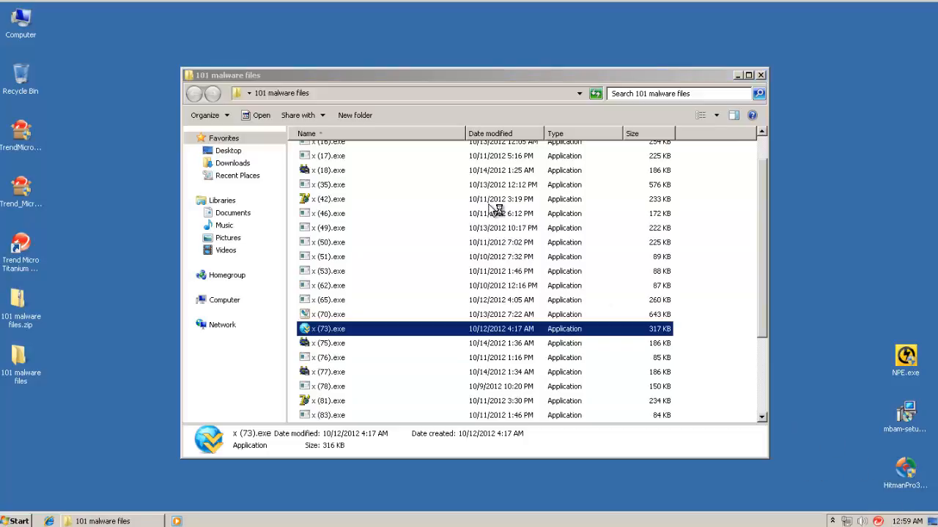
pyautogui.moveTo(492, 209)
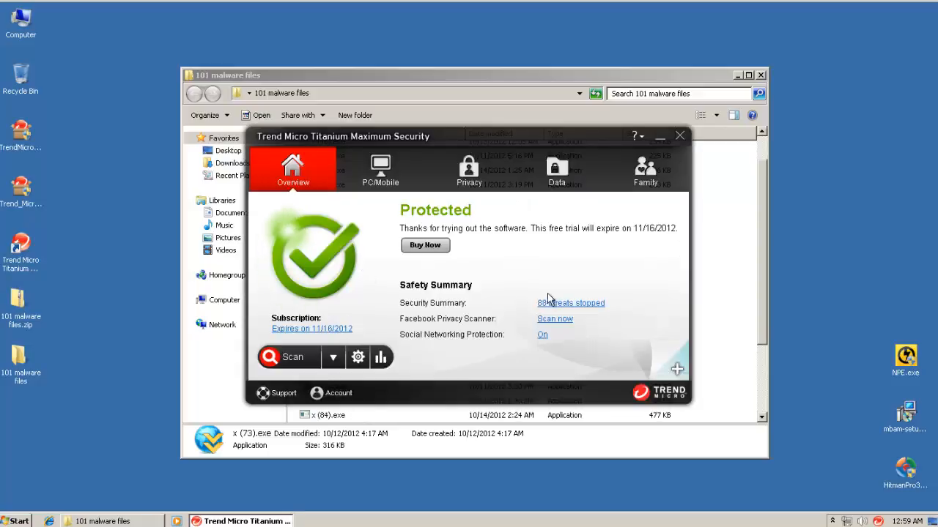
pyautogui.moveTo(380, 185)
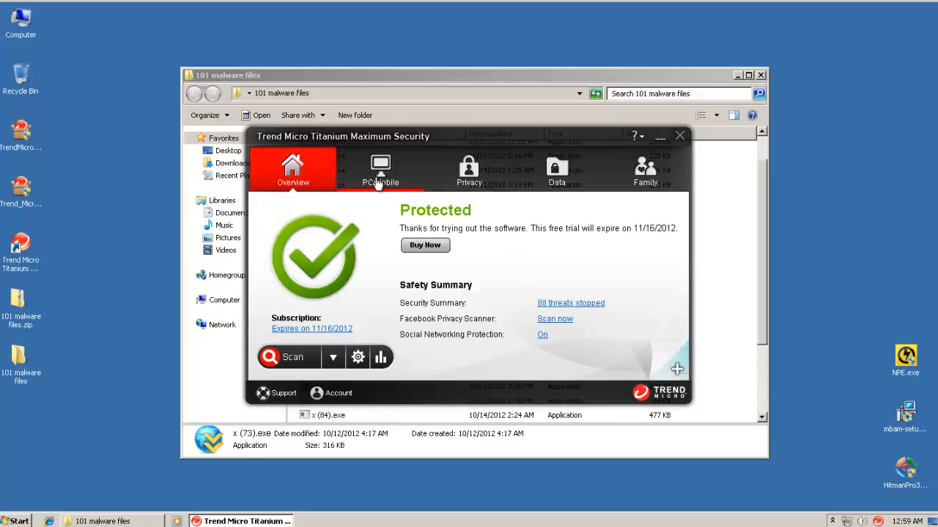
# - Set PC & Internet Security suspicious-behaviour detection to Hypersensitive, confirm, and close Trend Micro
pyautogui.click(379, 170)
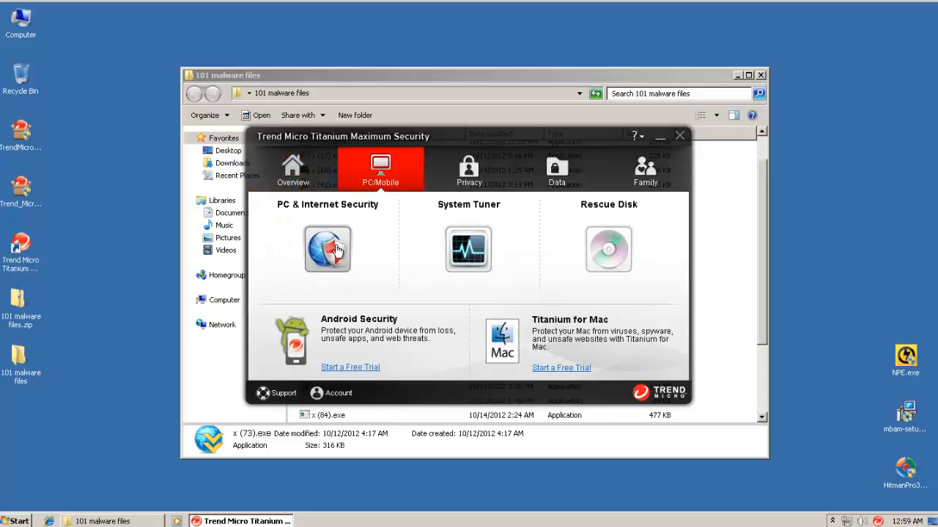
pyautogui.click(327, 249)
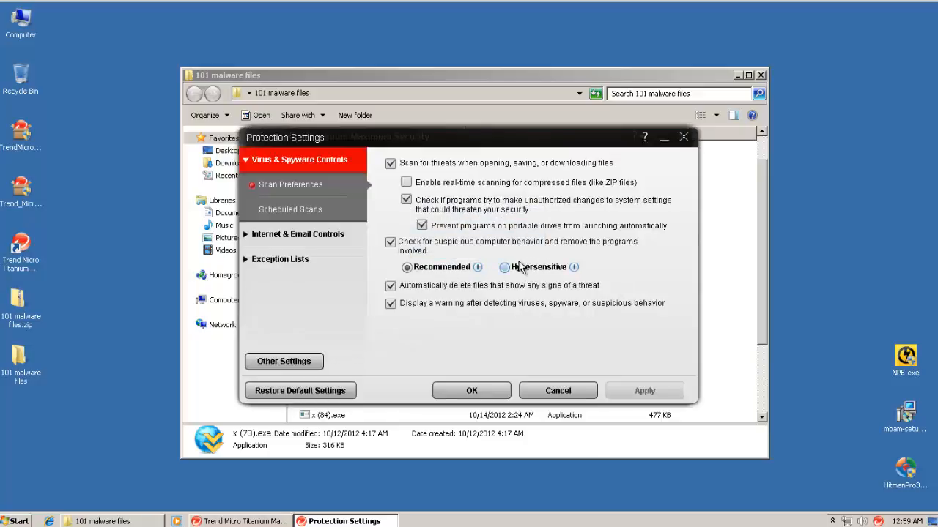
pyautogui.click(504, 268)
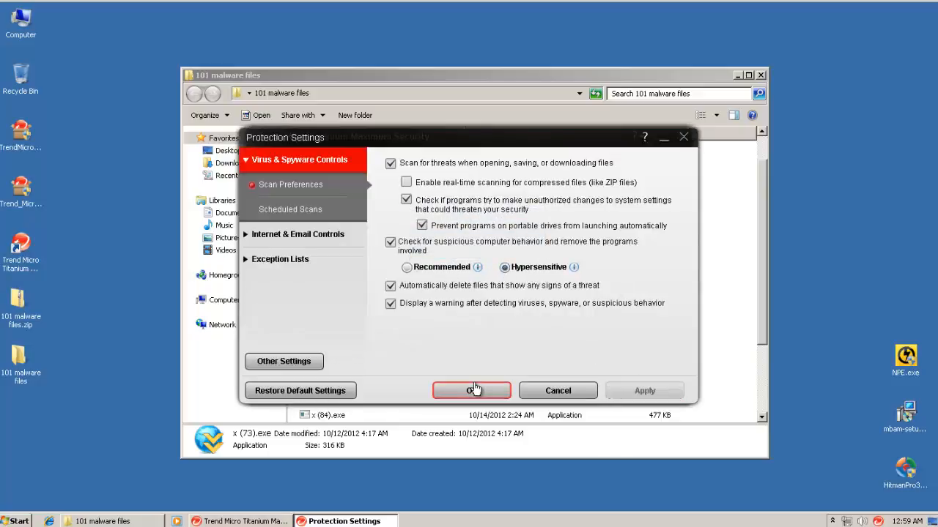
pyautogui.click(471, 391)
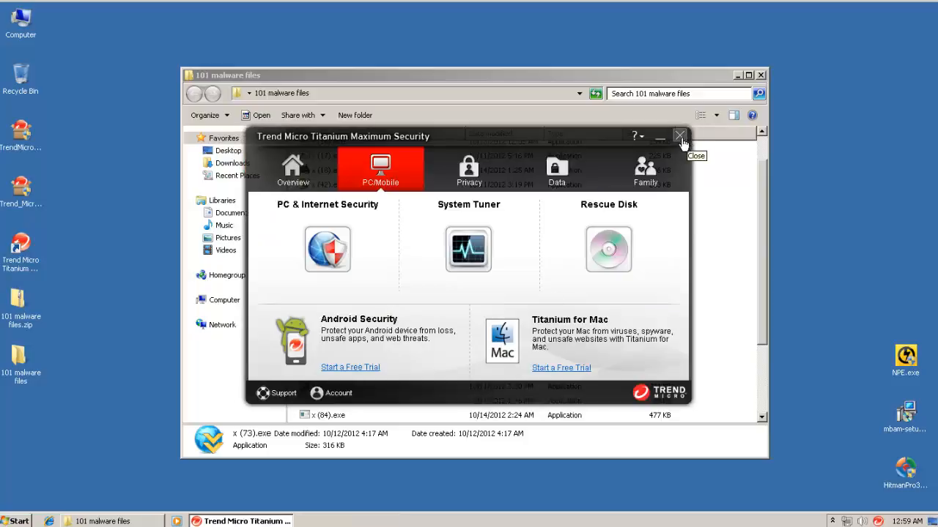
pyautogui.click(680, 135)
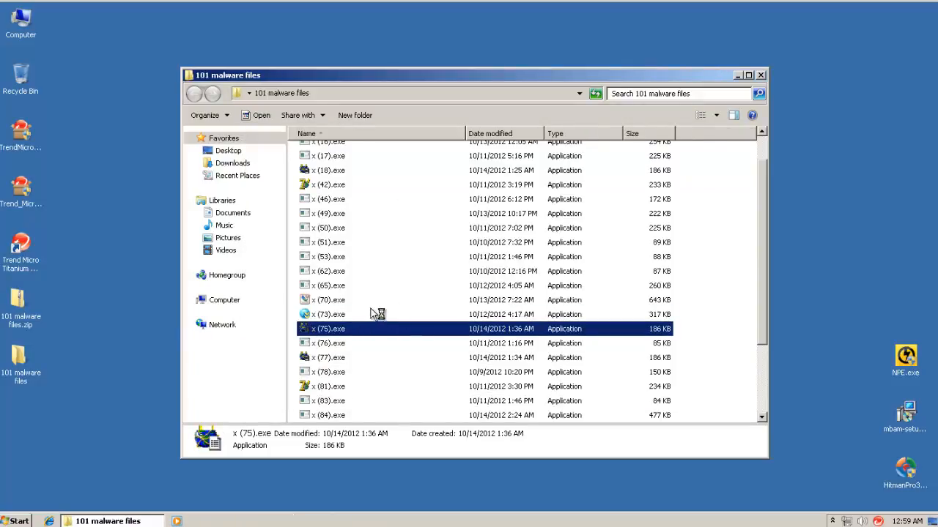
pyautogui.moveTo(434, 333)
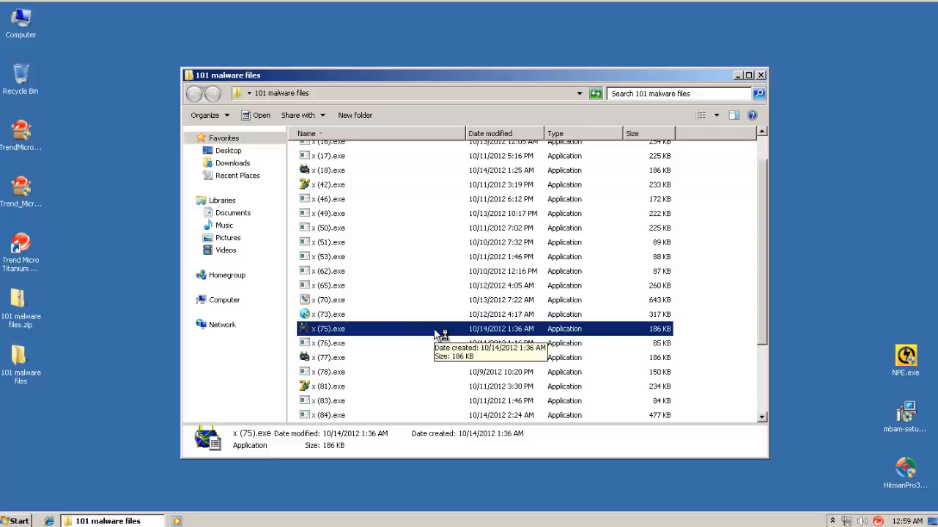
# - Launch x (77), x (78) and x (81).exe and check the running background programs
pyautogui.scroll(-3)
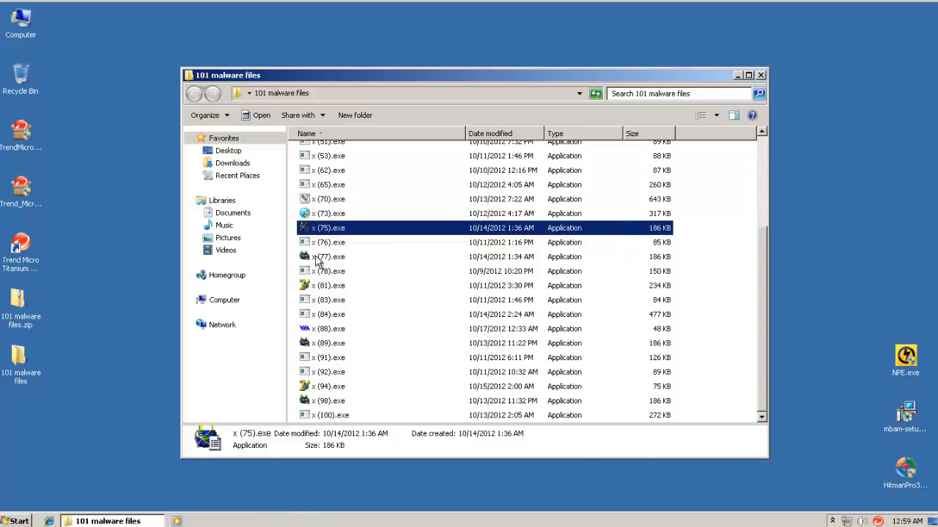
pyautogui.click(330, 256)
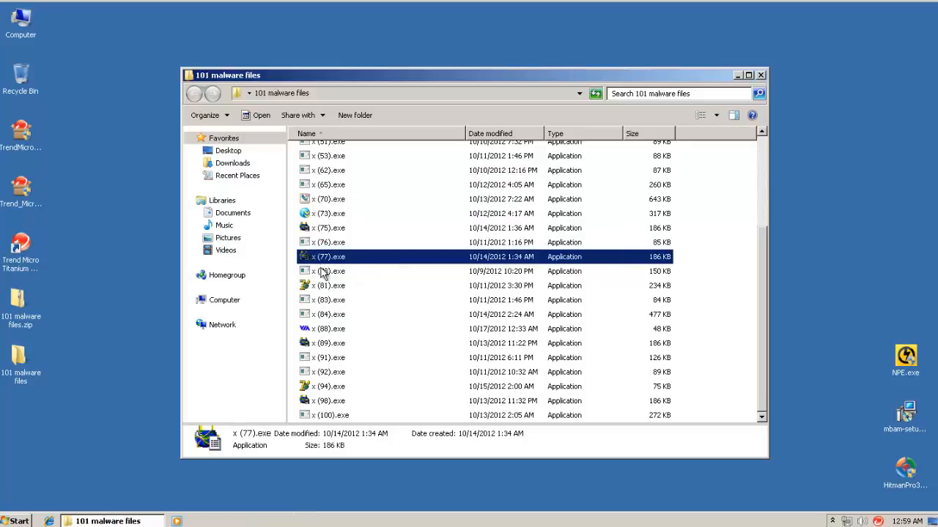
pyautogui.click(330, 271)
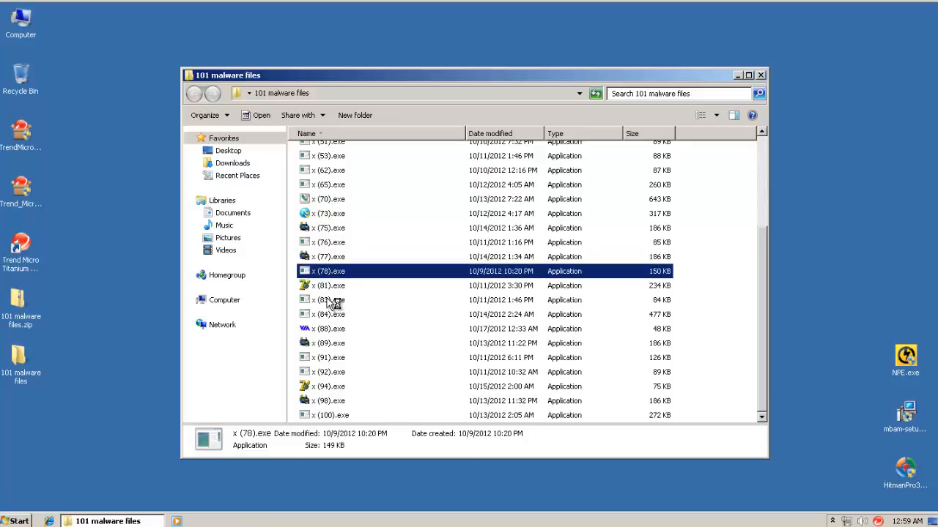
pyautogui.click(329, 286)
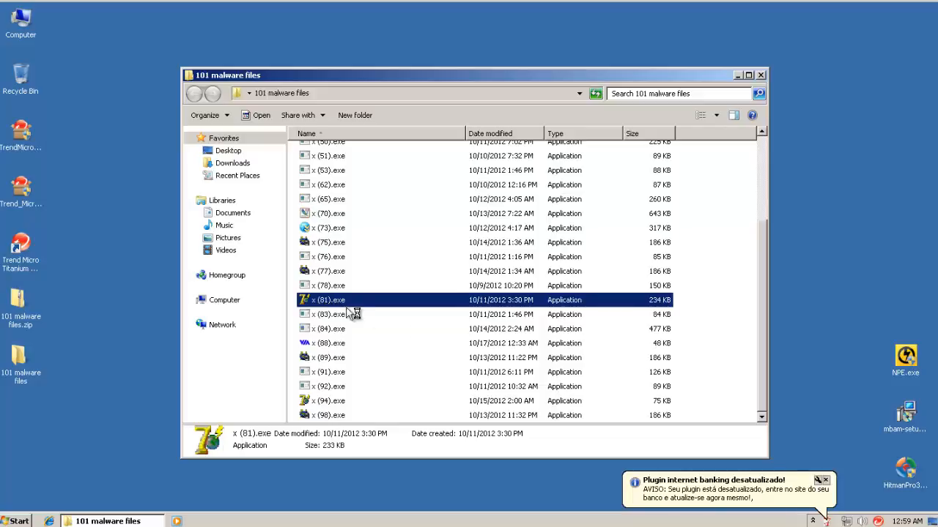
pyautogui.click(326, 299)
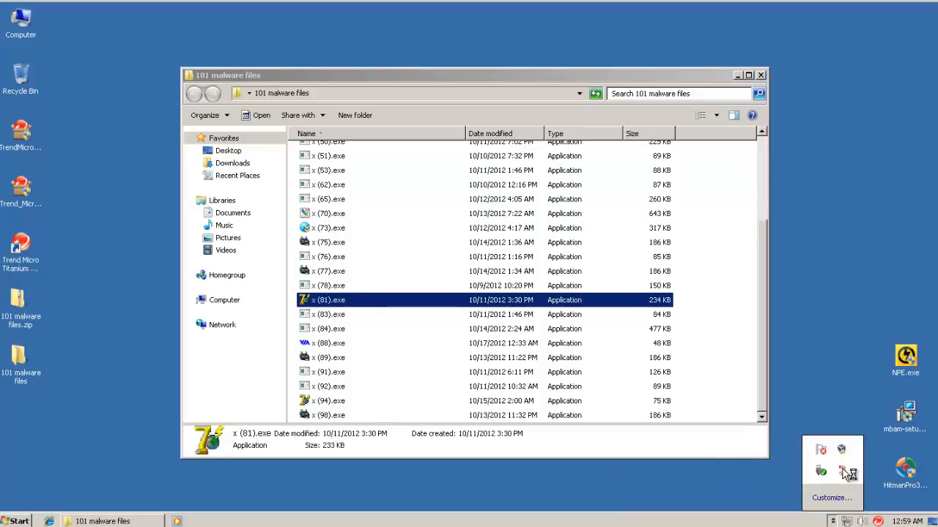
pyautogui.moveTo(849, 476)
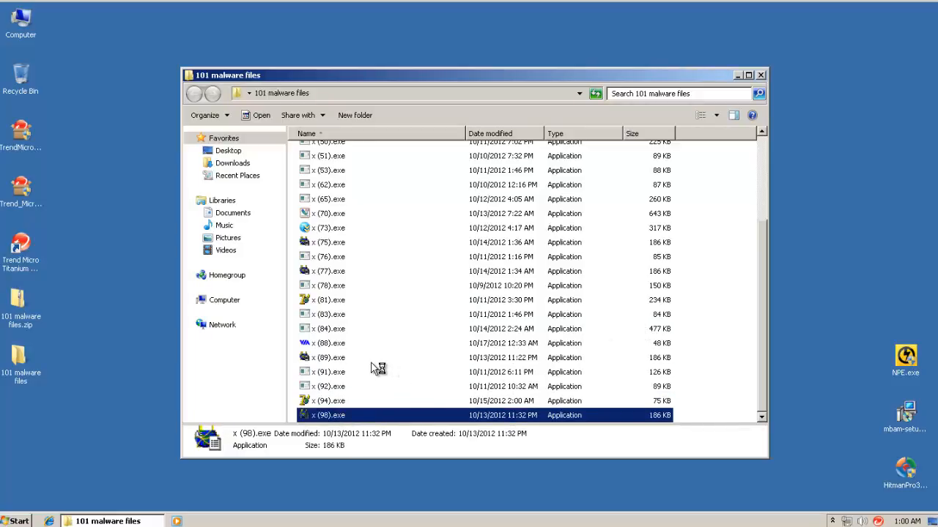
# - Launch x (98), x (49), x (51) and x (42).exe, then close the malware folder
pyautogui.click(325, 213)
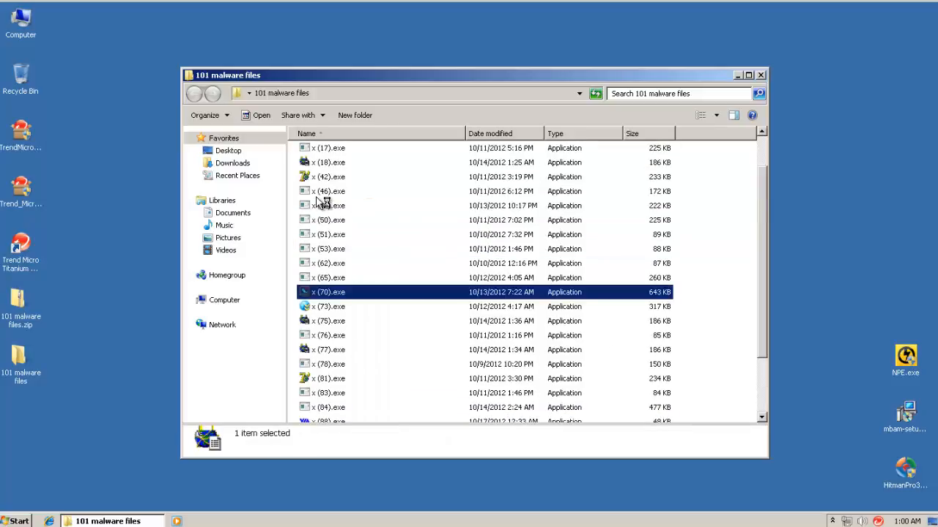
pyautogui.click(322, 206)
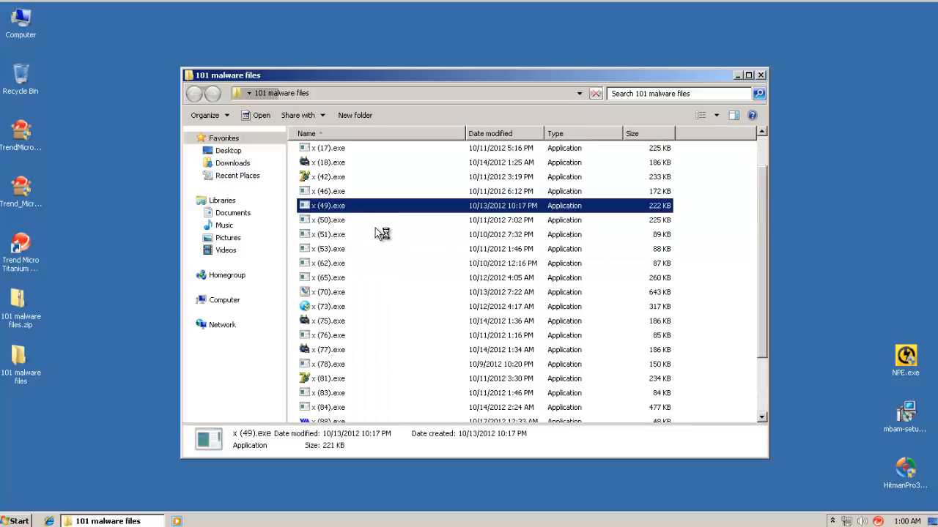
pyautogui.moveTo(350, 263)
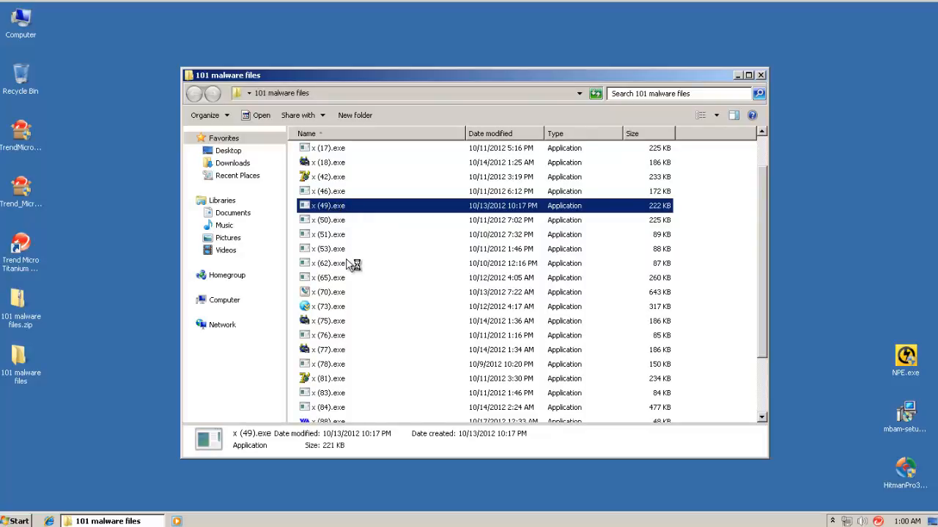
pyautogui.click(326, 234)
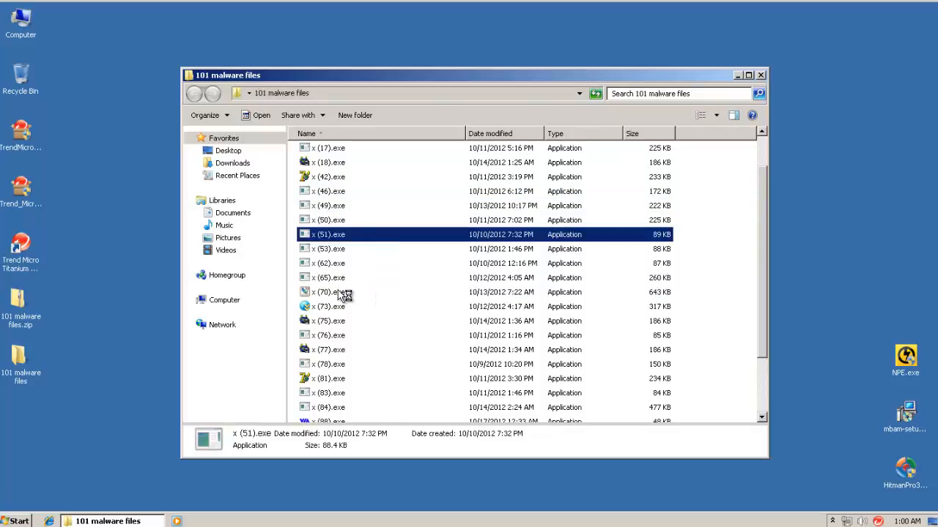
pyautogui.click(329, 292)
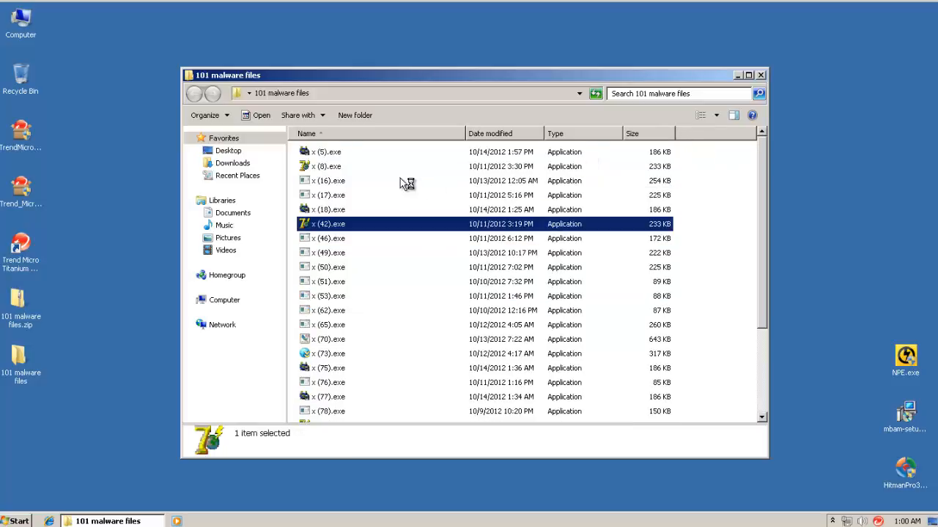
pyautogui.moveTo(763, 75)
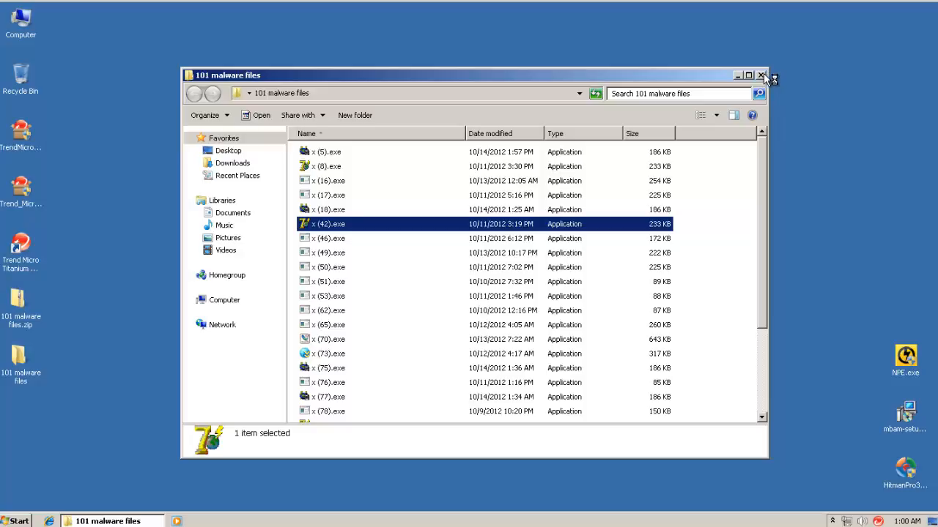
pyautogui.click(762, 73)
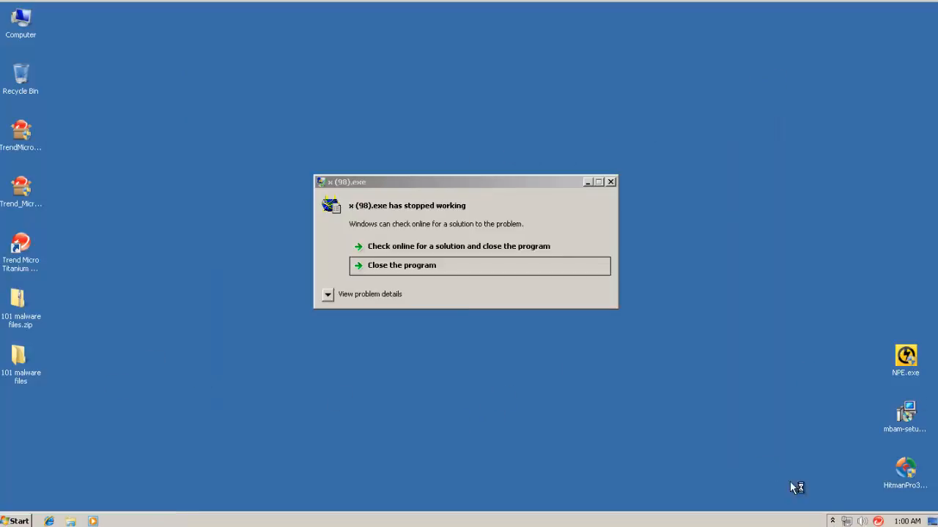
# - Dismiss the x (98).exe crash and x (100).exe removal notice, then close Task Manager
pyautogui.click(402, 266)
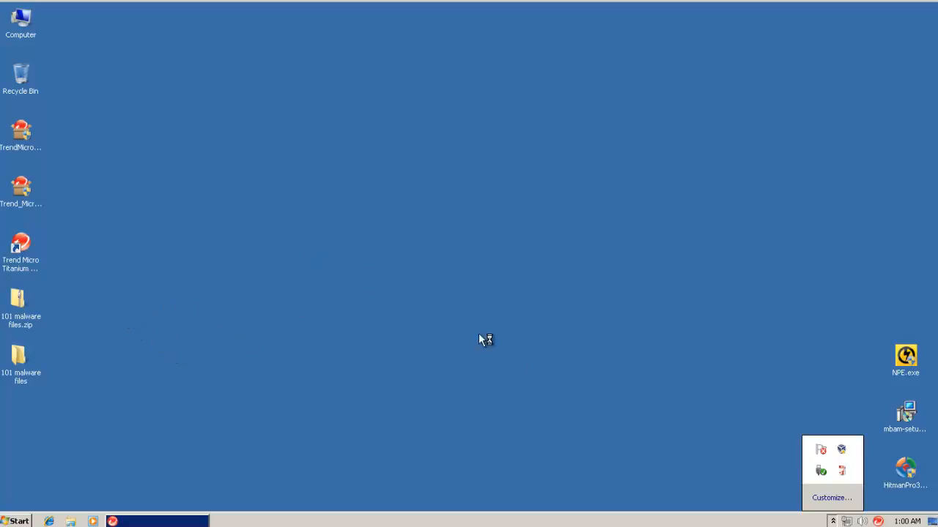
pyautogui.moveTo(567, 511)
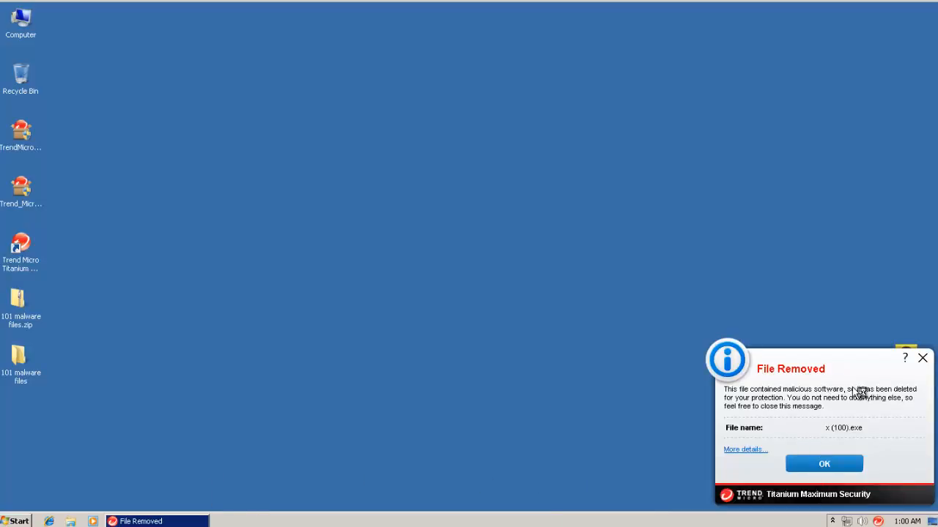
pyautogui.click(824, 464)
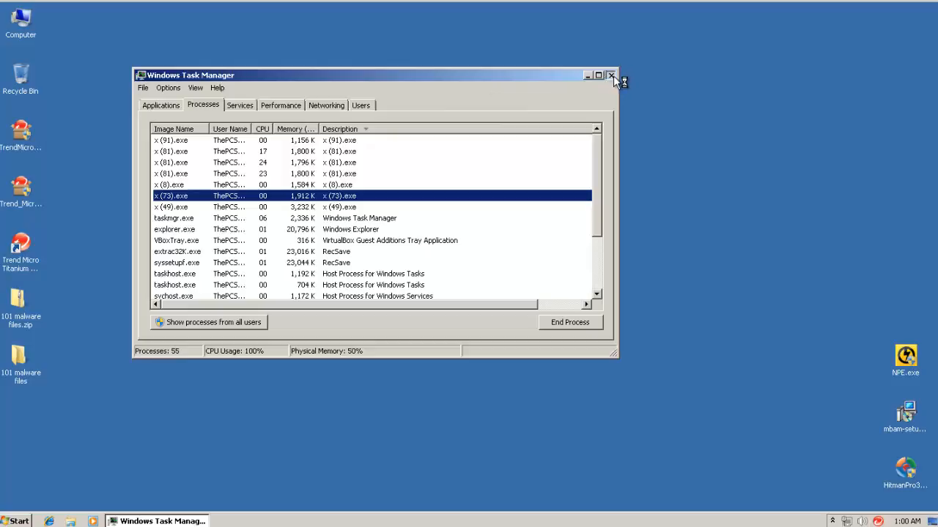
pyautogui.click(614, 76)
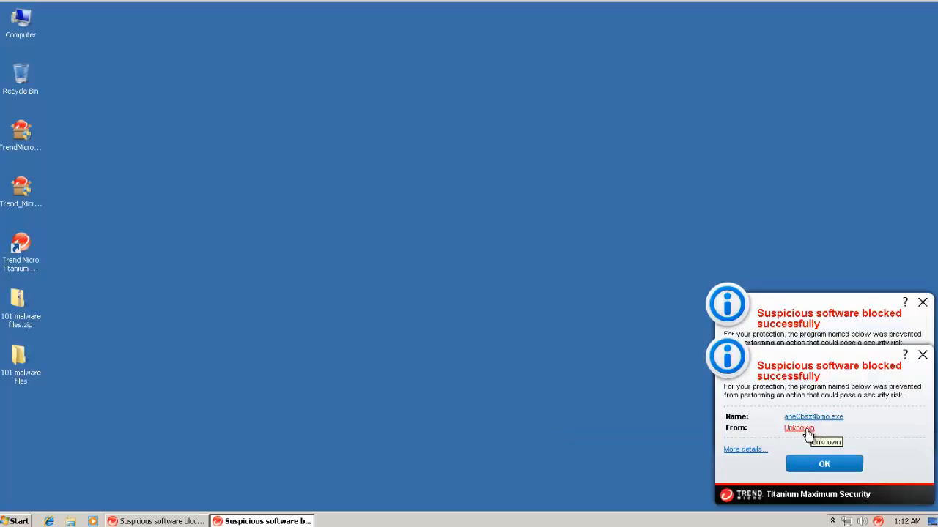
pyautogui.moveTo(501, 418)
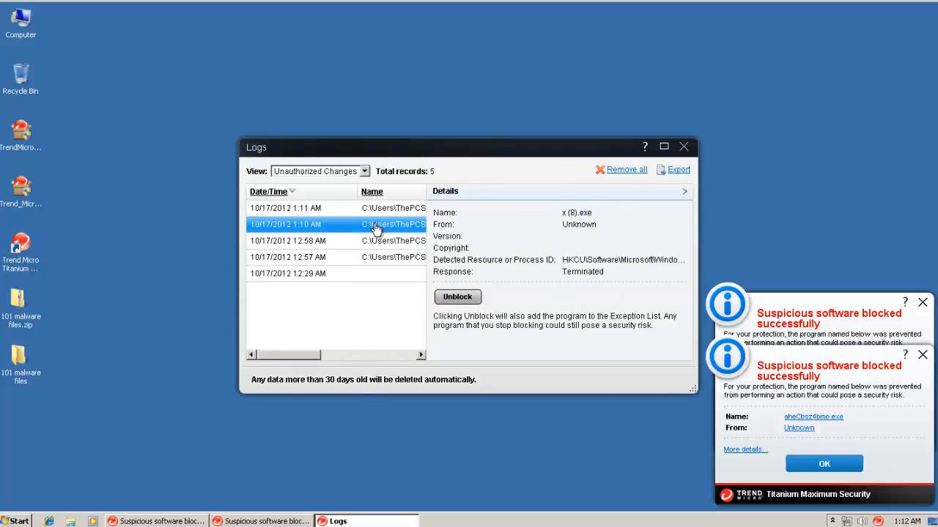
# - Close the Unauthorized Changes log and dismiss the Suspicious software blocked alerts
pyautogui.click(309, 241)
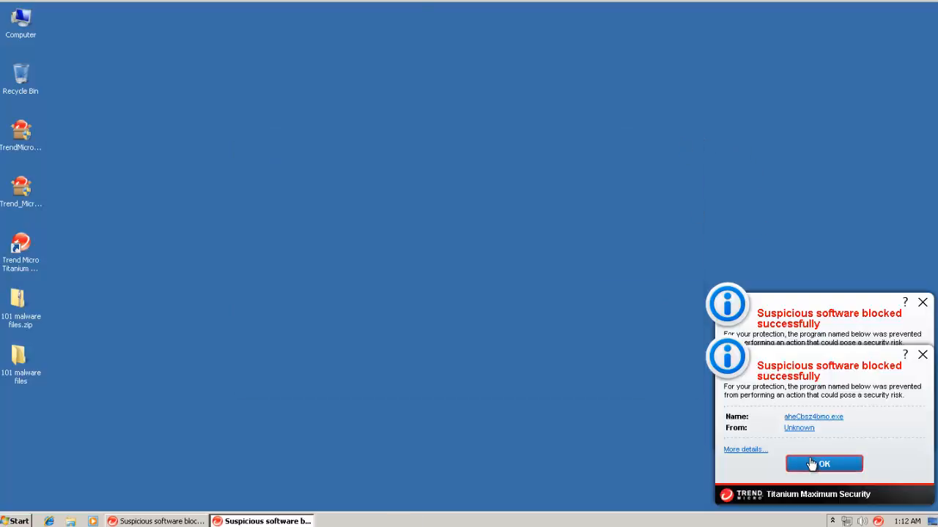
pyautogui.click(823, 464)
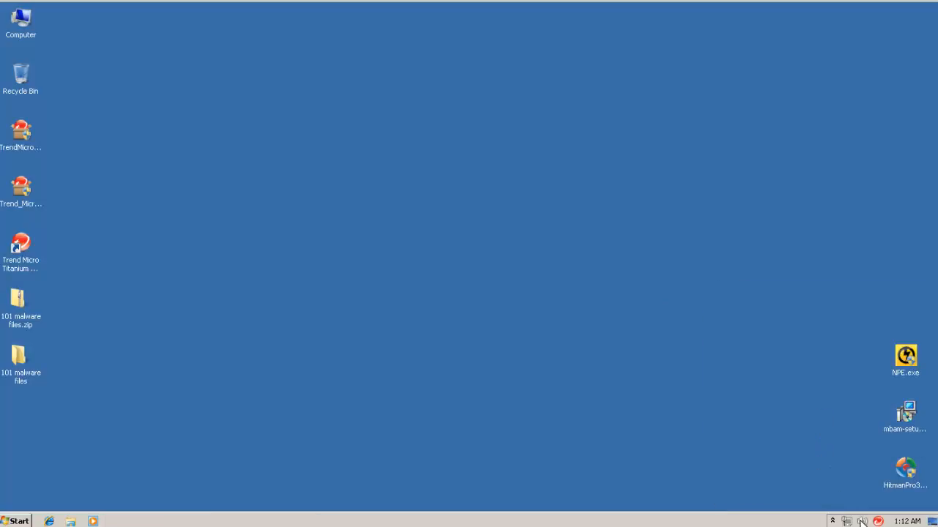
pyautogui.click(832, 521)
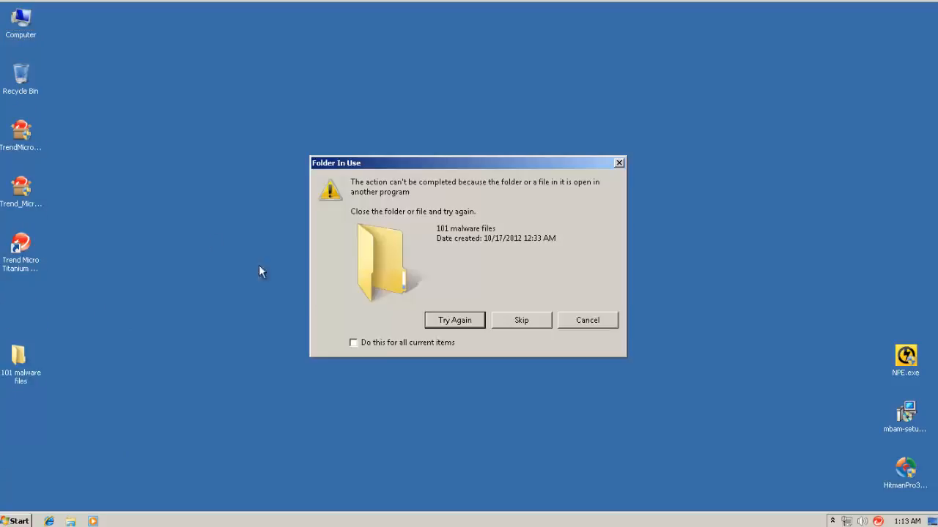
# - Cancel deleting the in-use 101 malware files folder from the desktop
pyautogui.click(588, 320)
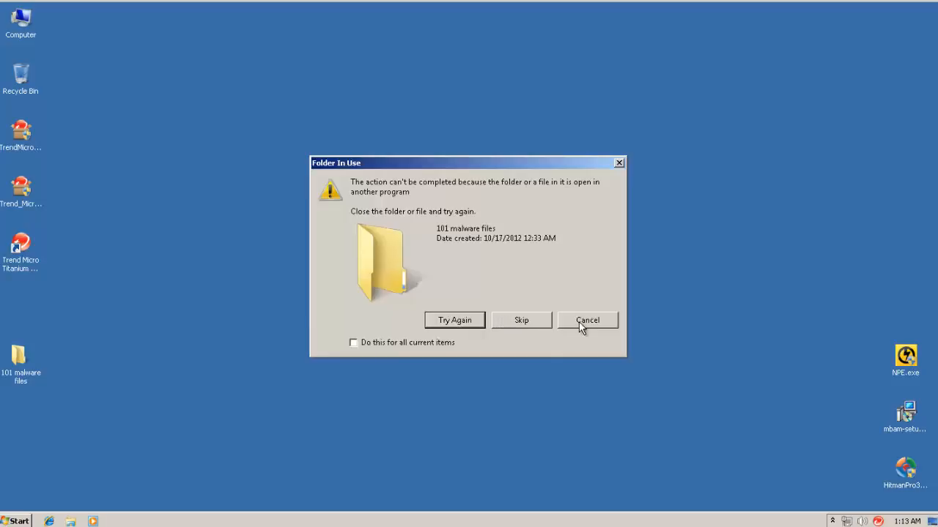
pyautogui.click(587, 320)
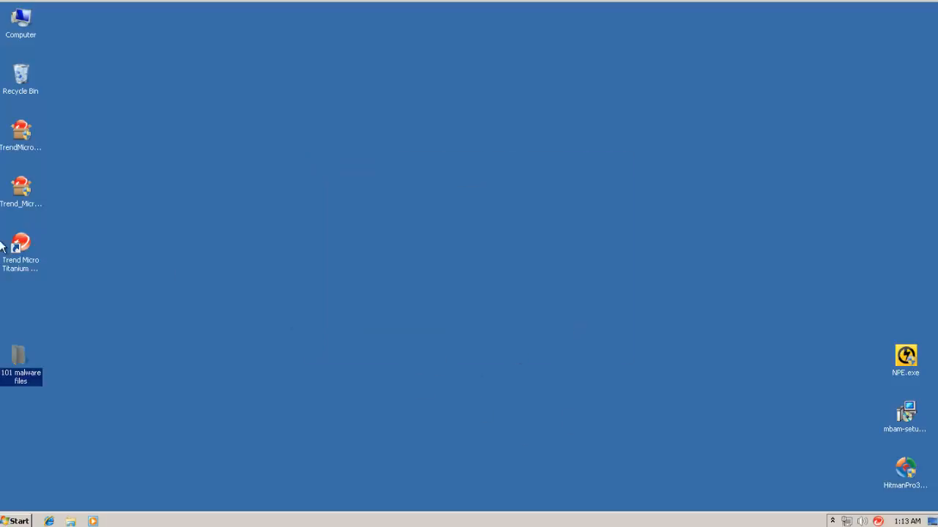
pyautogui.moveTo(766, 332)
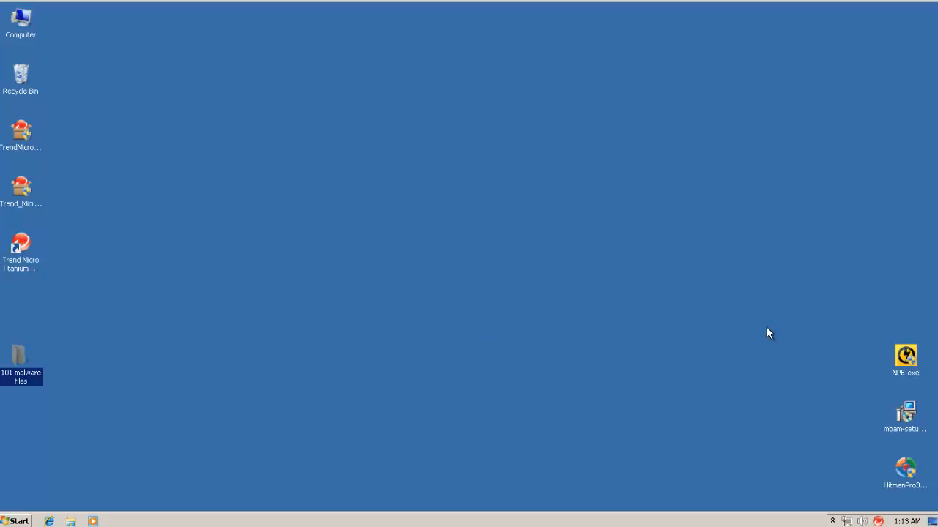
pyautogui.moveTo(919, 376)
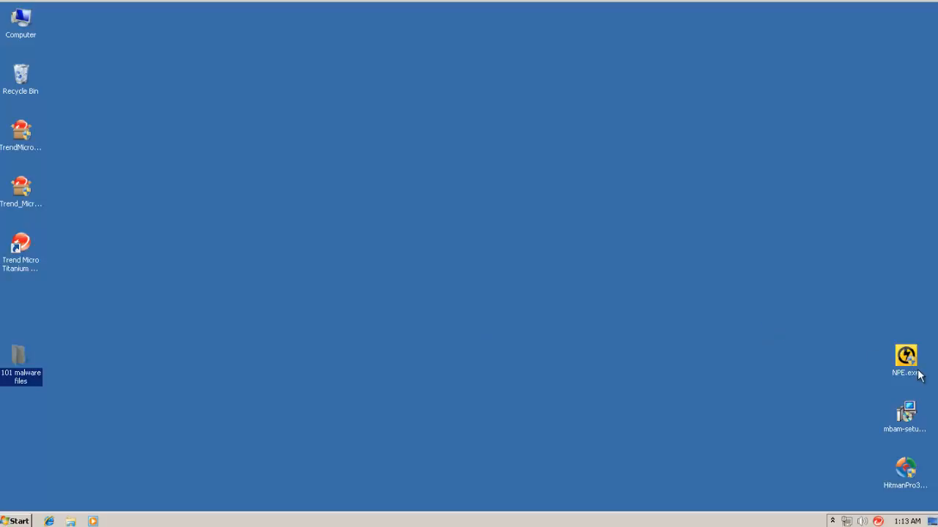
pyautogui.moveTo(647, 433)
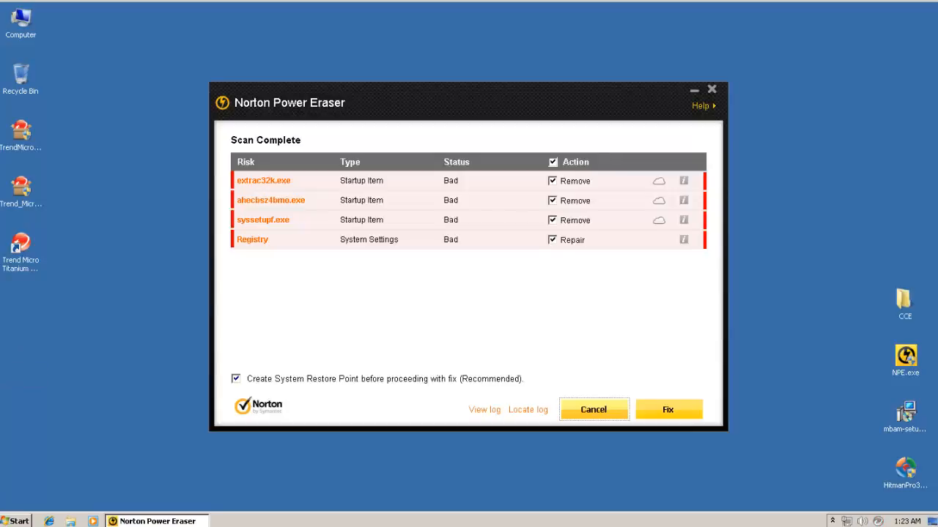
pyautogui.moveTo(414, 273)
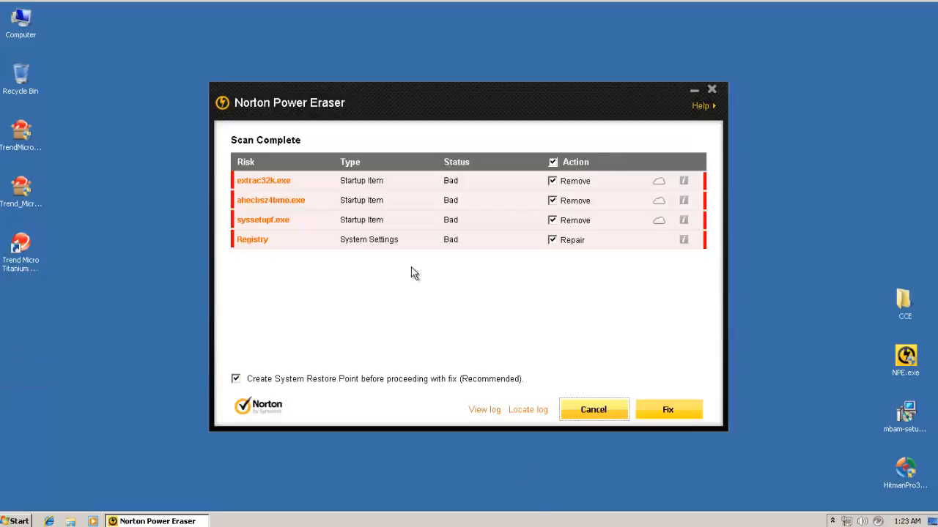
pyautogui.moveTo(422, 264)
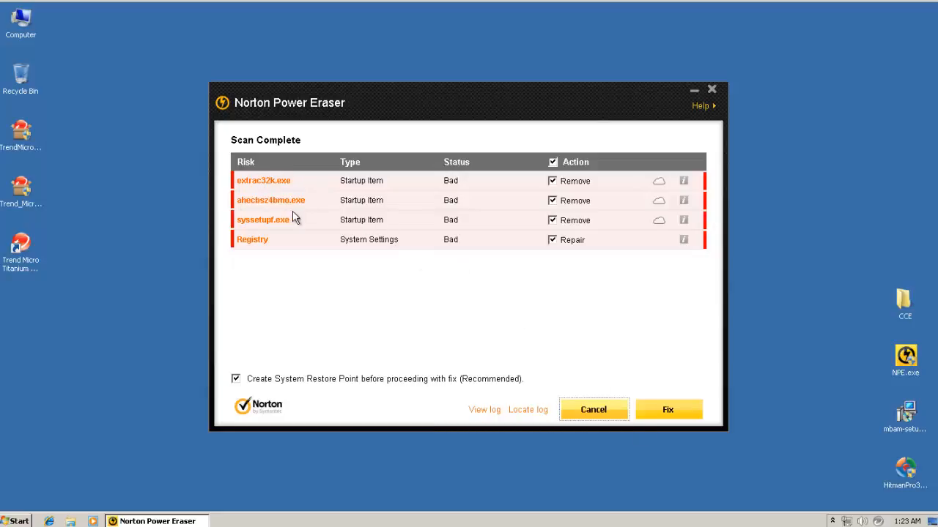
pyautogui.moveTo(277, 227)
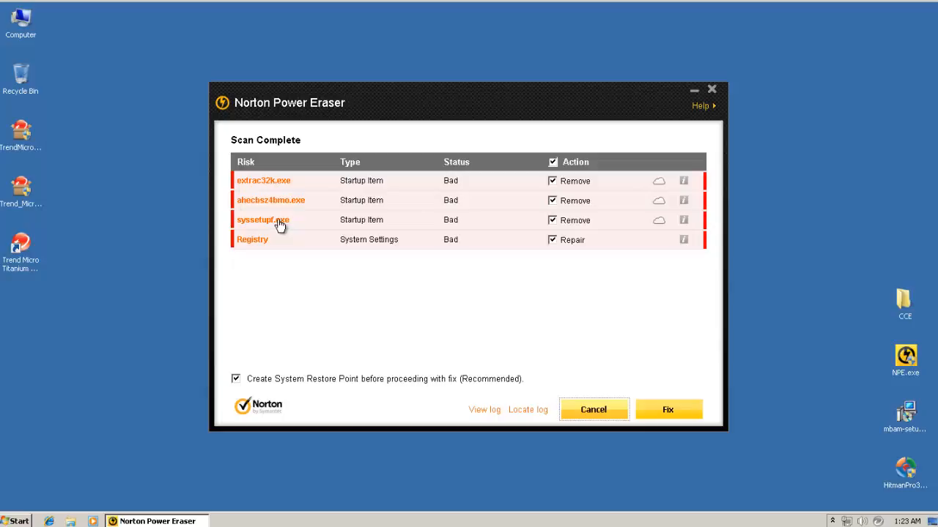
pyautogui.moveTo(264, 242)
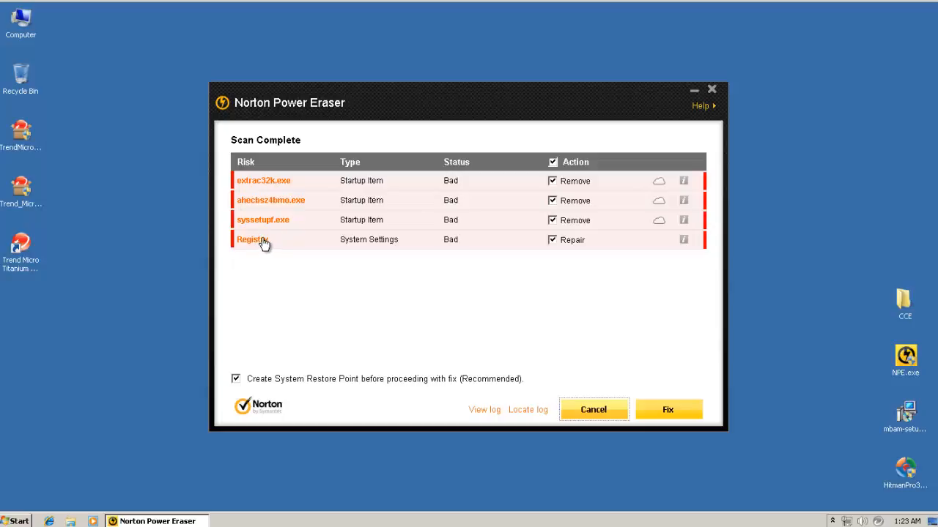
pyautogui.moveTo(718, 245)
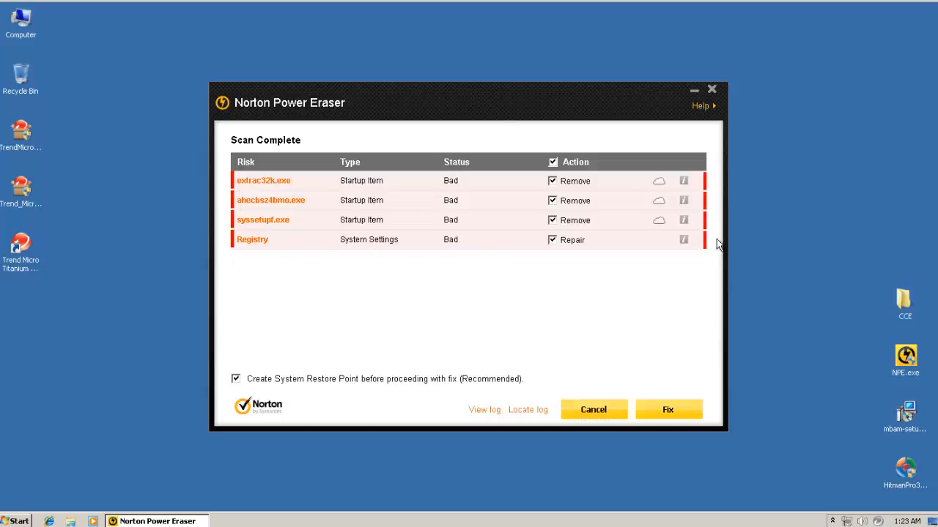
pyautogui.moveTo(659, 247)
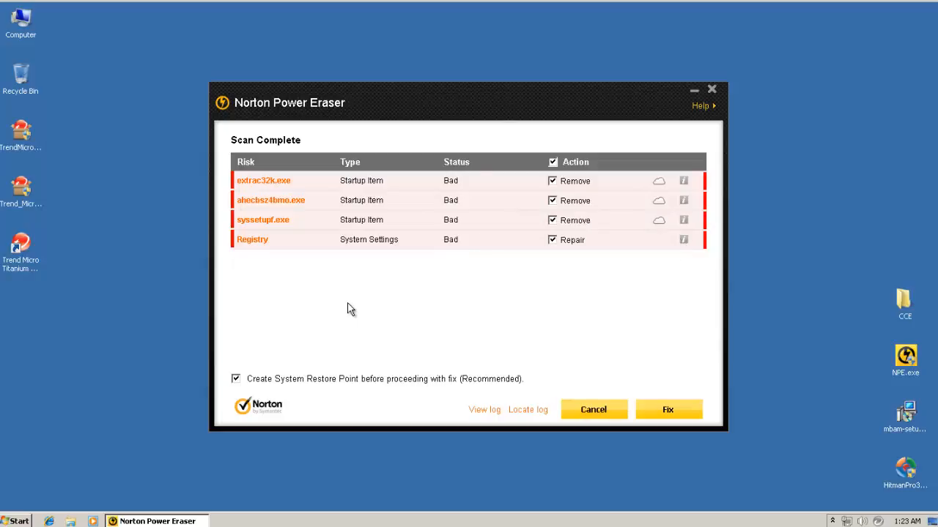
pyautogui.moveTo(443, 252)
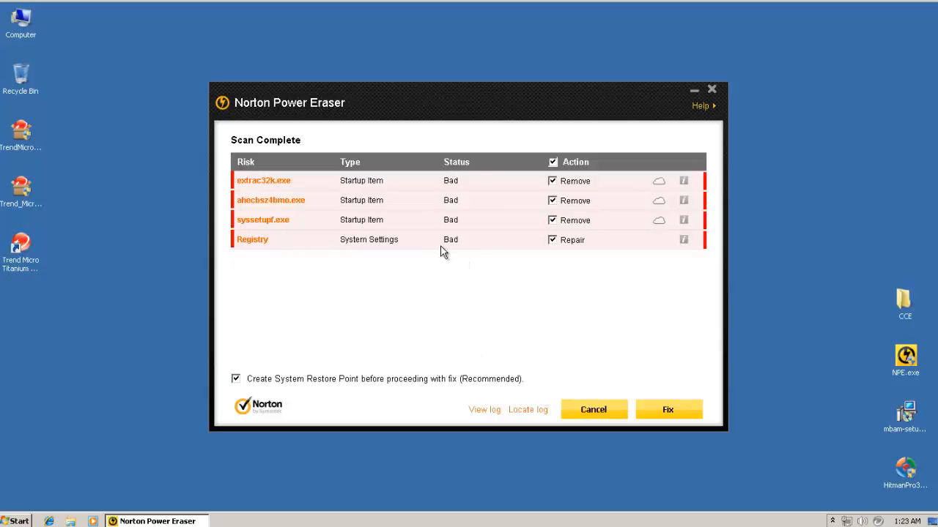
# - Disable the system restore point option and fix the four flagged items
pyautogui.click(236, 379)
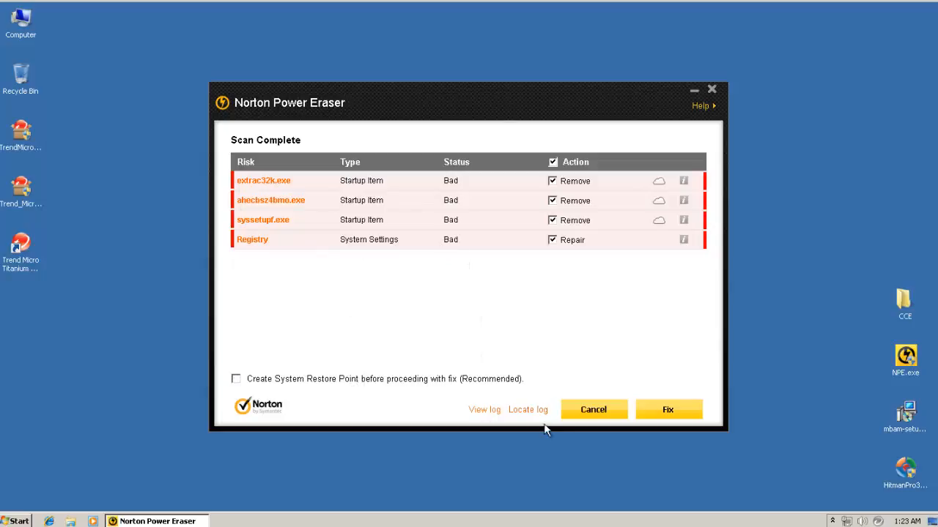
pyautogui.click(668, 410)
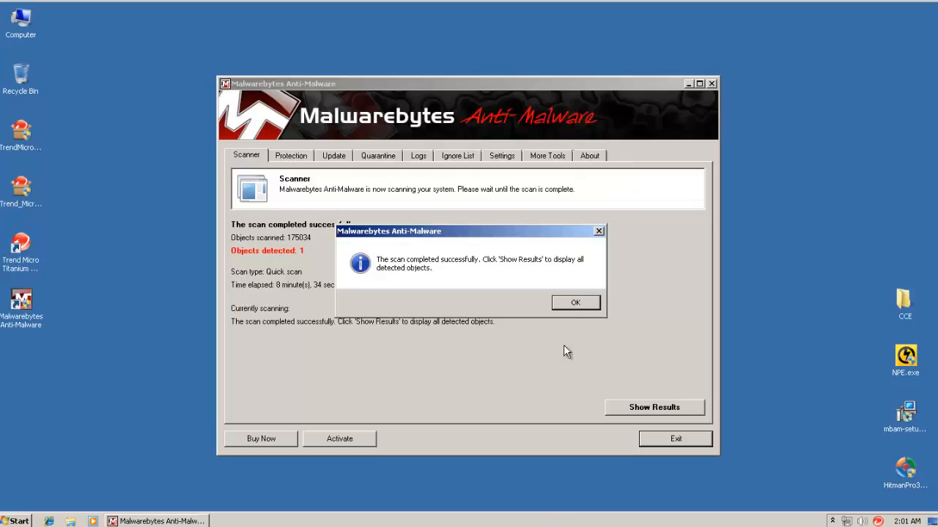
# - Remove the Backdoor.Bot registry value, decline restarting, and close Malwarebytes and its scan log
pyautogui.click(576, 302)
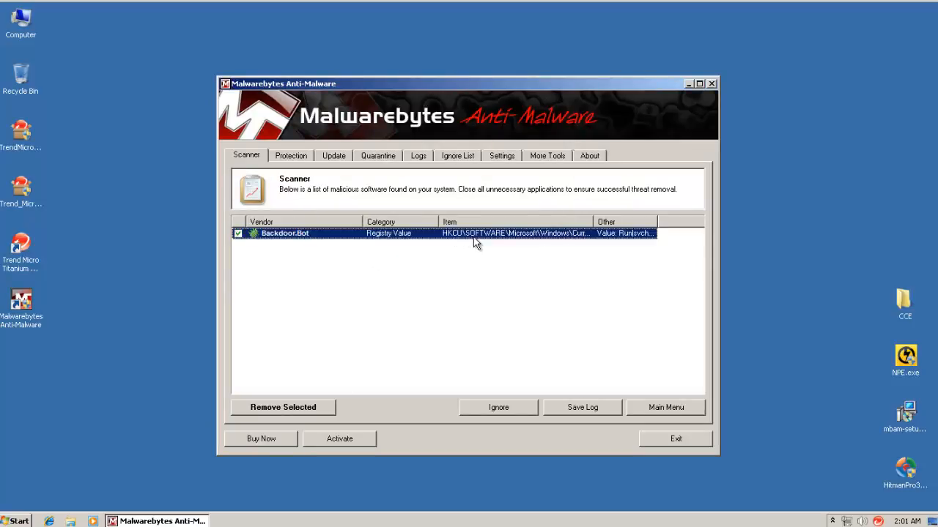
pyautogui.click(283, 408)
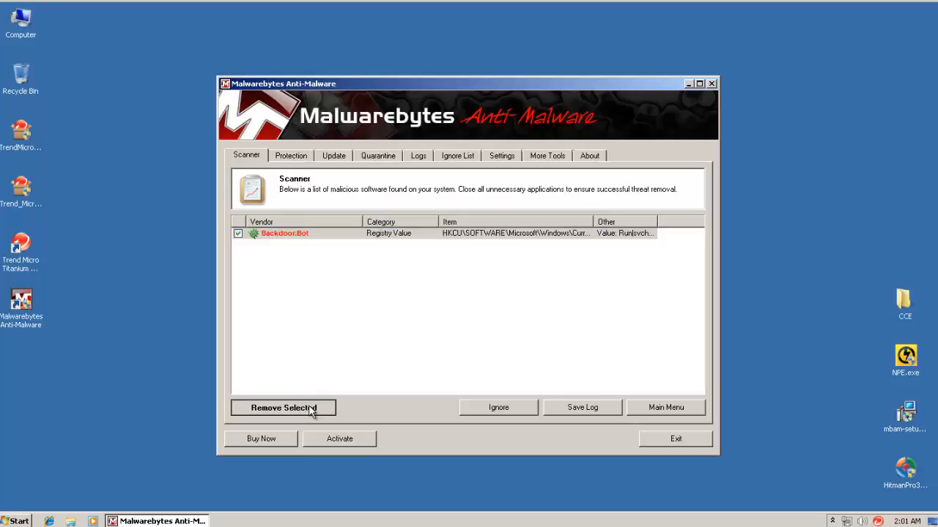
pyautogui.click(282, 407)
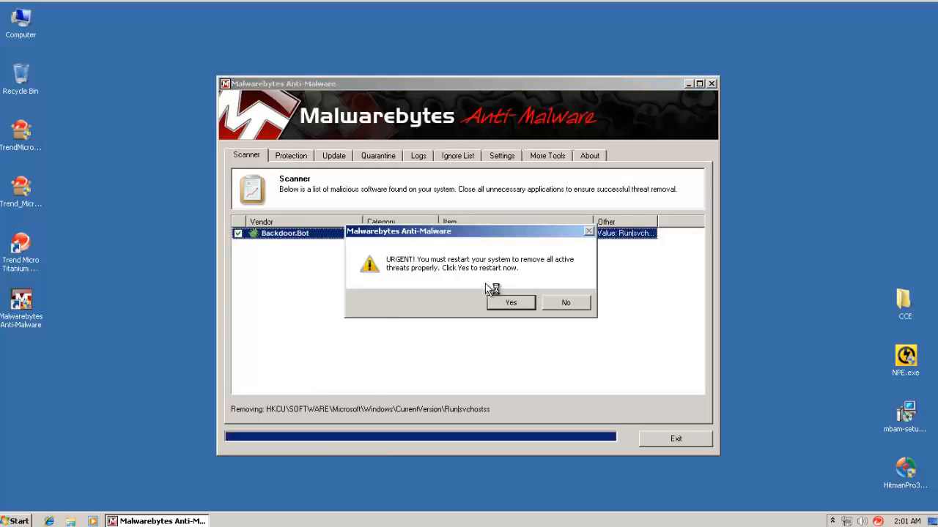
pyautogui.click(566, 302)
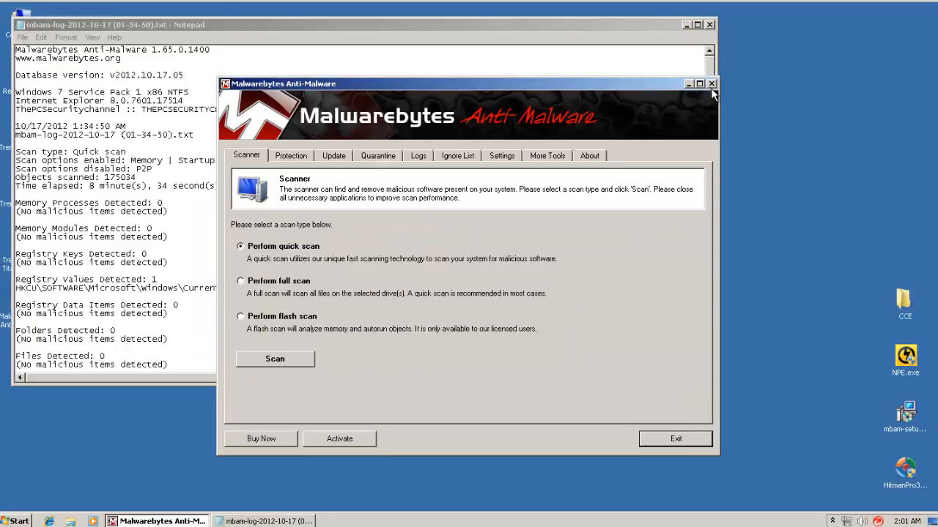
pyautogui.click(710, 83)
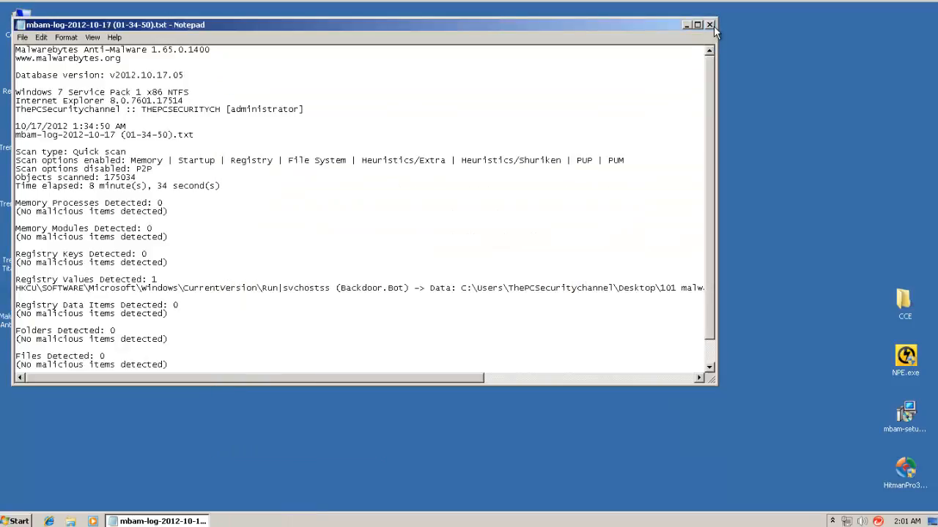
pyautogui.click(709, 24)
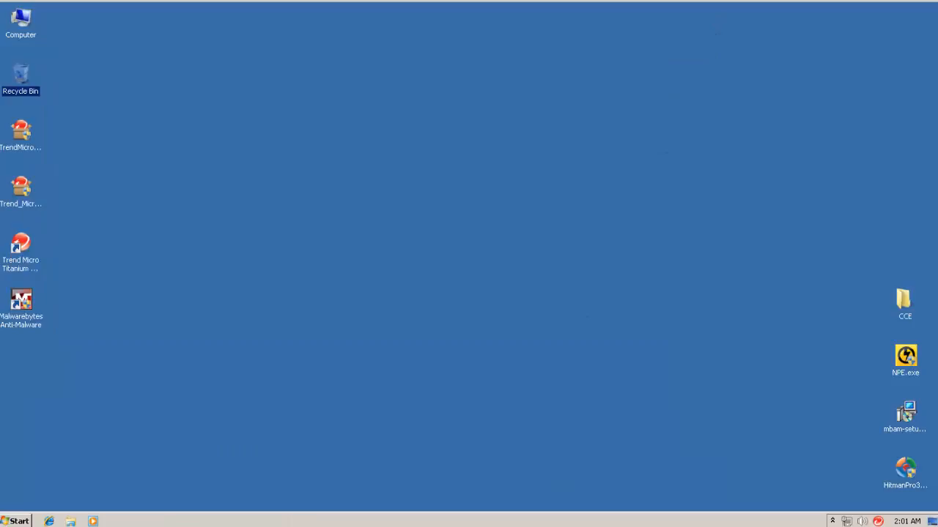
# - Launch HitmanPro and close its results showing the 0105.tmp Trojan
pyautogui.doubleClick(906, 483)
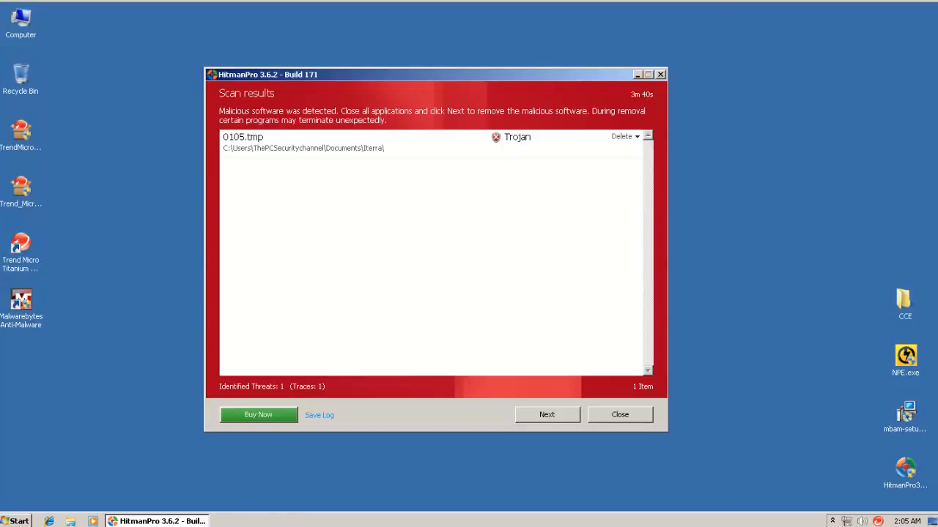
pyautogui.moveTo(447, 293)
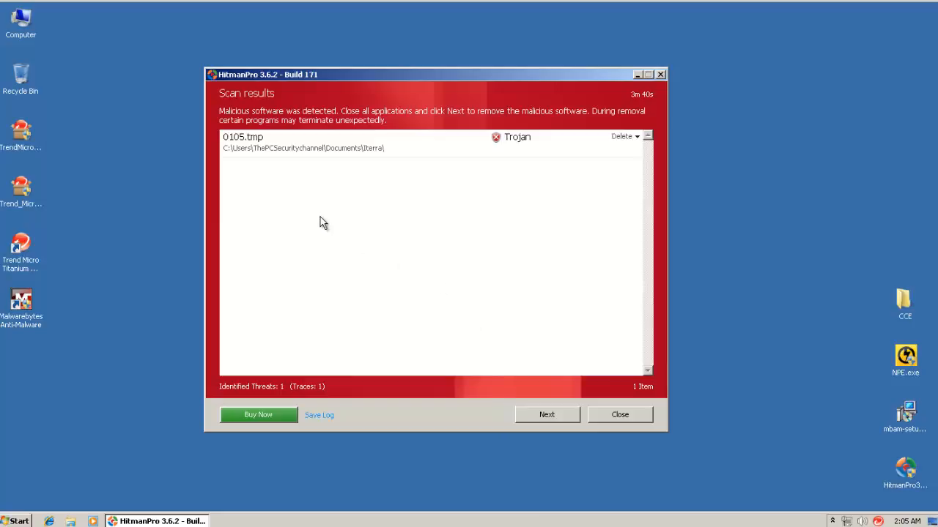
pyautogui.moveTo(358, 156)
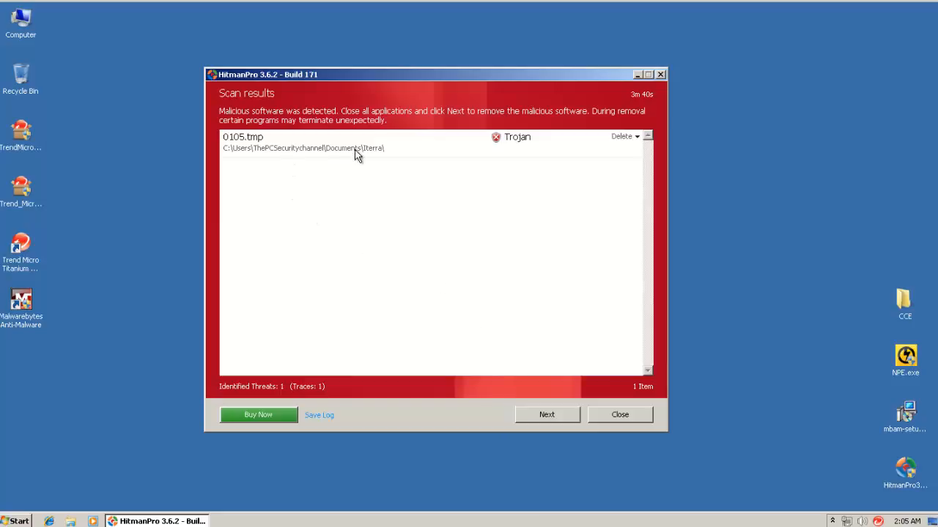
pyautogui.click(619, 414)
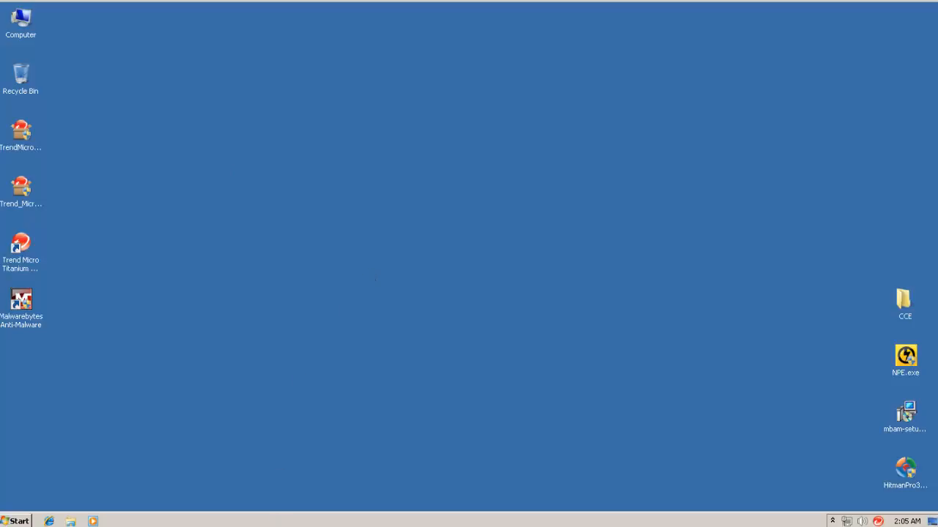
pyautogui.moveTo(354, 515)
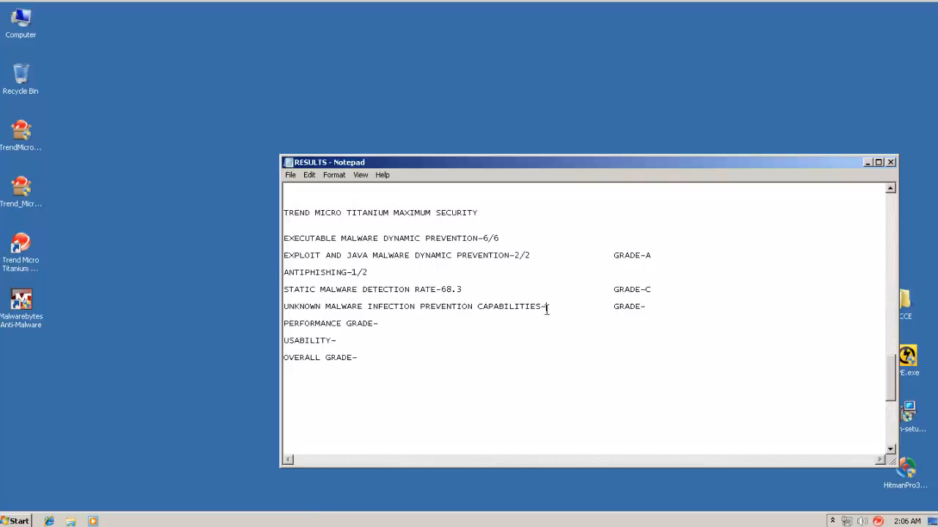
pyautogui.moveTo(550, 321)
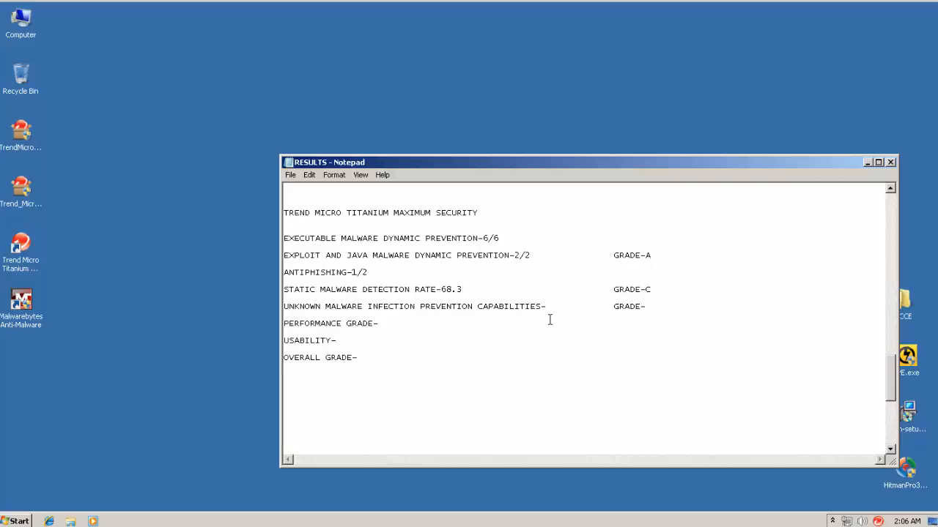
# - Rate unknown malware prevention LIMITED with grade B, then minimize the results notes
pyautogui.write('-LIMITED')
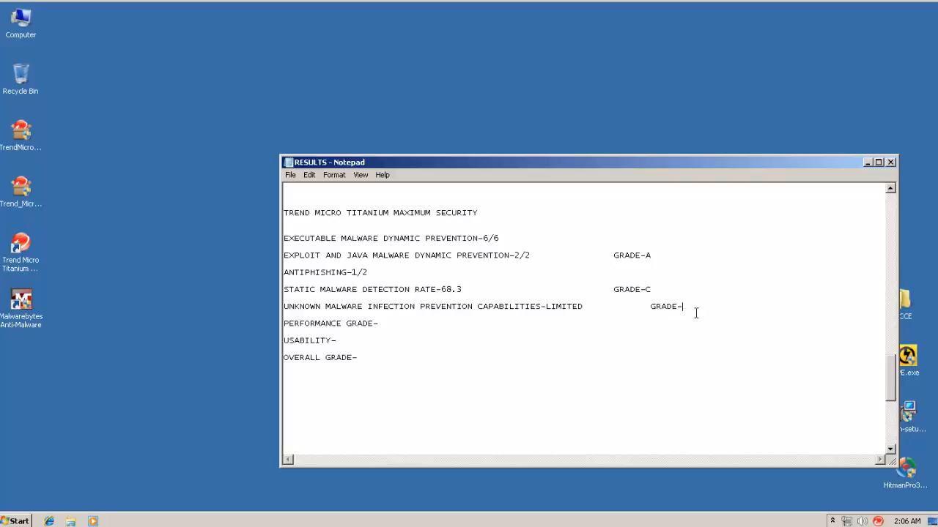
pyautogui.write('B')
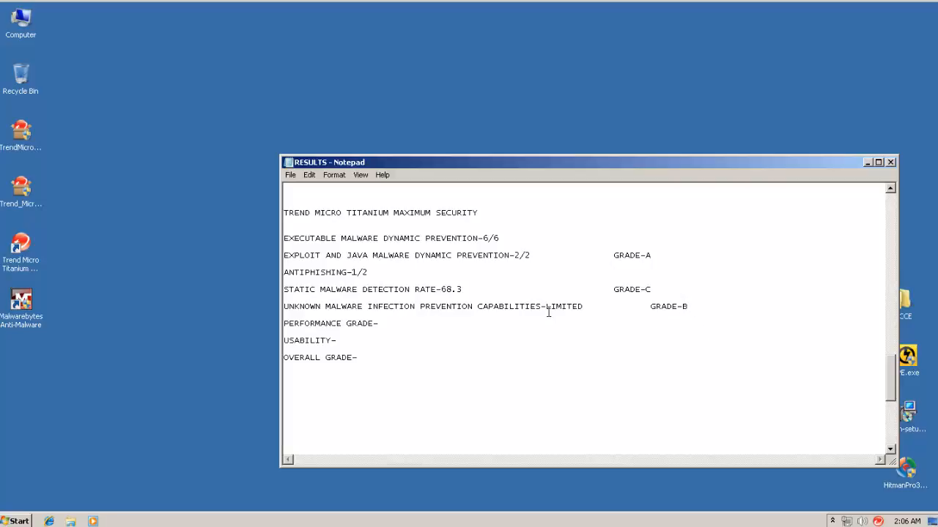
pyautogui.click(888, 163)
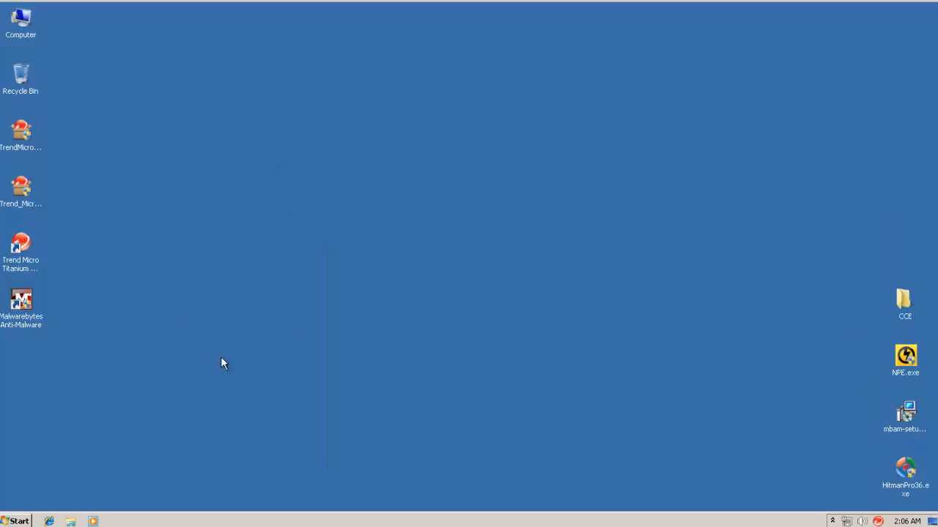
pyautogui.moveTo(311, 507)
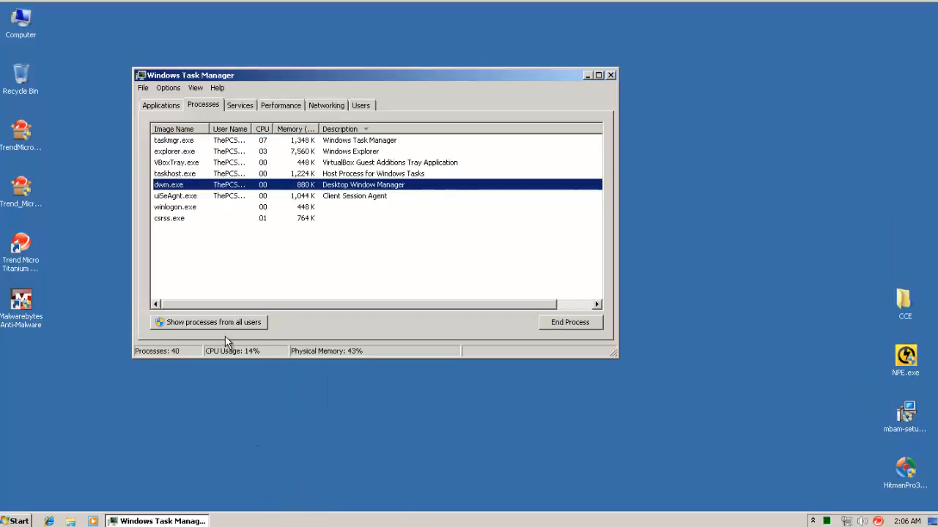
# - Show Task Manager processes from all users to confirm Trend Micro services are running
pyautogui.click(208, 322)
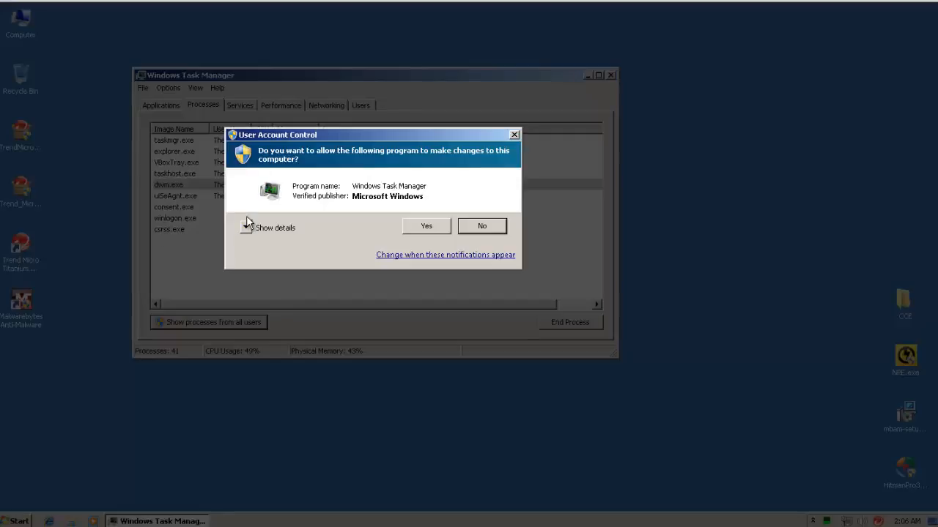
pyautogui.click(426, 225)
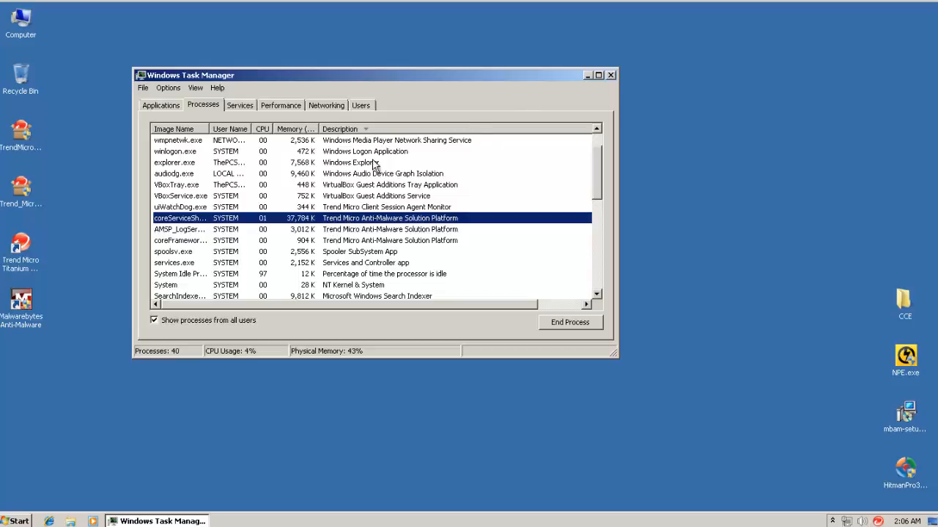
pyautogui.click(611, 73)
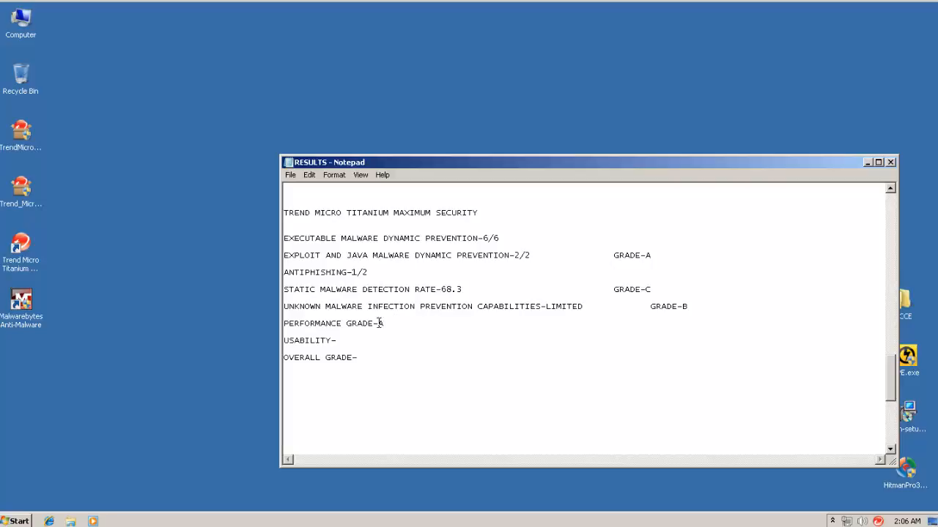
# - Enter performance grade A and launch Trend Micro Titanium from the desktop shortcut
pyautogui.write('A')
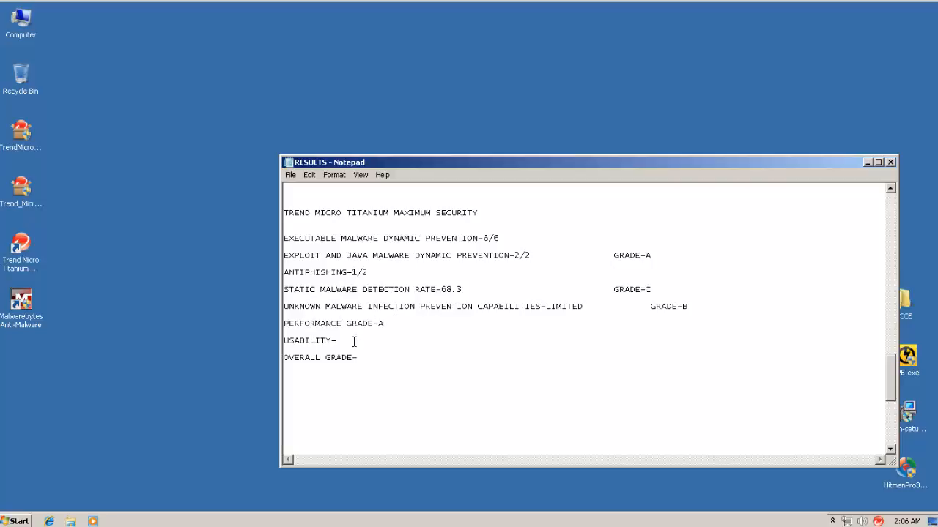
pyautogui.moveTo(323, 314)
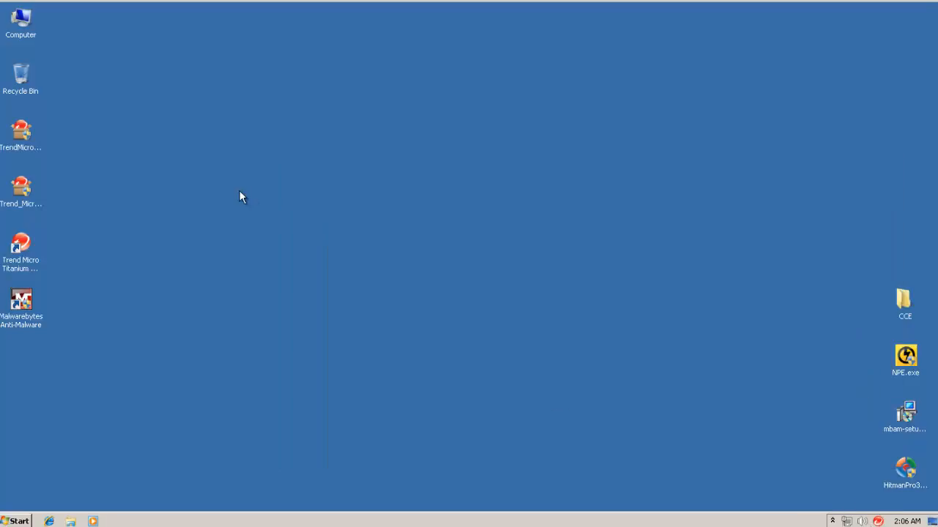
pyautogui.doubleClick(20, 242)
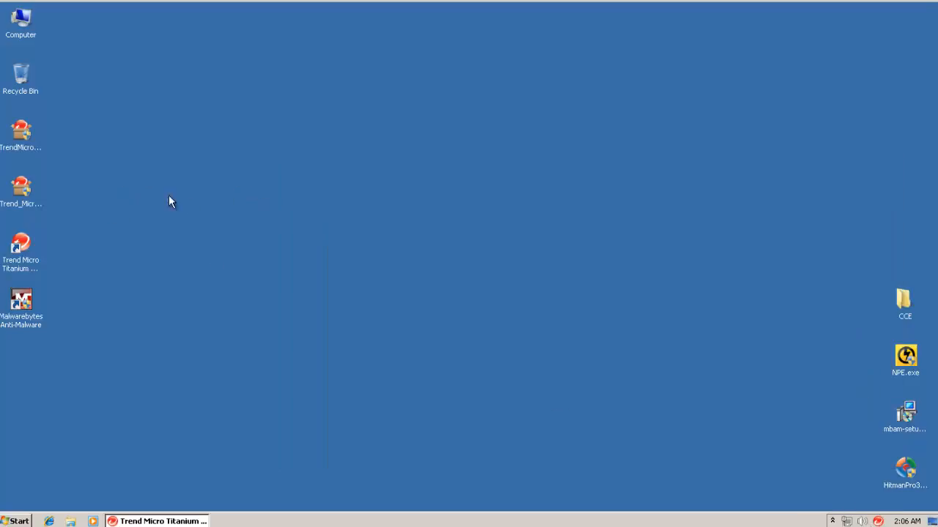
# - Bring up the Trend Micro window, confirm the Protected overview, and close it
pyautogui.click(160, 521)
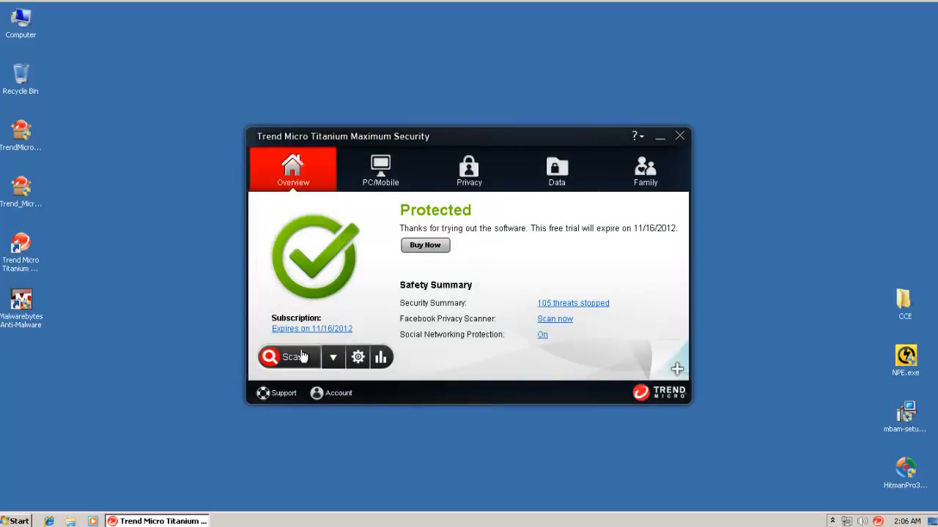
pyautogui.moveTo(680, 136)
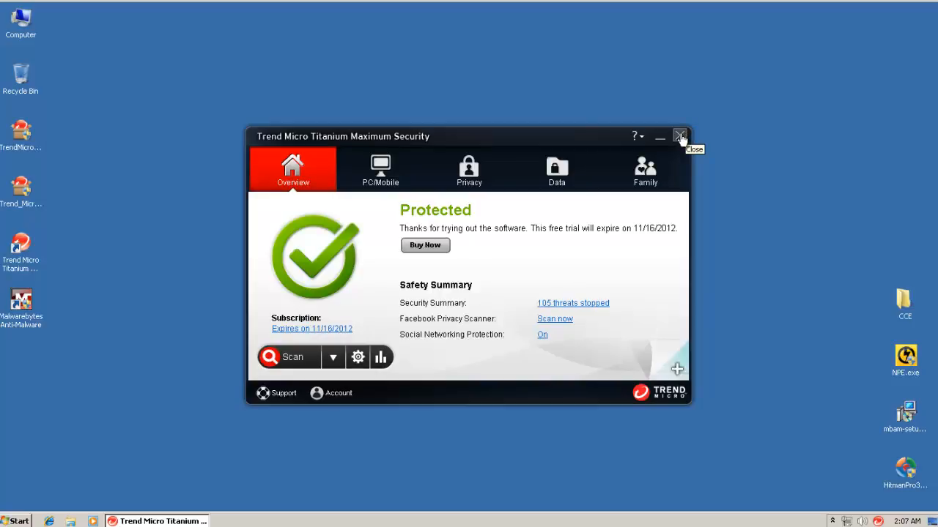
pyautogui.click(680, 136)
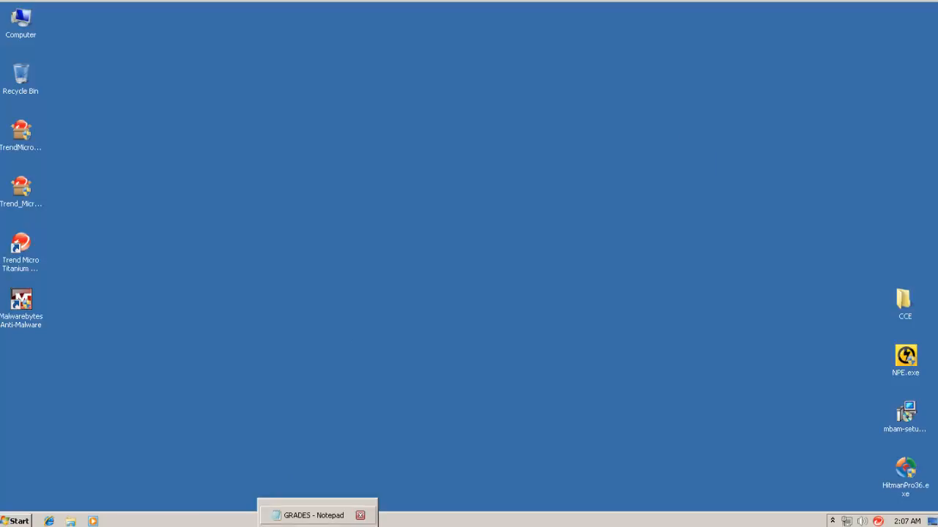
# - Grade usability A and the overall result B in the results notes
pyautogui.click(315, 517)
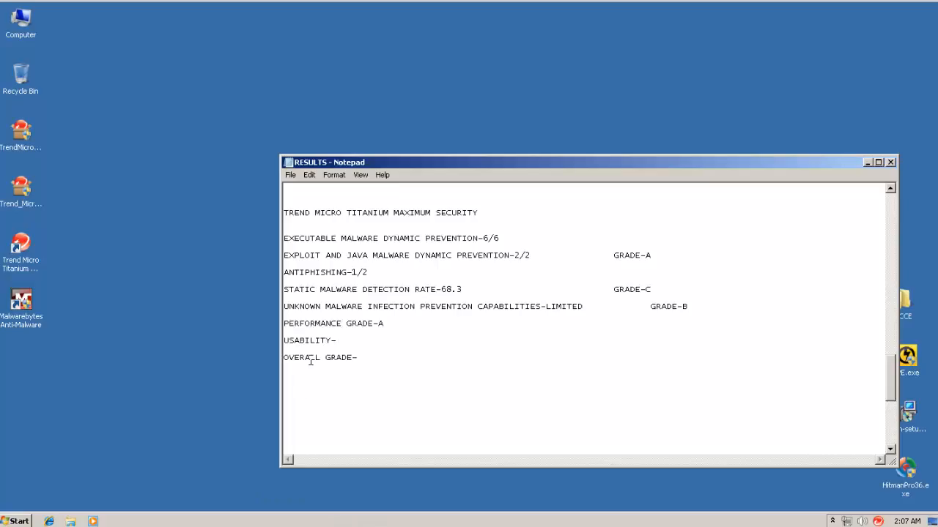
pyautogui.write('A')
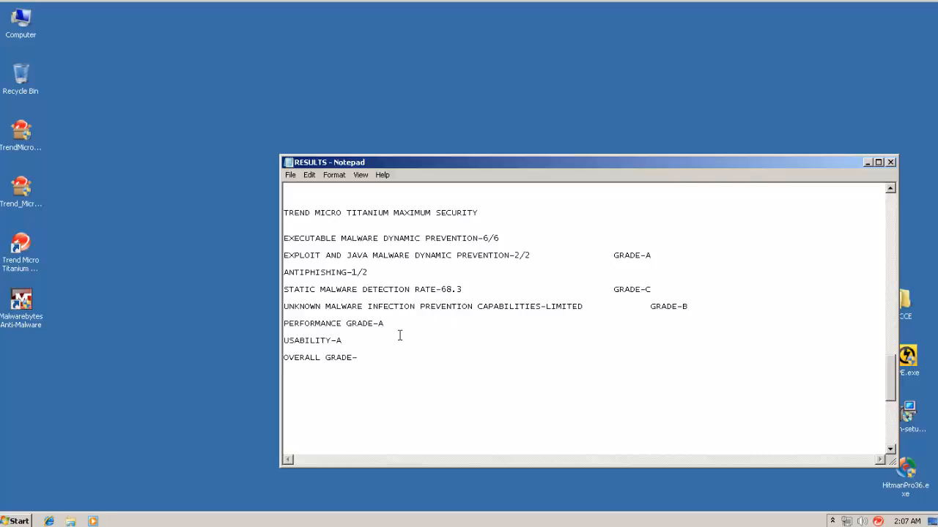
pyautogui.write('B')
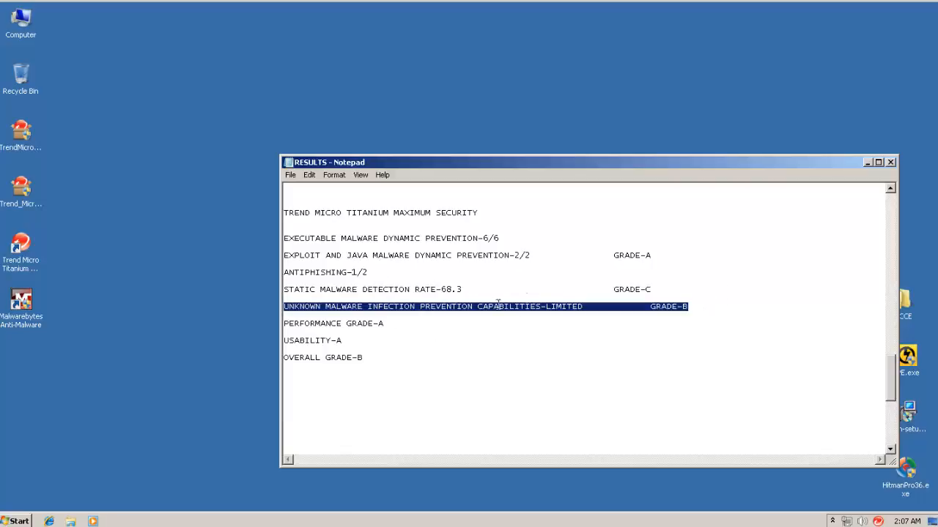
pyautogui.moveTo(274, 309)
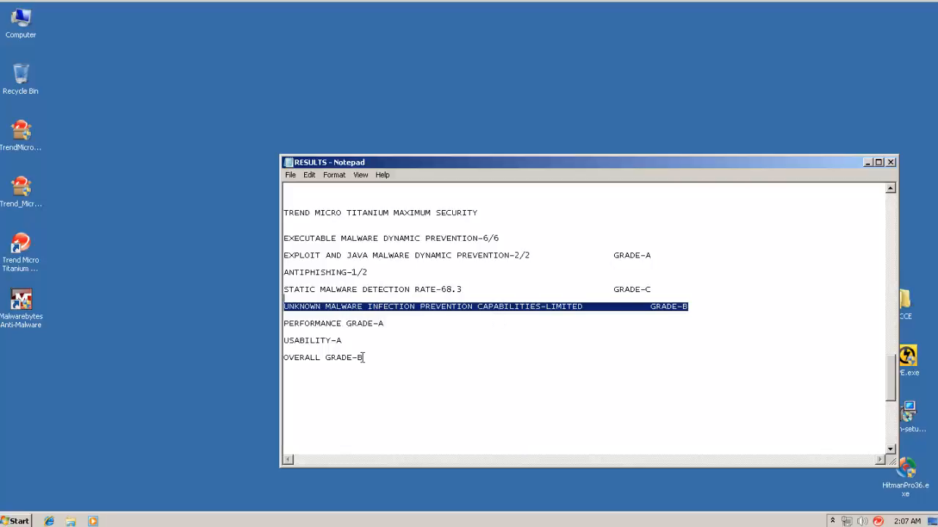
# - Close the results notes without saving changes
pyautogui.click(402, 323)
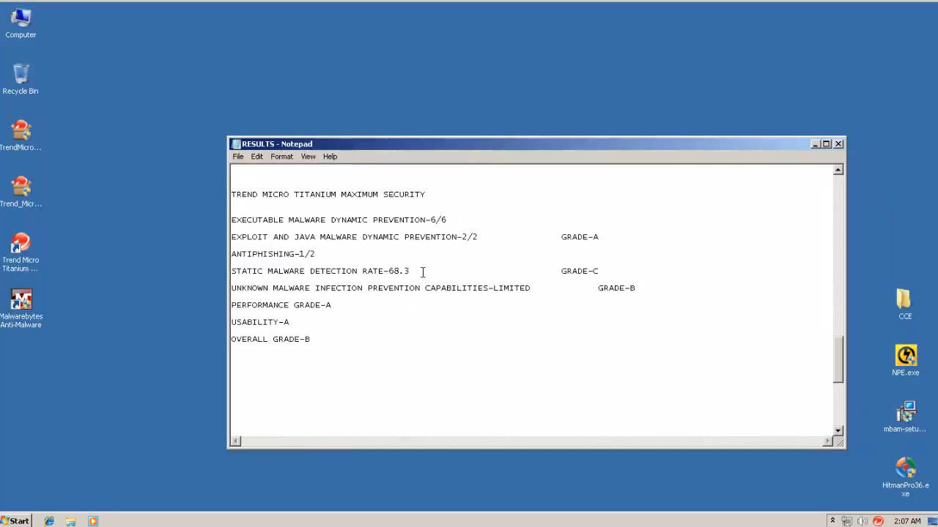
pyautogui.moveTo(322, 194)
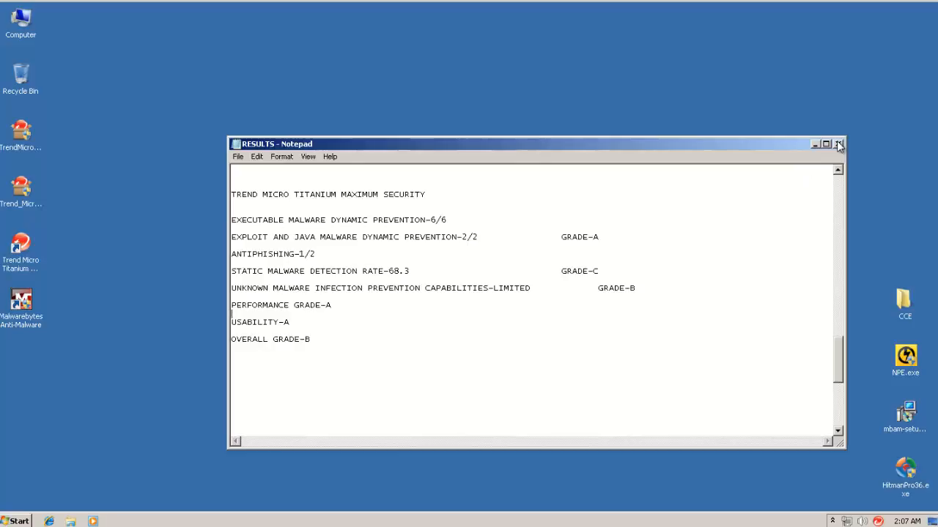
pyautogui.click(838, 145)
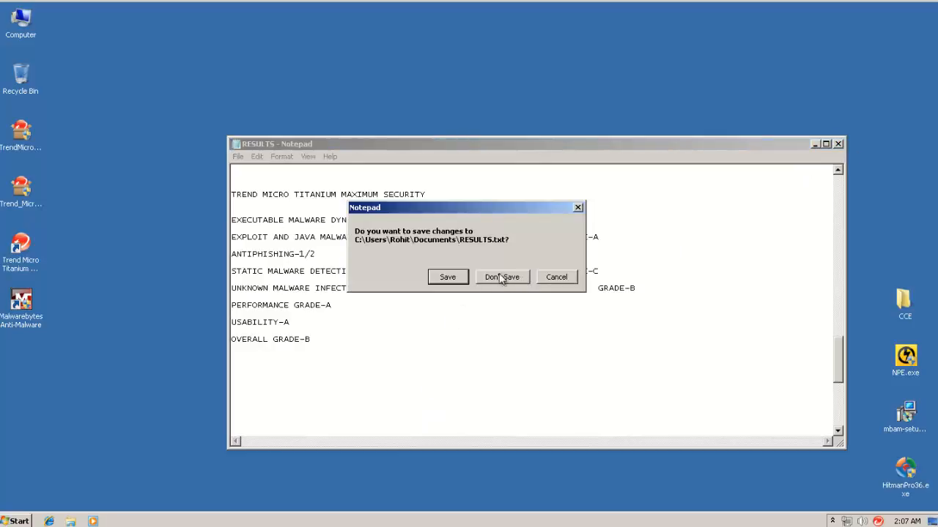
pyautogui.click(501, 277)
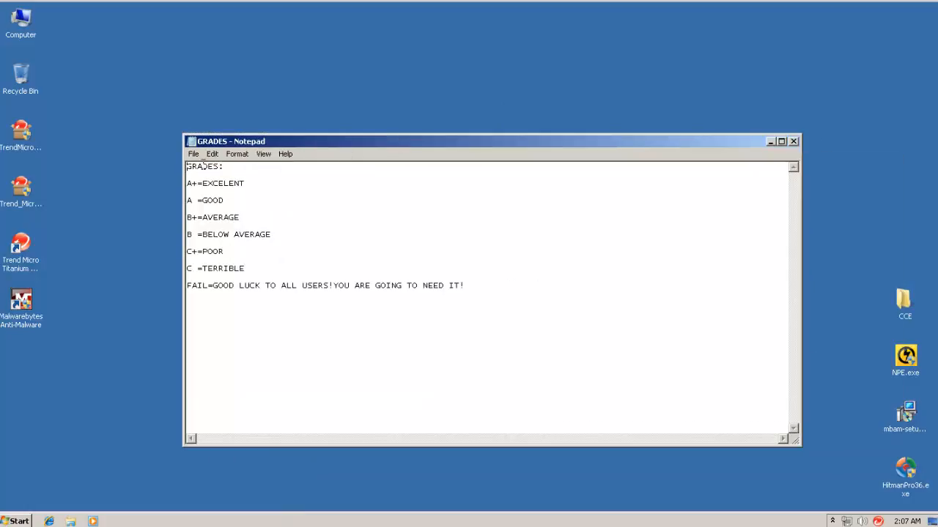
# - Review the GRADES scale, where B means below average, then close that Notepad window
pyautogui.tripleClick(227, 235)
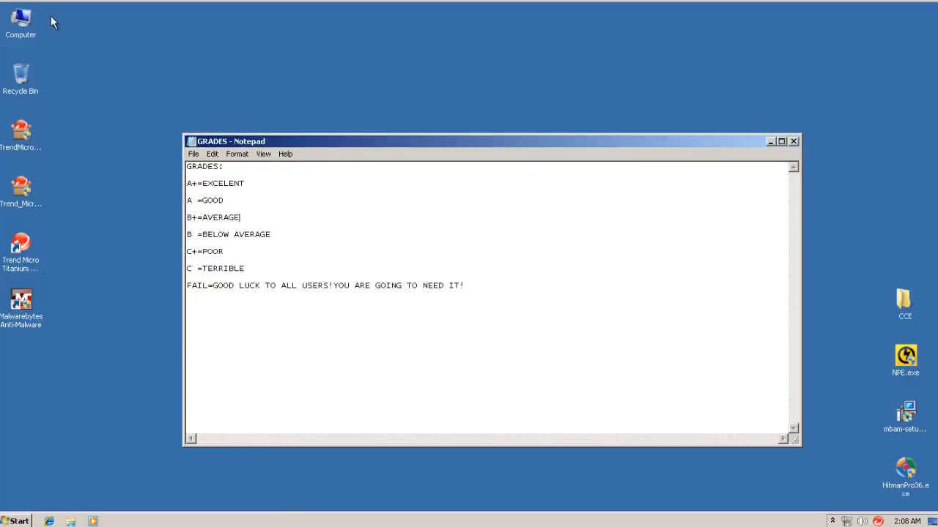
pyautogui.click(793, 142)
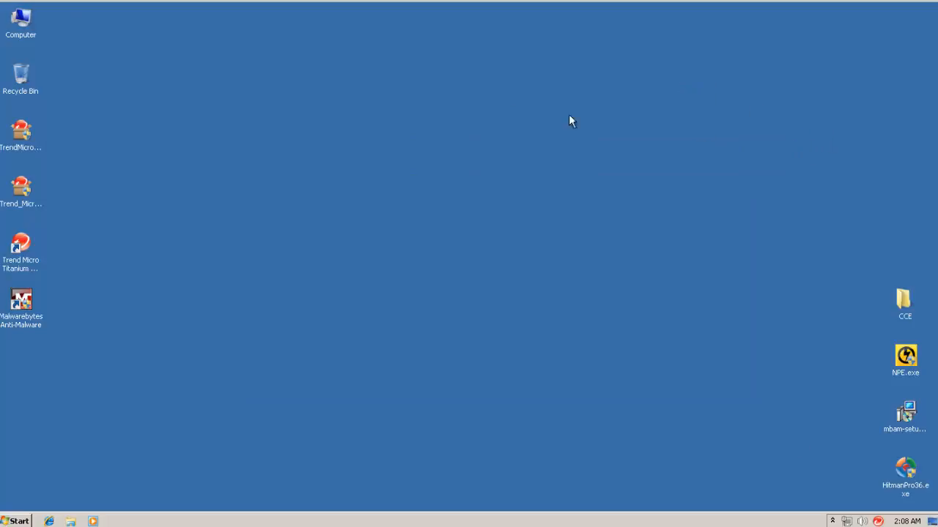
pyautogui.moveTo(195, 22)
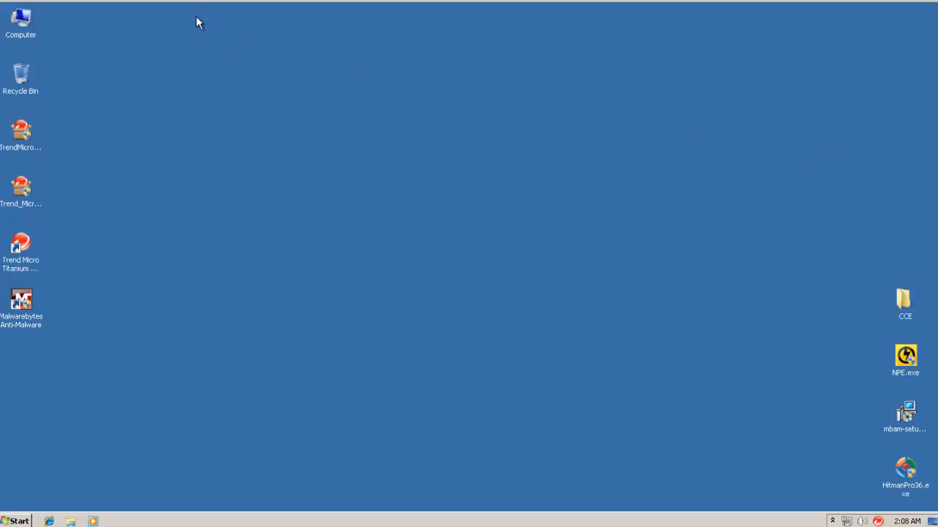